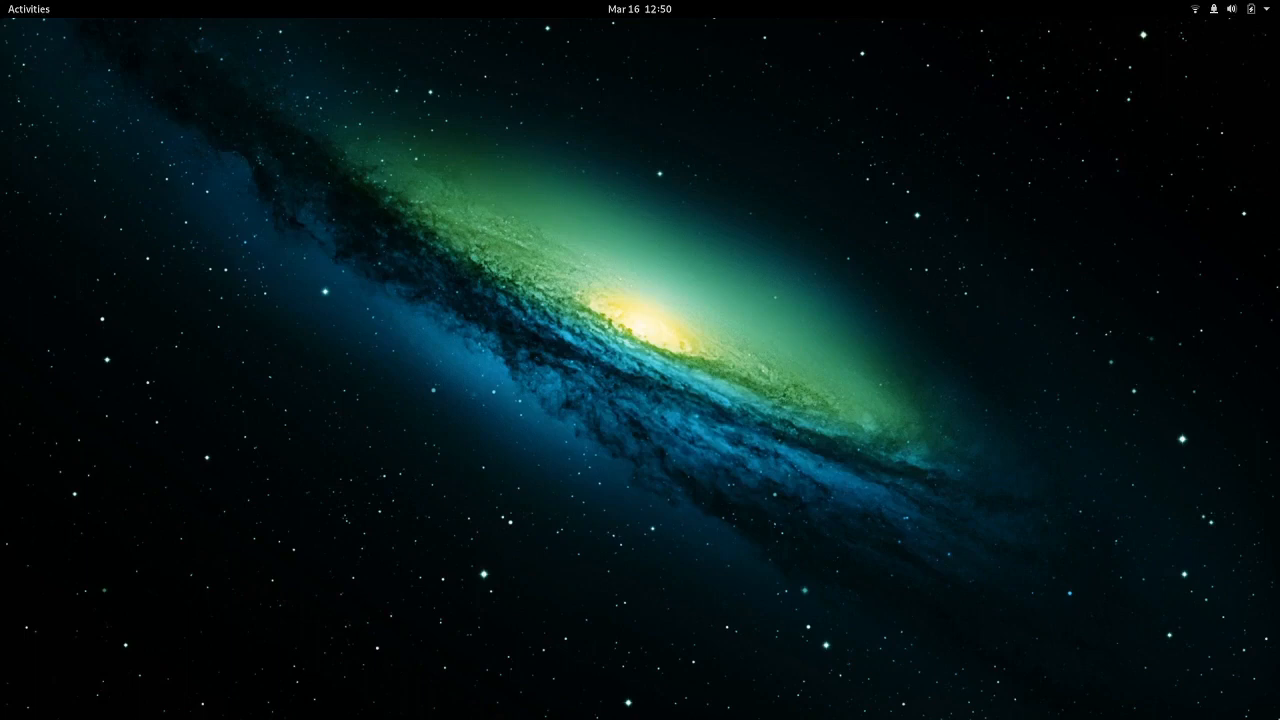
Step: Launch Chrome and search Google for 'fedora wo', choosing the Fedora Workstation suggestion
{"action": "left_click", "coordinate": [28, 8]}
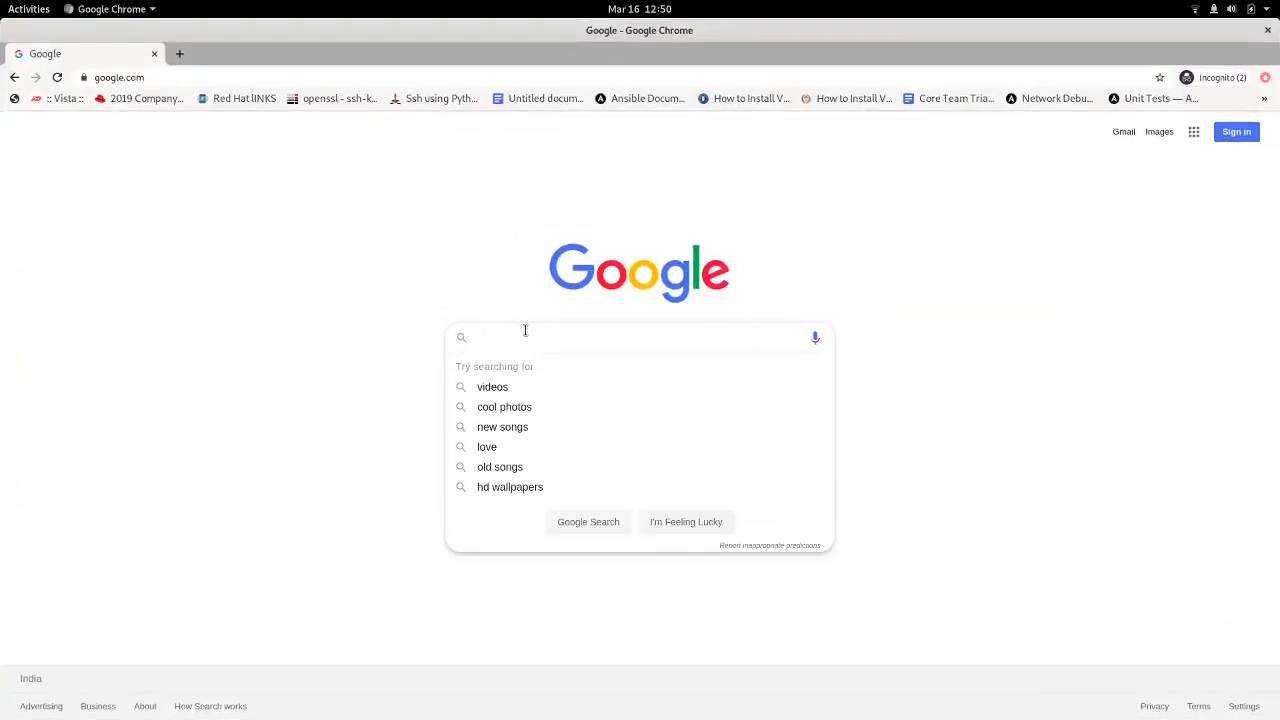
{"action": "type", "text": "fedora wo"}
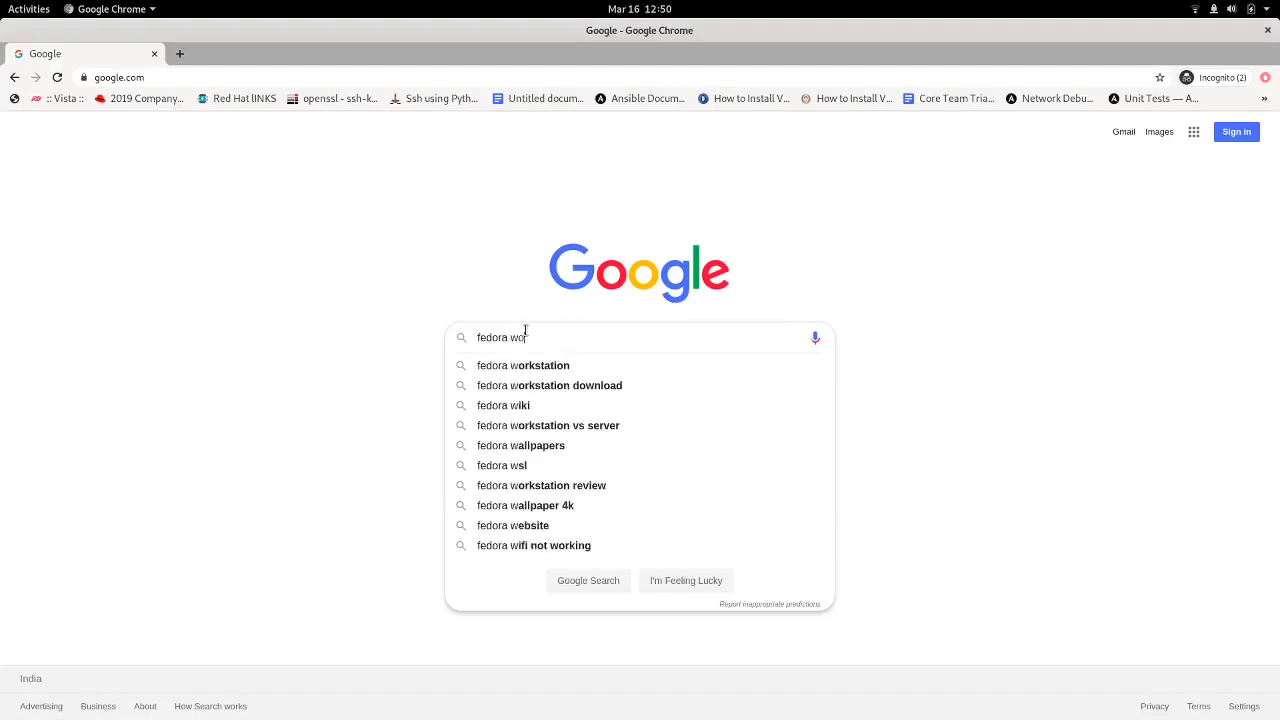
{"action": "left_click", "coordinate": [548, 384]}
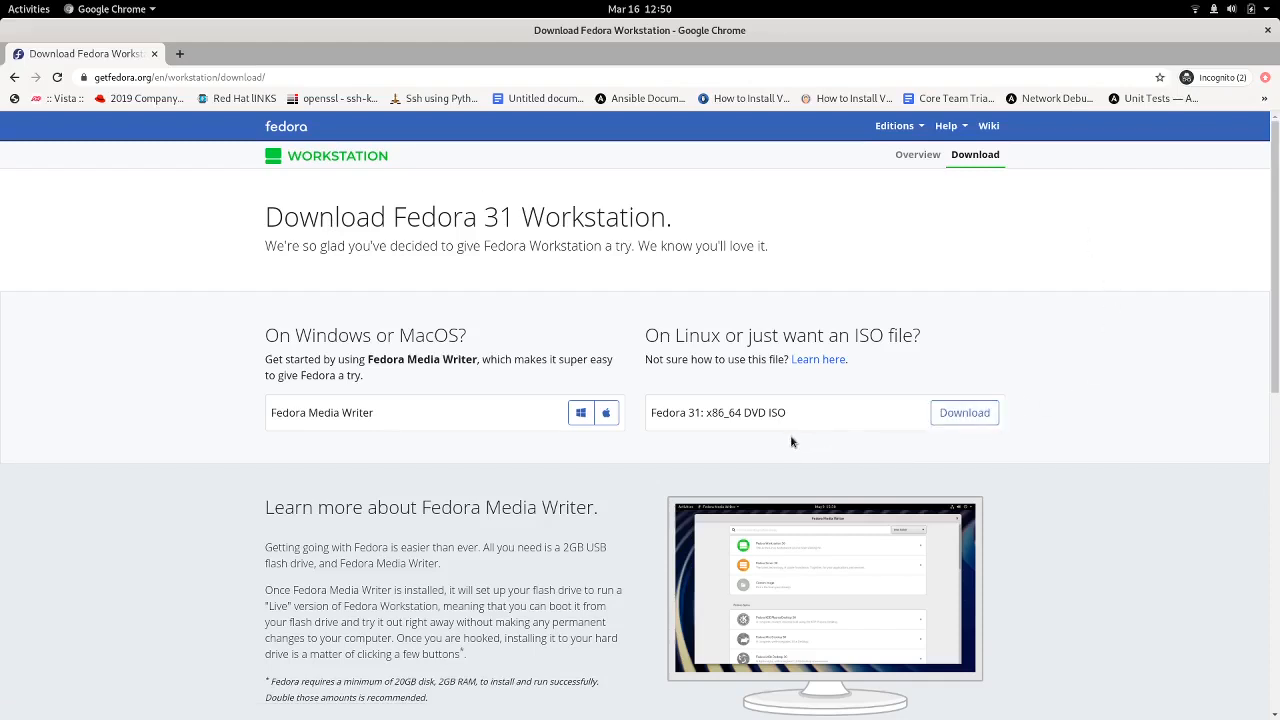
{"action": "mouse_move", "coordinate": [800, 420]}
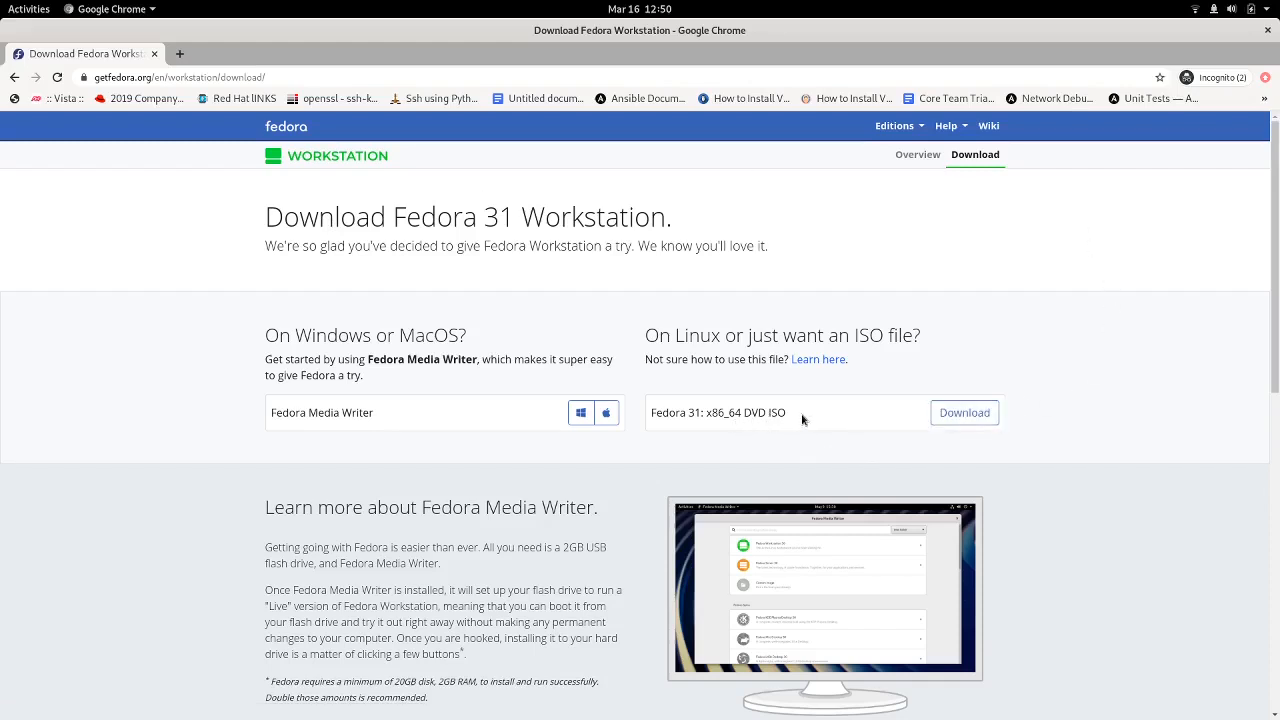
Step: Download the Fedora 31 x86_64 DVD ISO and show it in its folder
{"action": "left_click", "coordinate": [964, 412]}
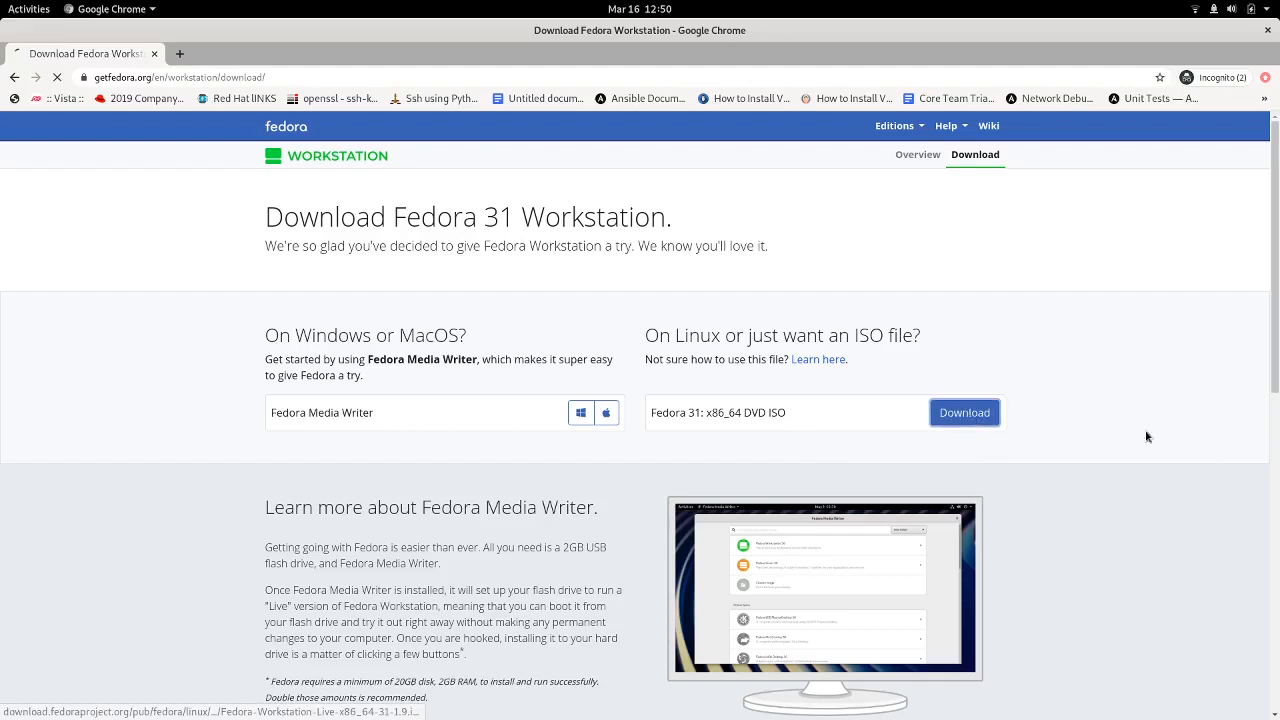
{"action": "left_click", "coordinate": [964, 412]}
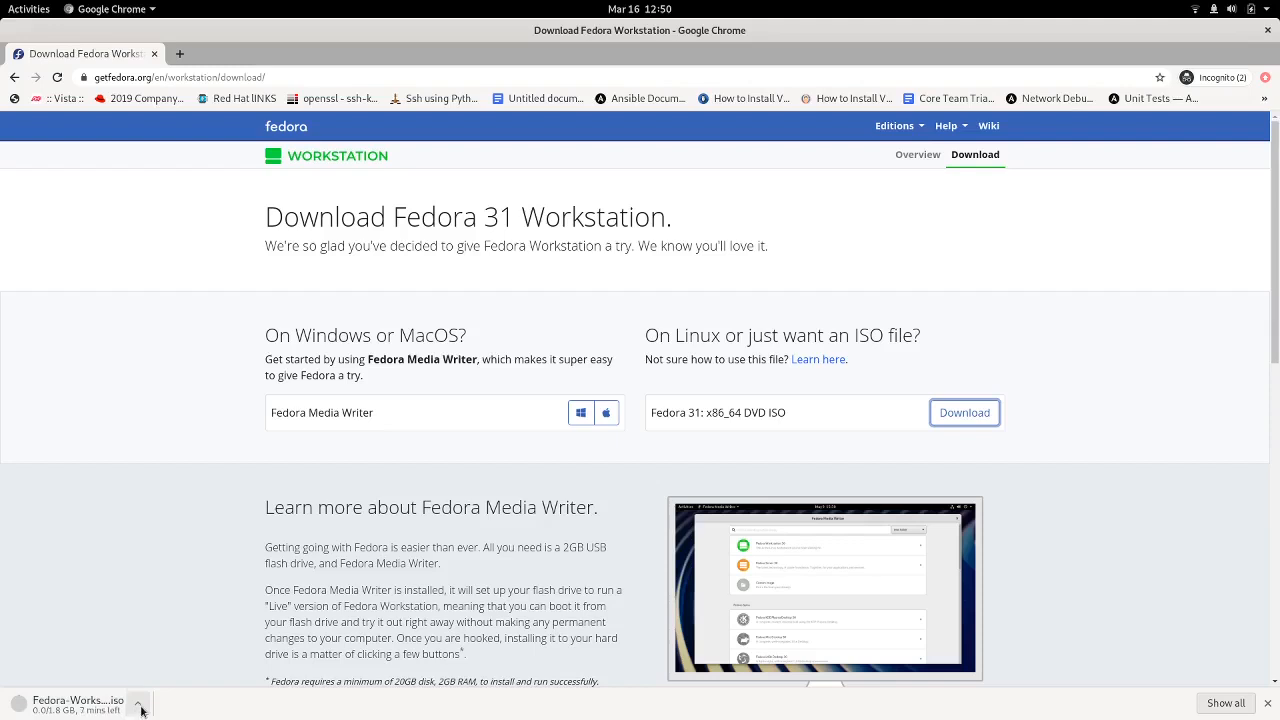
{"action": "left_click", "coordinate": [138, 704]}
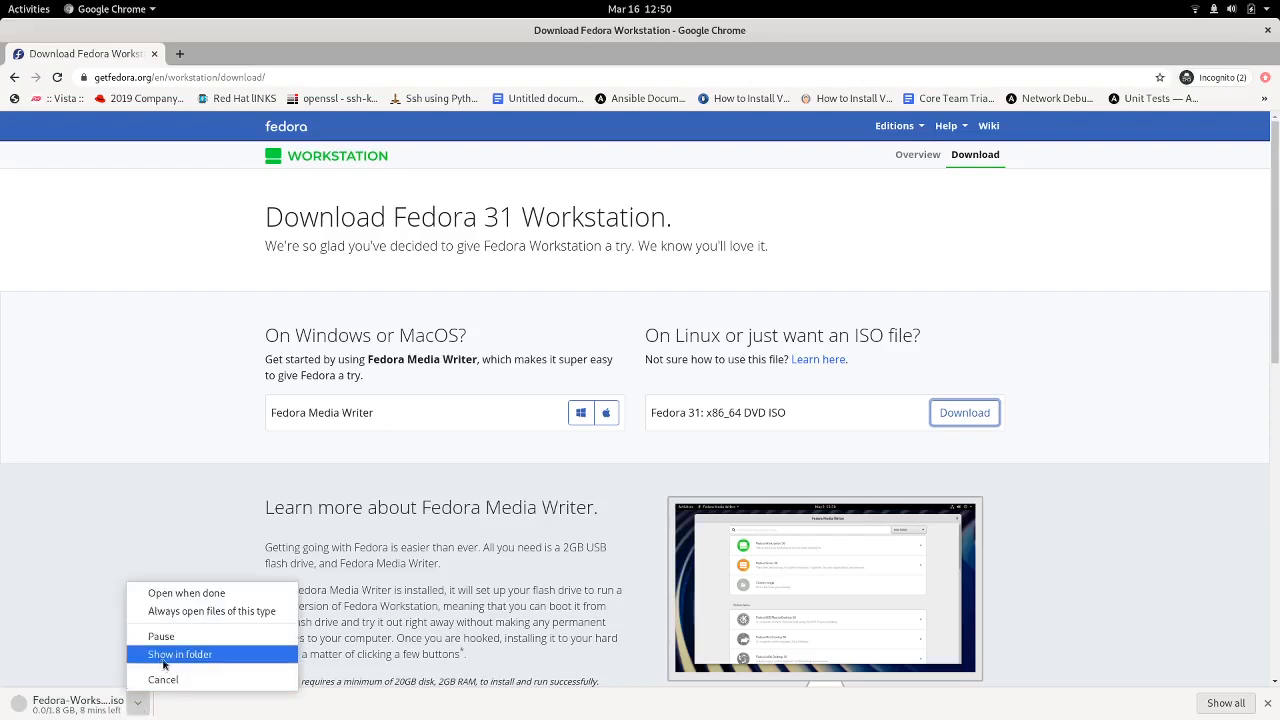
{"action": "left_click", "coordinate": [160, 636]}
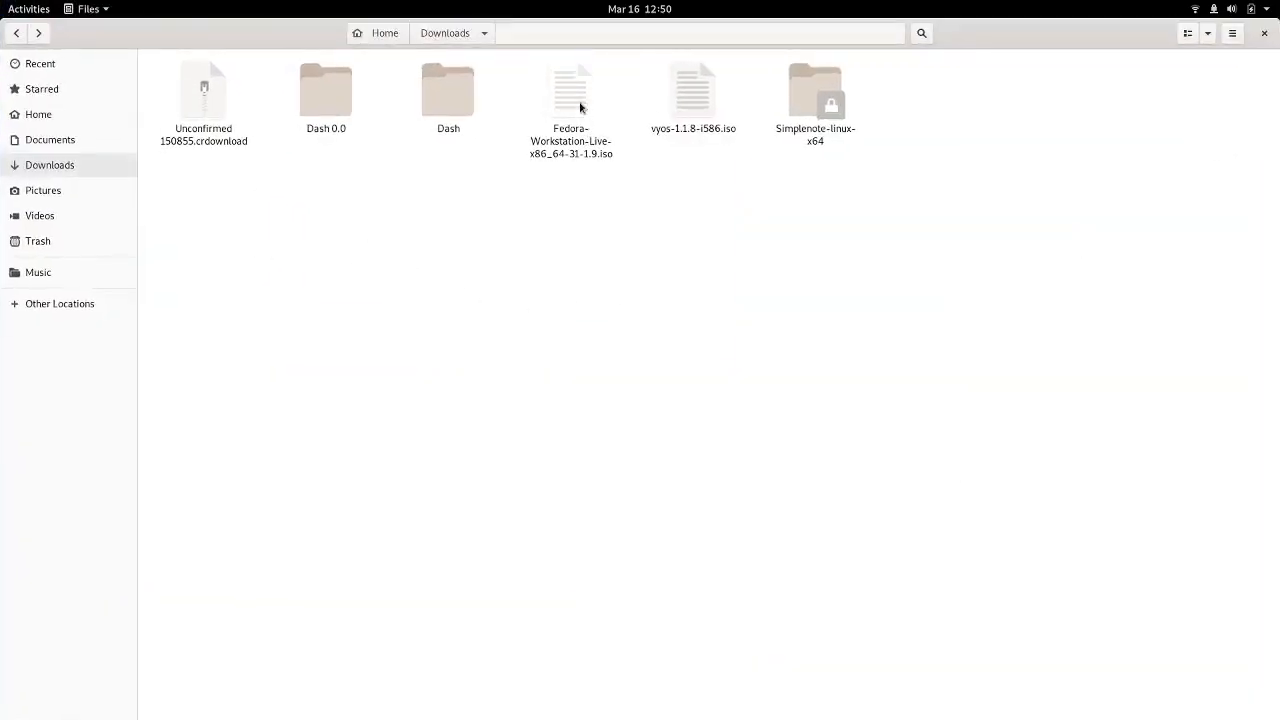
Step: Check the Fedora-Workstation-Live-x86_64-31-1.9.iso in Downloads, then bring up VirtualBox Manager
{"action": "left_click", "coordinate": [570, 100]}
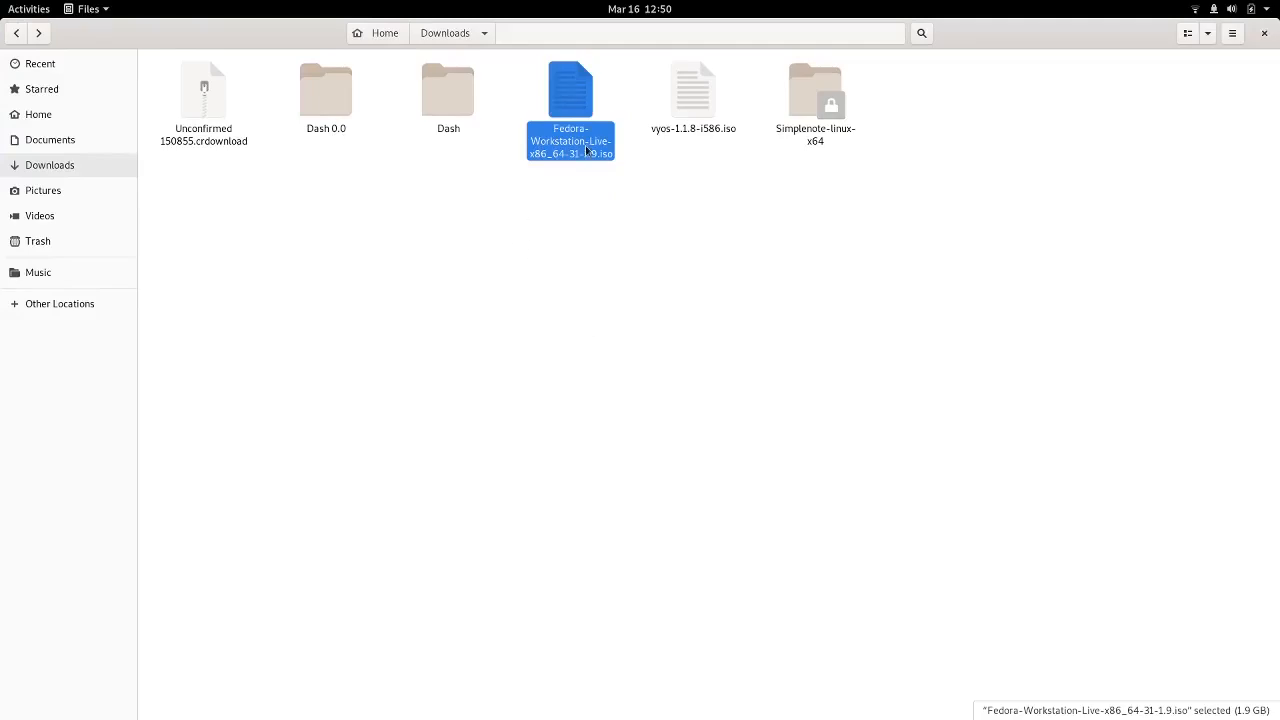
{"action": "left_click", "coordinate": [28, 8]}
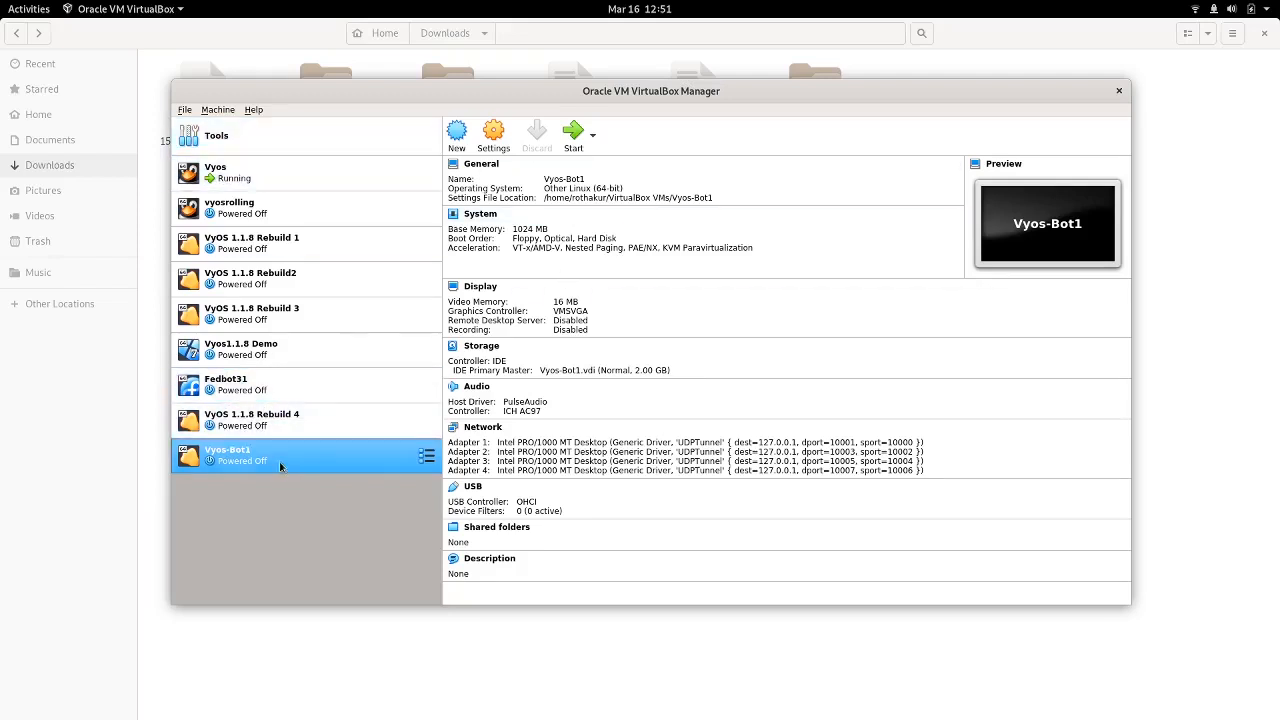
{"action": "mouse_move", "coordinate": [250, 516]}
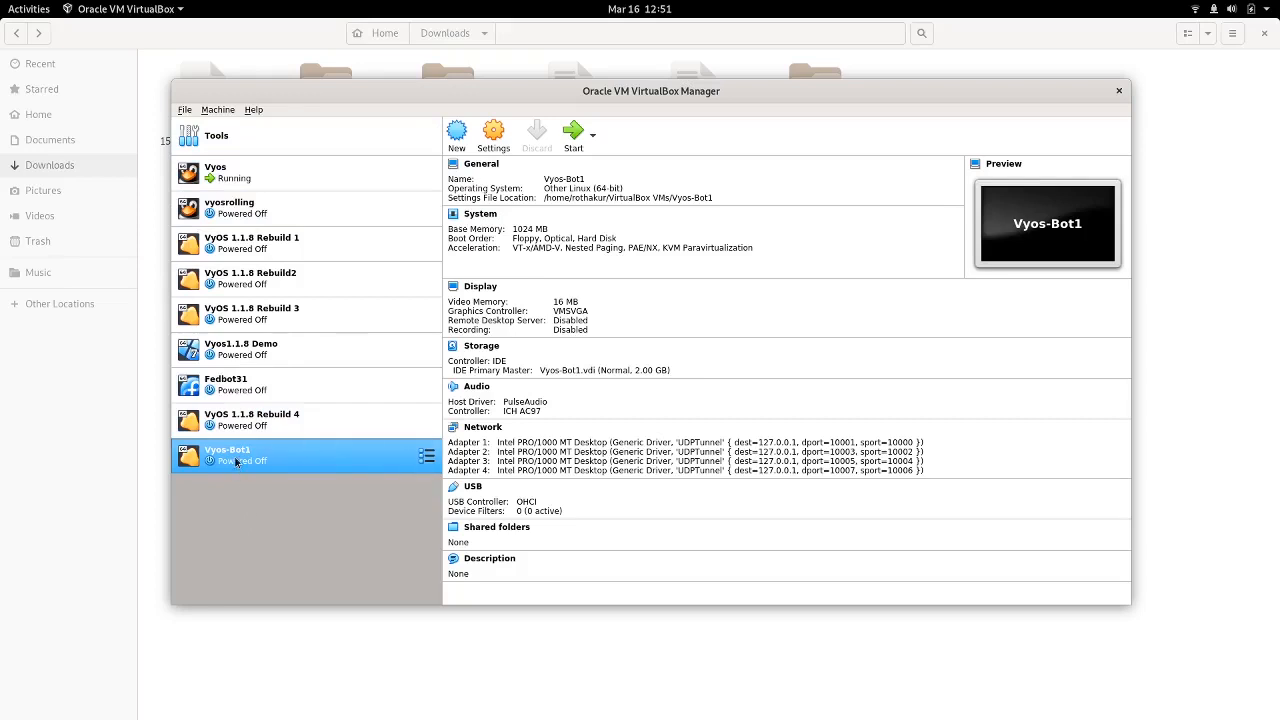
{"action": "mouse_move", "coordinate": [236, 460]}
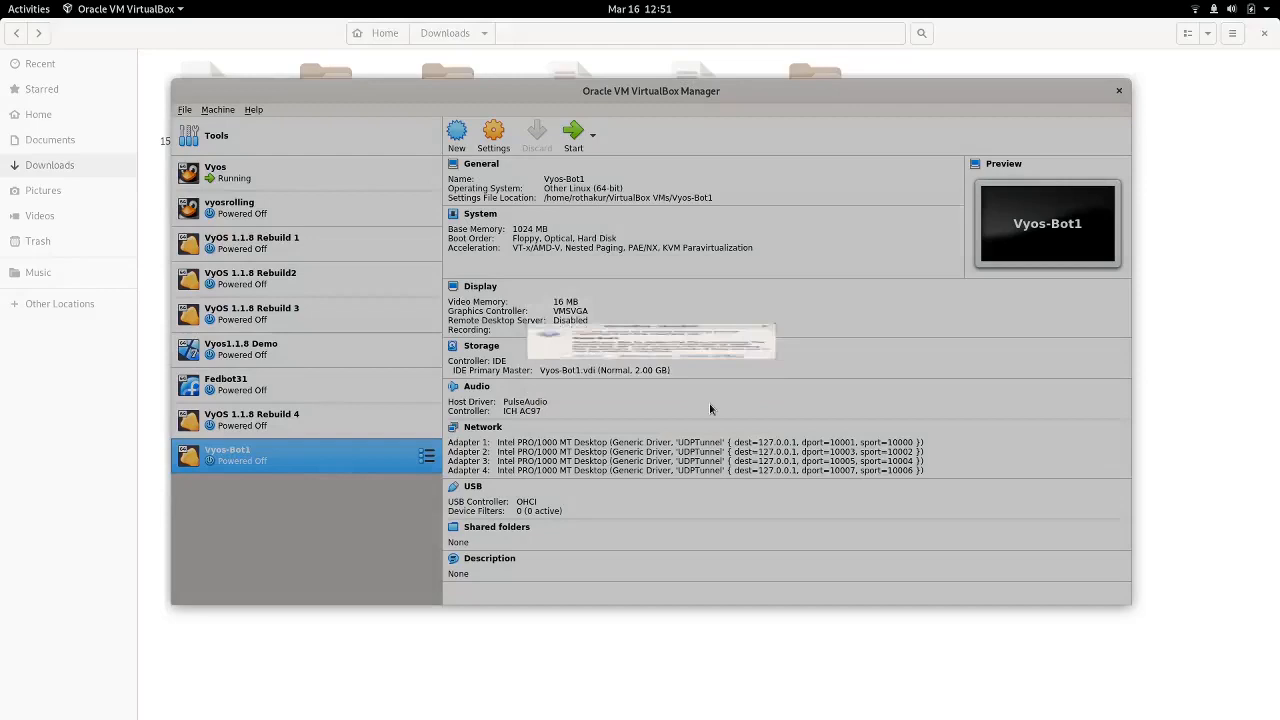
Step: Remove the Vyos-Bot1 VM and begin creating a new virtual machine
{"action": "left_click", "coordinate": [252, 418]}
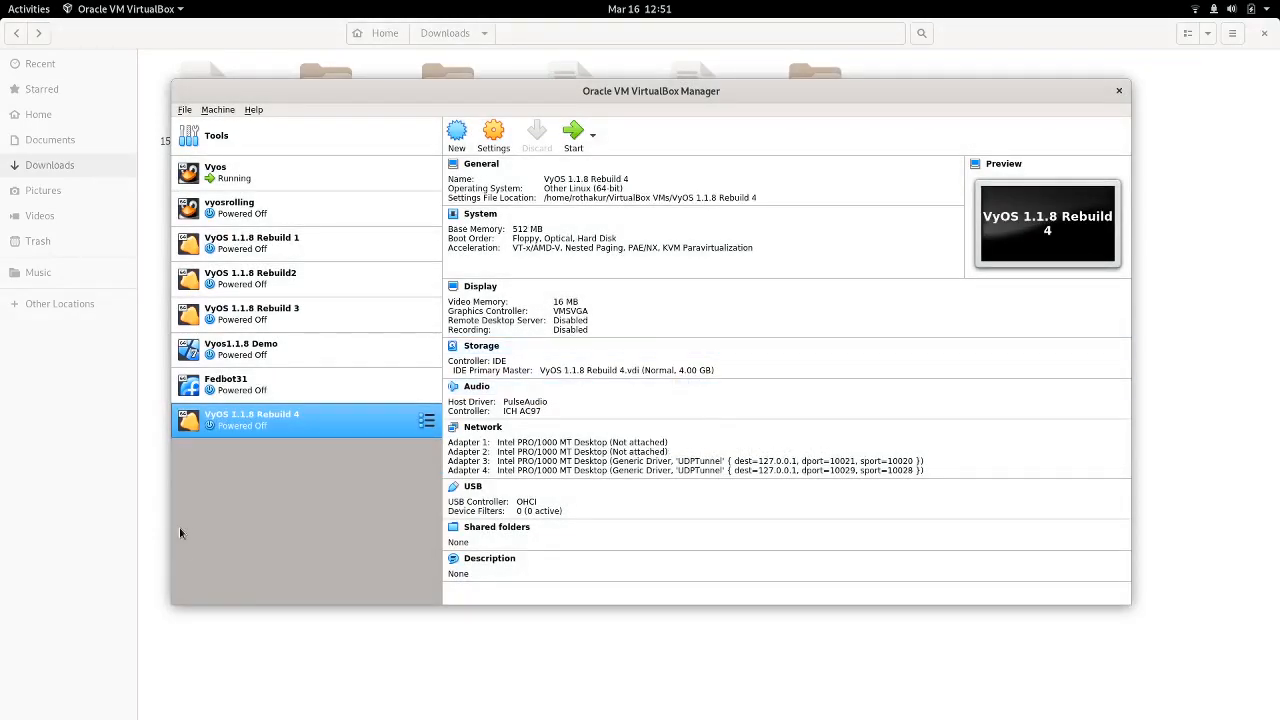
{"action": "mouse_move", "coordinate": [218, 532]}
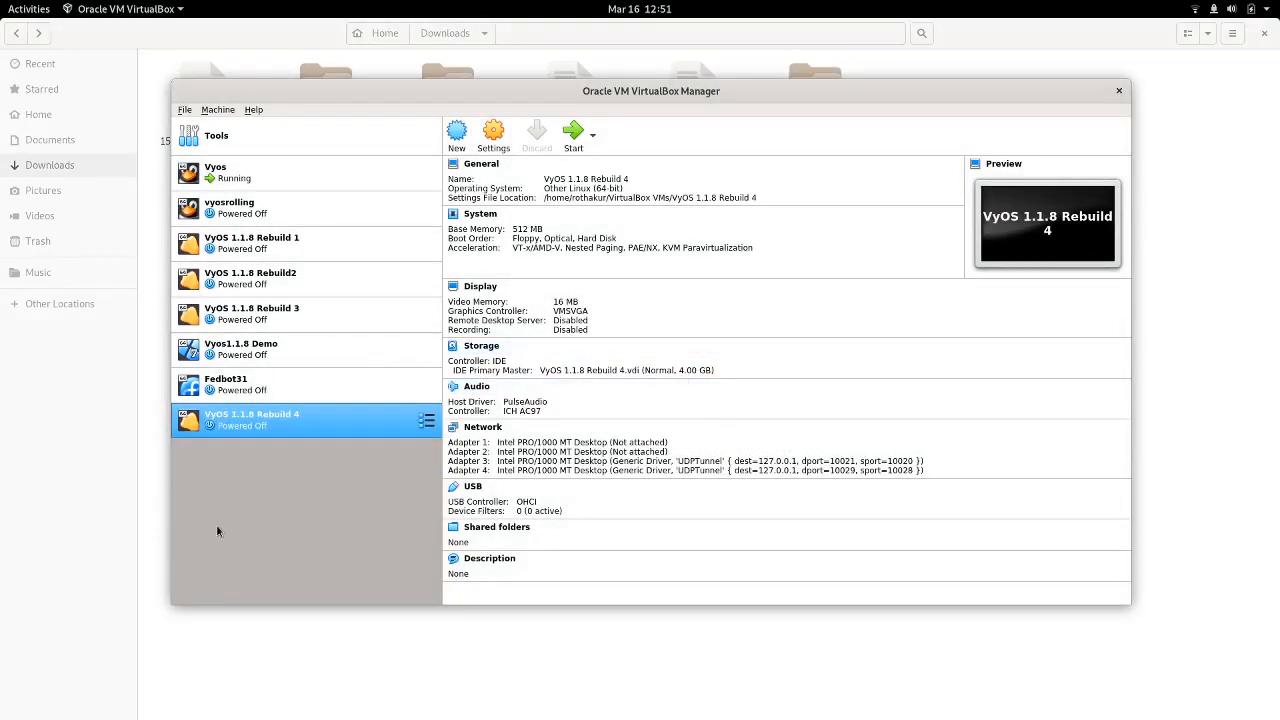
{"action": "left_click", "coordinate": [456, 136]}
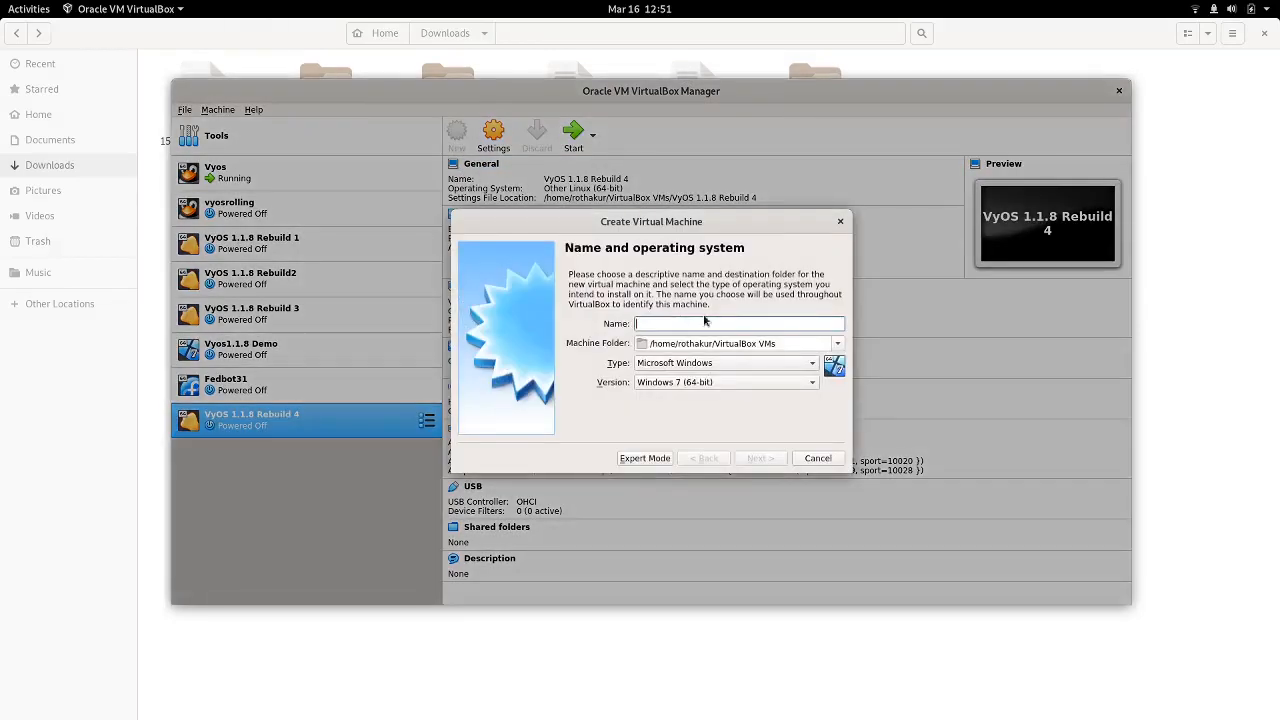
Step: Name the new VM Fedora31 and give it about 2937 MB of memory
{"action": "type", "text": "Fedi"}
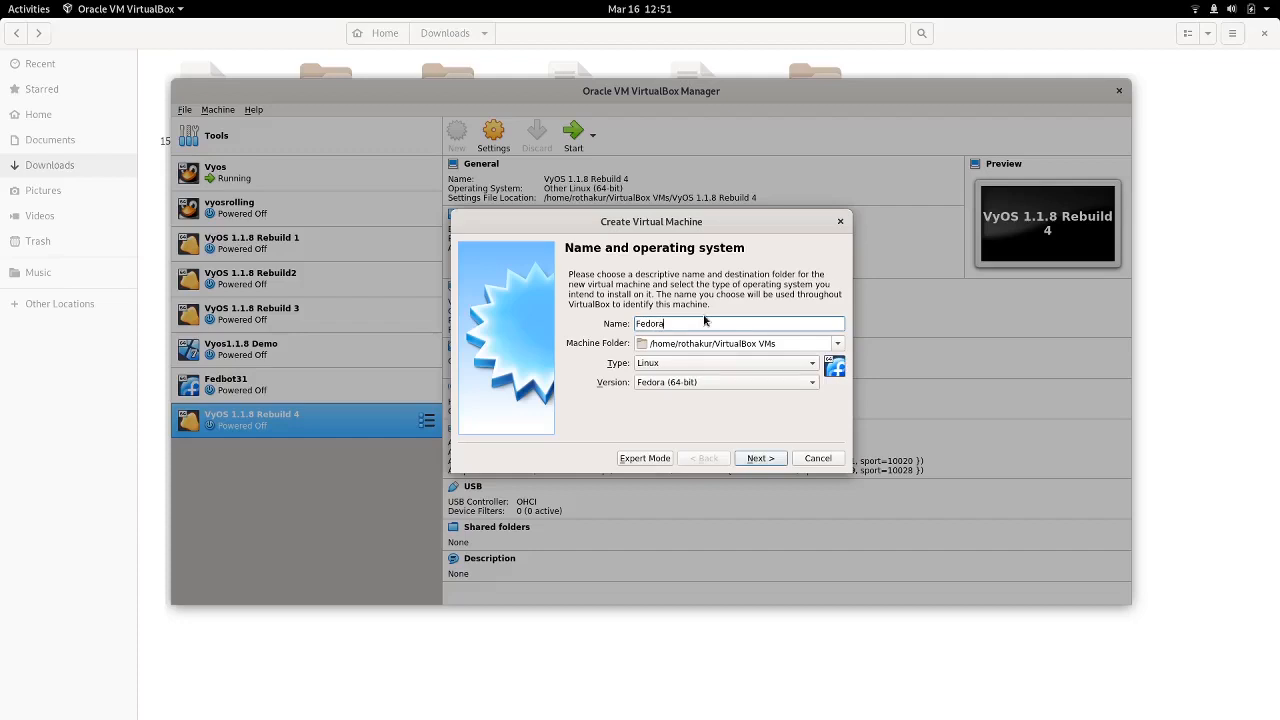
{"action": "type", "text": "31"}
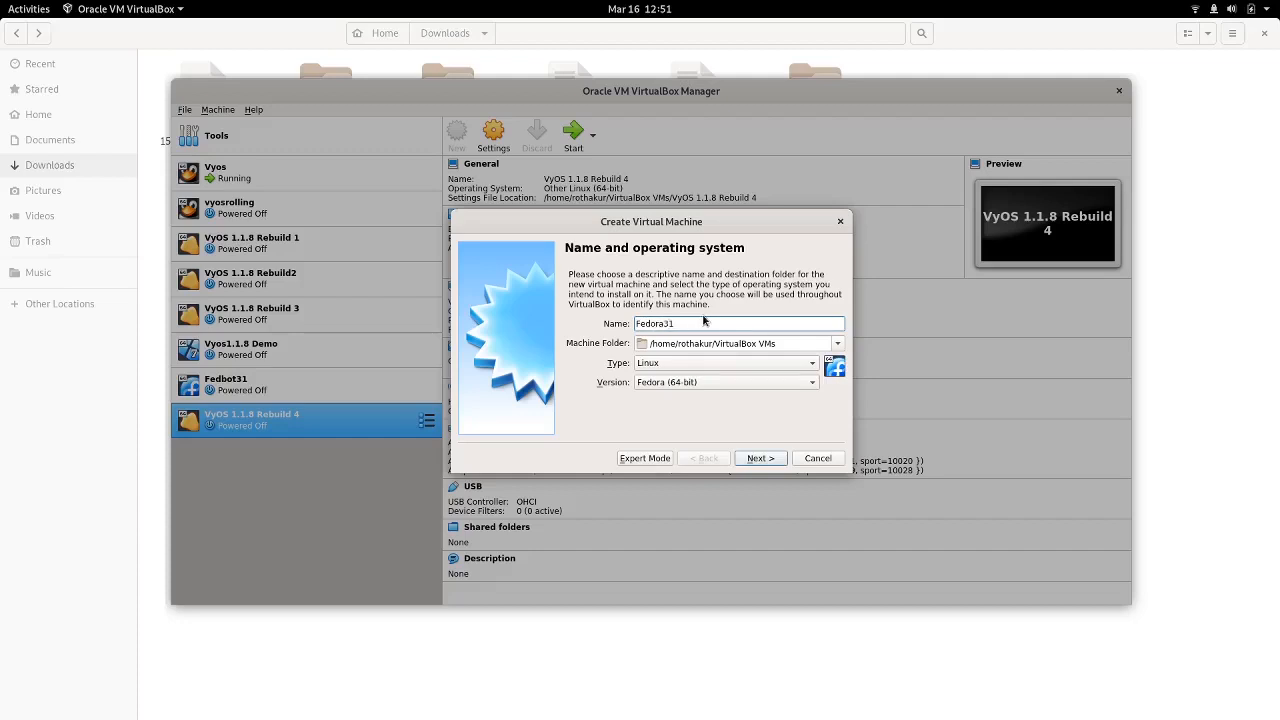
{"action": "left_click", "coordinate": [760, 458]}
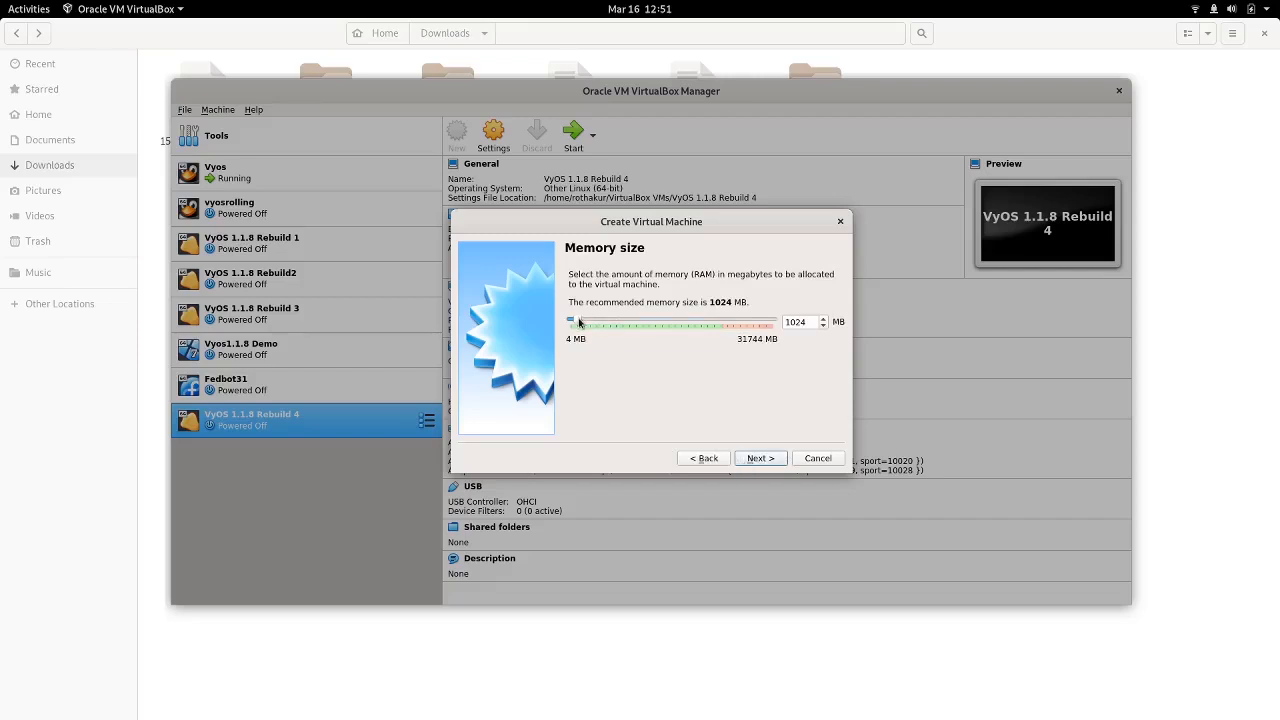
{"action": "left_click_drag", "start_coordinate": [578, 320], "coordinate": [620, 320]}
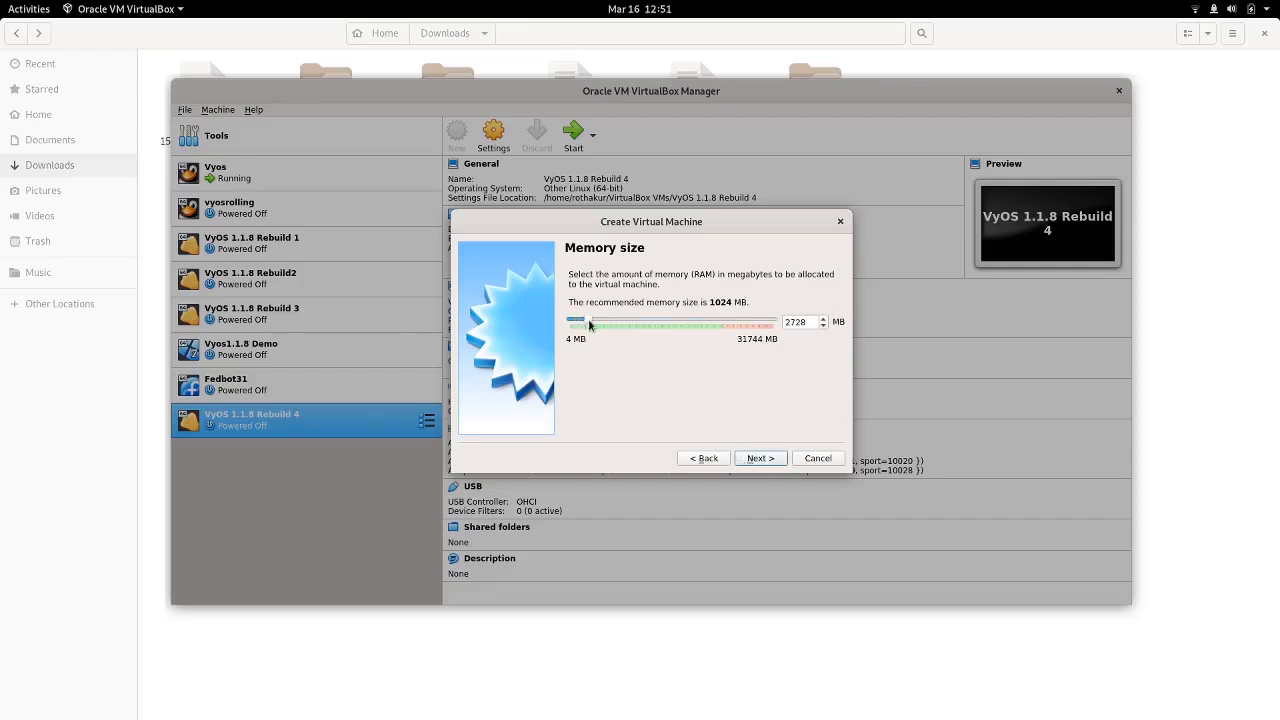
{"action": "left_click_drag", "start_coordinate": [590, 322], "coordinate": [610, 322]}
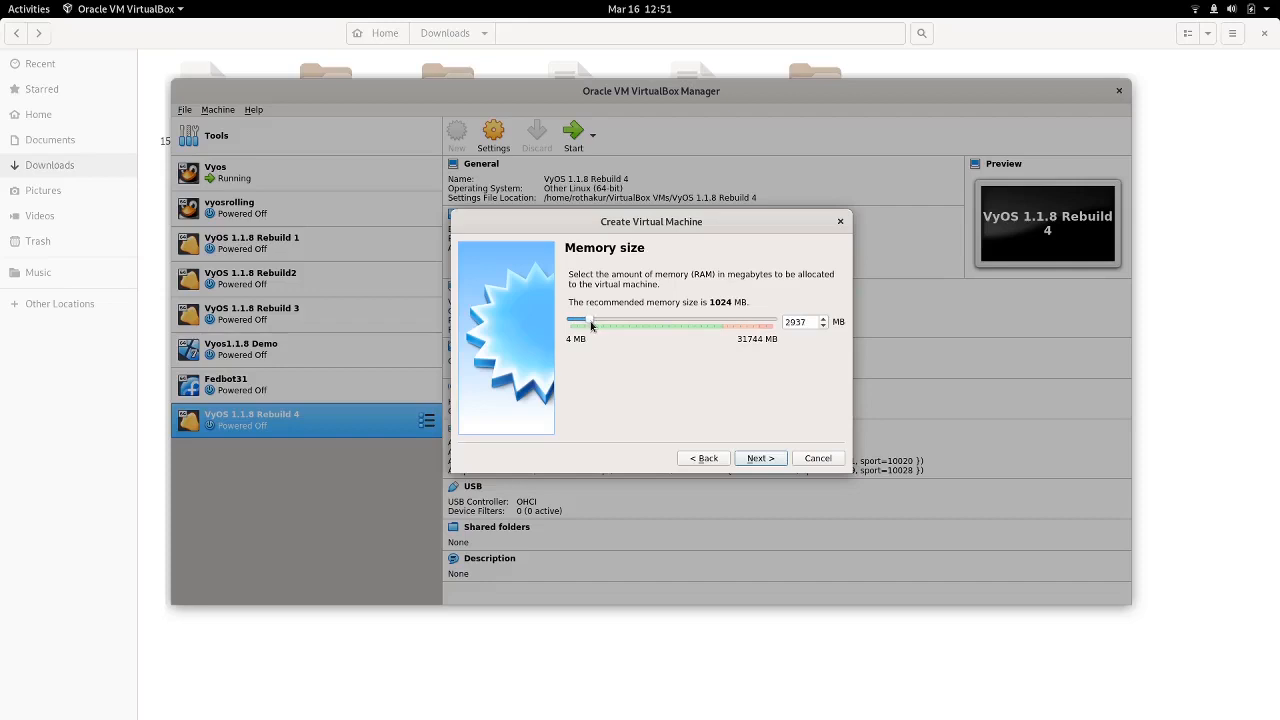
{"action": "left_click_drag", "start_coordinate": [590, 322], "coordinate": [592, 322]}
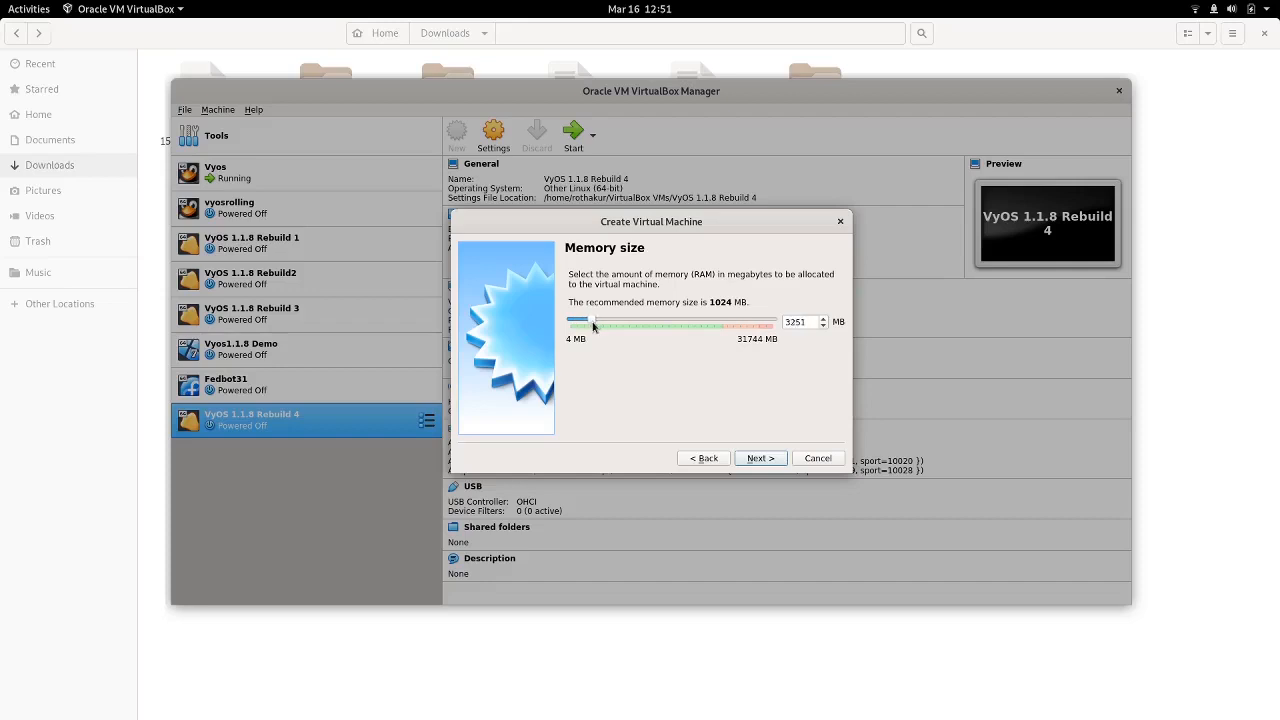
{"action": "left_click_drag", "start_coordinate": [600, 322], "coordinate": [590, 322]}
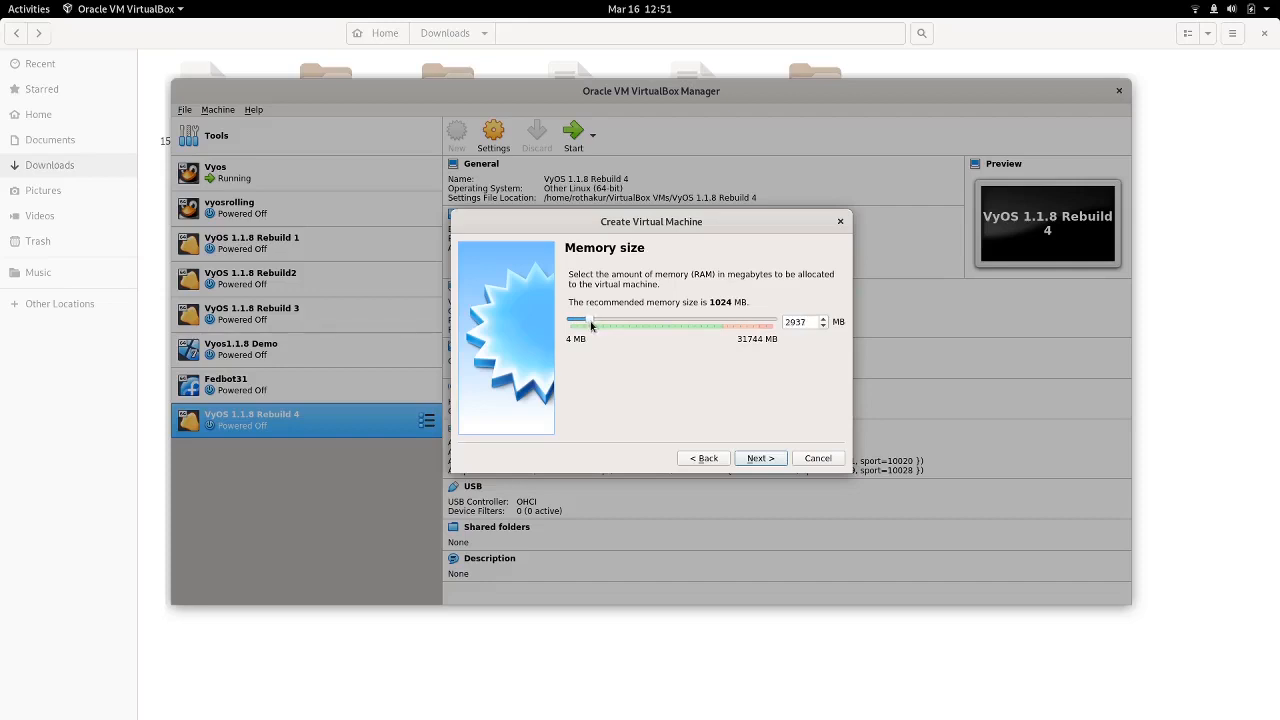
{"action": "left_click", "coordinate": [760, 458]}
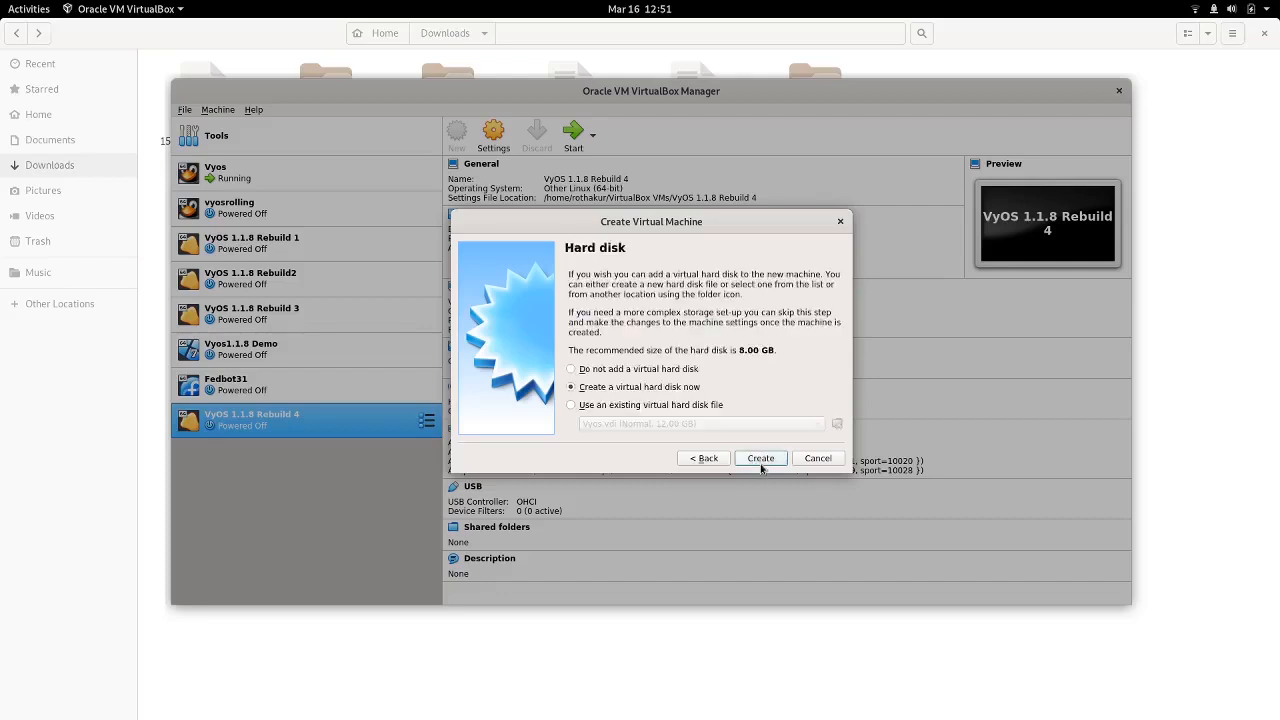
{"action": "mouse_move", "coordinate": [748, 396]}
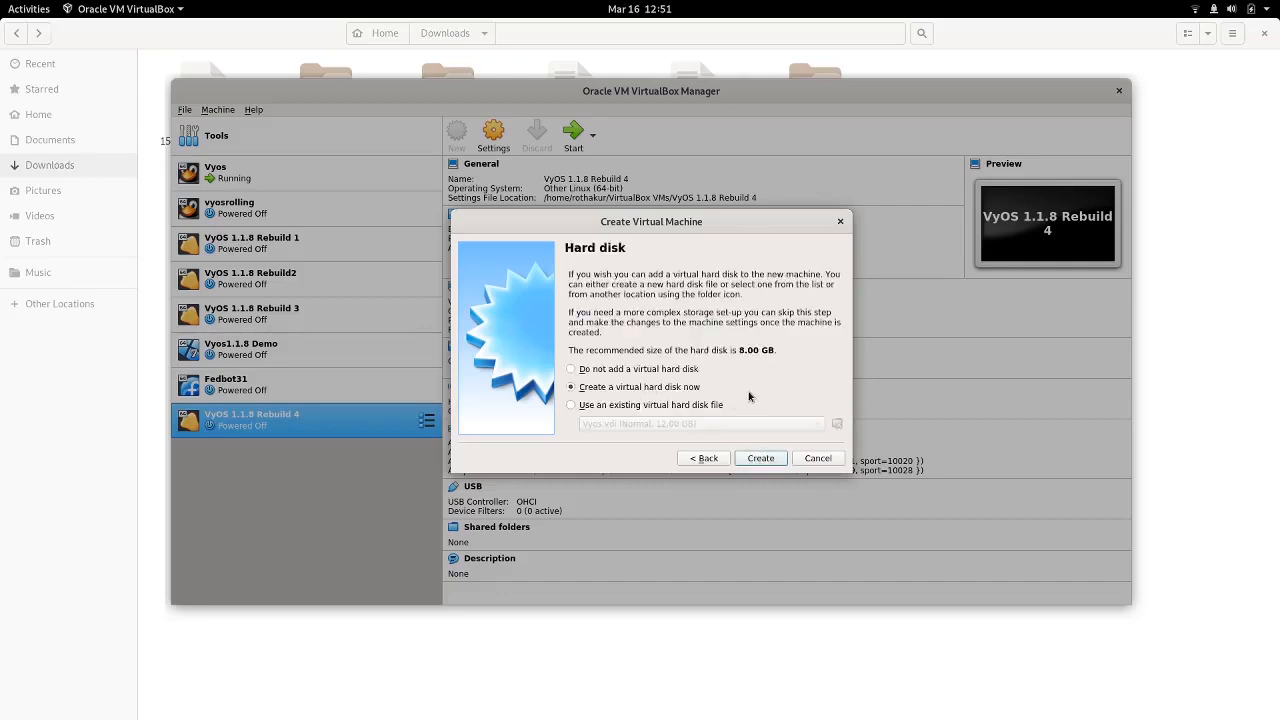
Step: Create a new 16 GB VDI virtual hard disk for Fedora31
{"action": "left_click", "coordinate": [760, 456]}
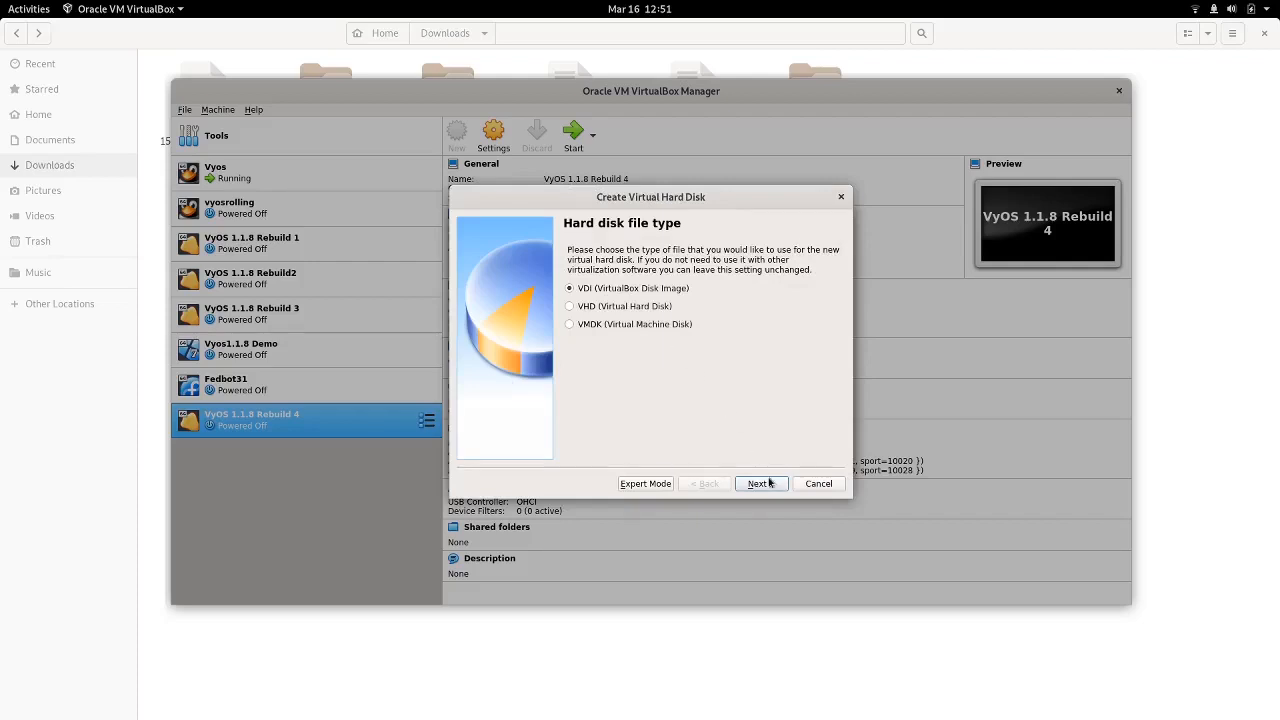
{"action": "left_click", "coordinate": [760, 482]}
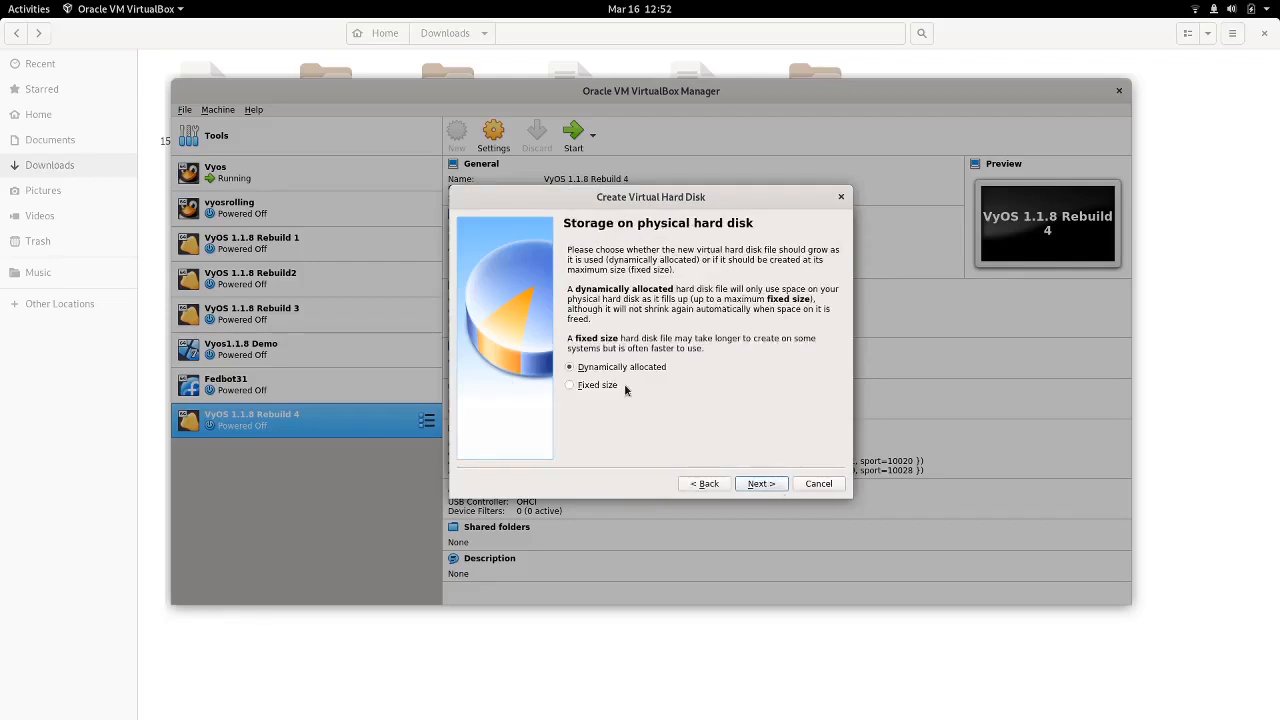
{"action": "left_click", "coordinate": [760, 482]}
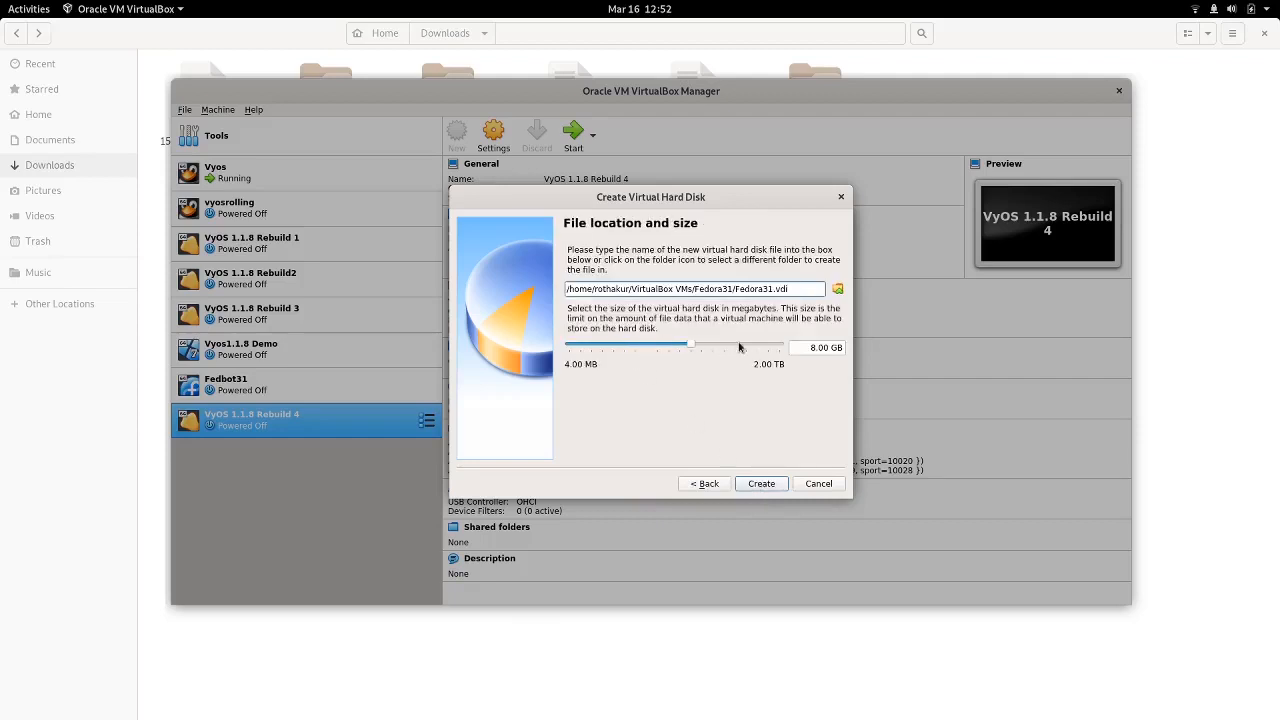
{"action": "left_click_drag", "start_coordinate": [686, 348], "coordinate": [700, 348]}
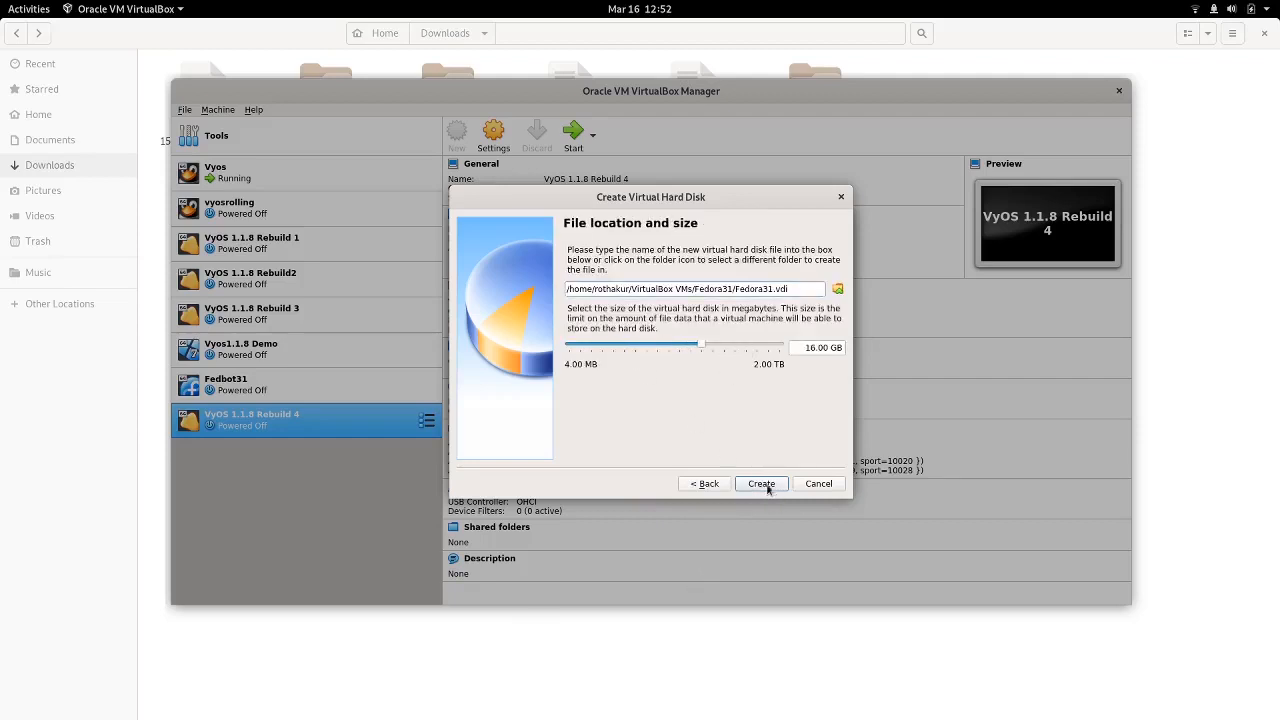
{"action": "left_click", "coordinate": [760, 482]}
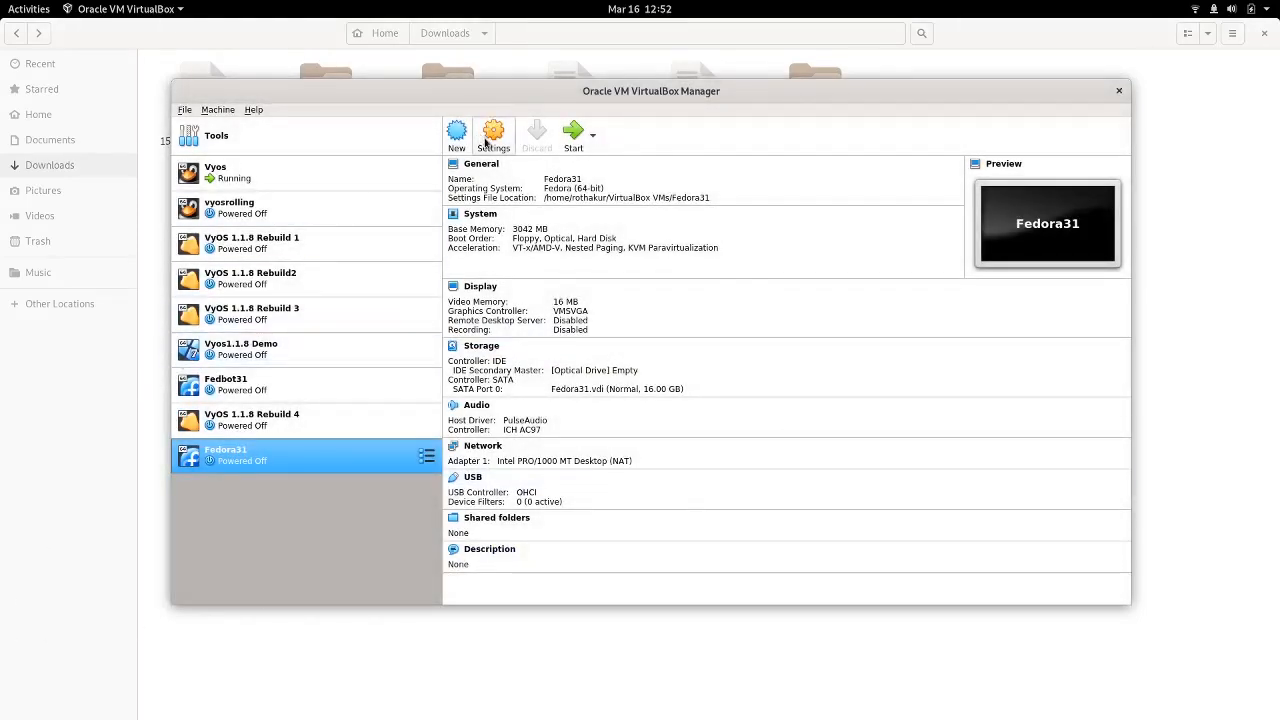
Step: In Fedora31's network settings, review the adapters and set Adapter 1 to Not attached
{"action": "left_click", "coordinate": [492, 136]}
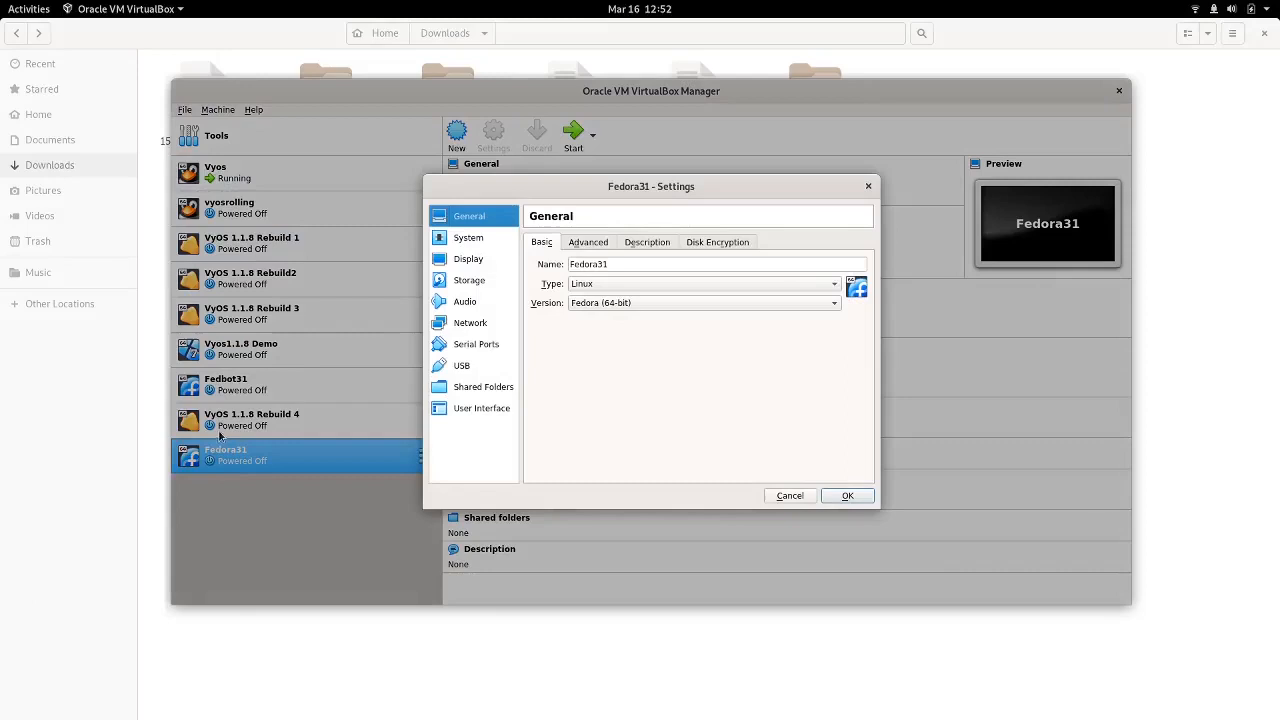
{"action": "left_click", "coordinate": [470, 322]}
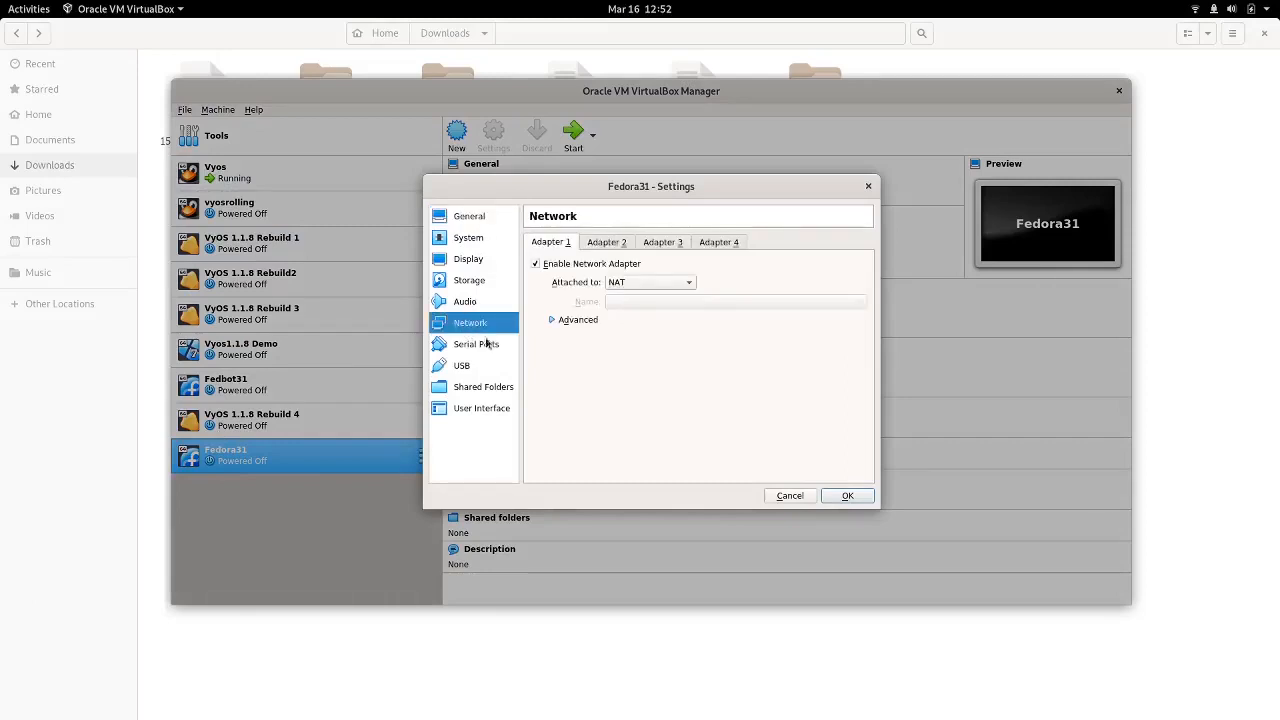
{"action": "left_click", "coordinate": [608, 242]}
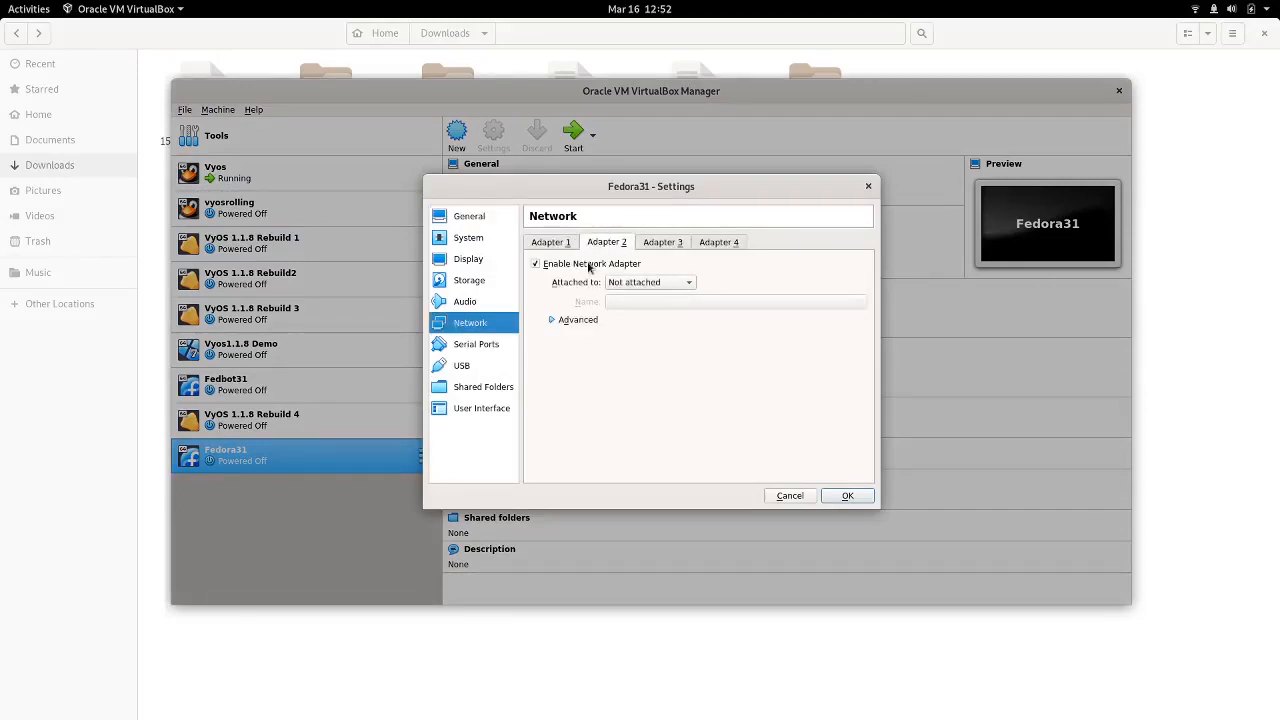
{"action": "left_click", "coordinate": [718, 240]}
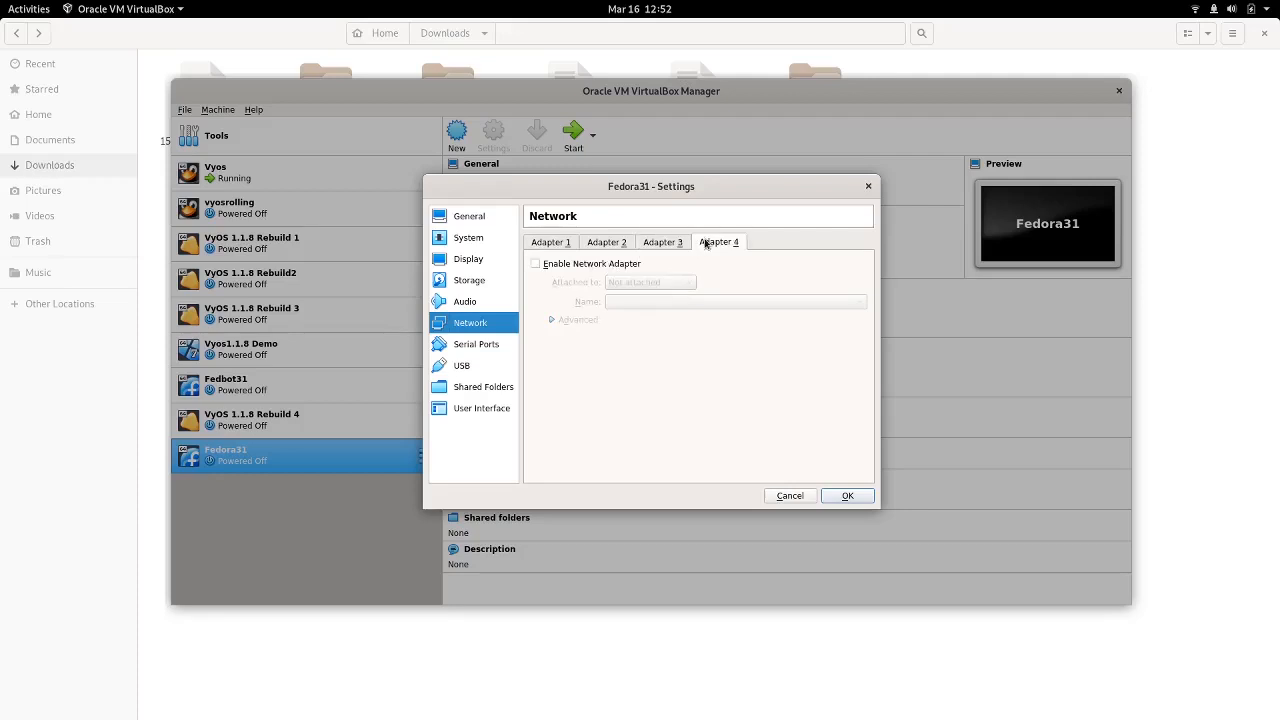
{"action": "left_click", "coordinate": [536, 264]}
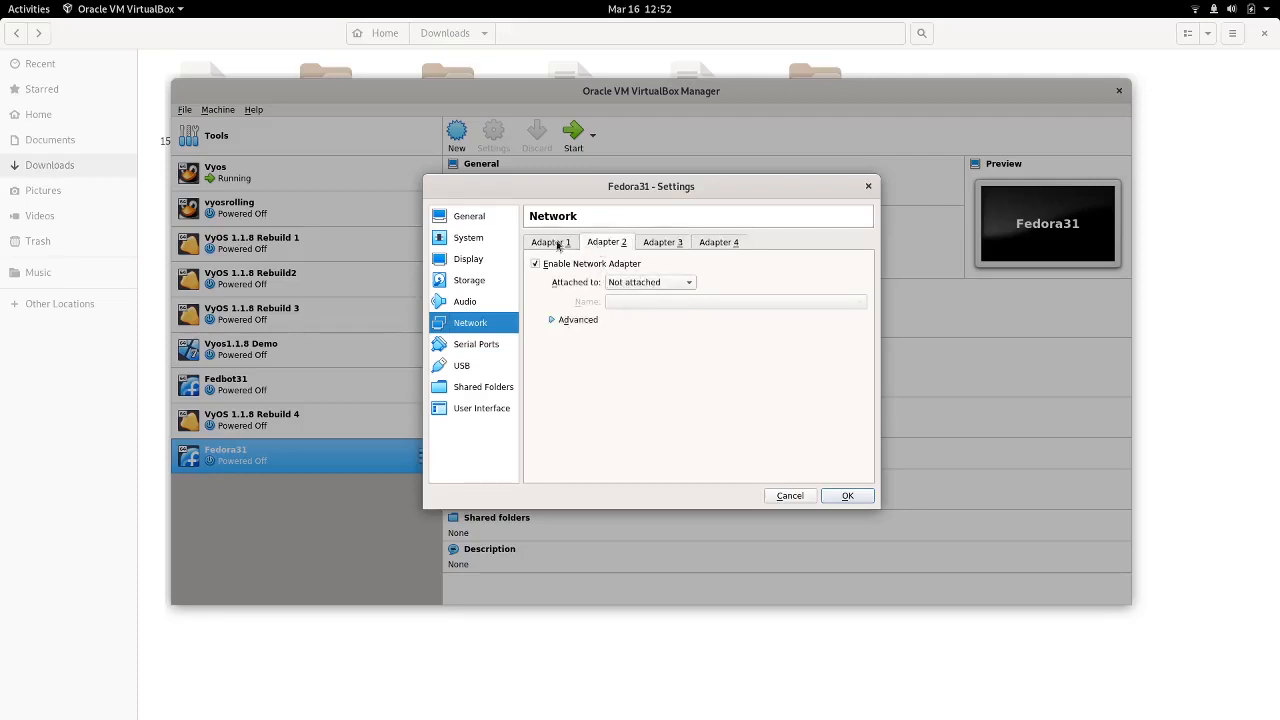
{"action": "left_click", "coordinate": [648, 280]}
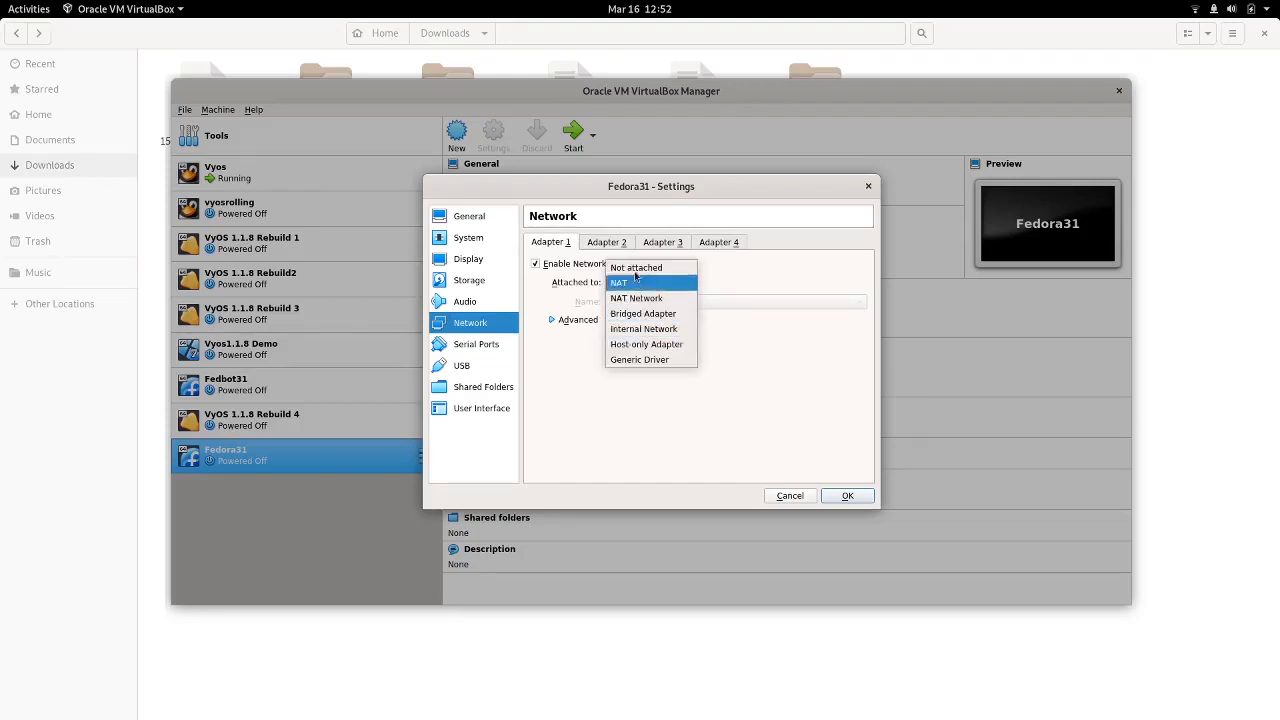
{"action": "left_click", "coordinate": [636, 268]}
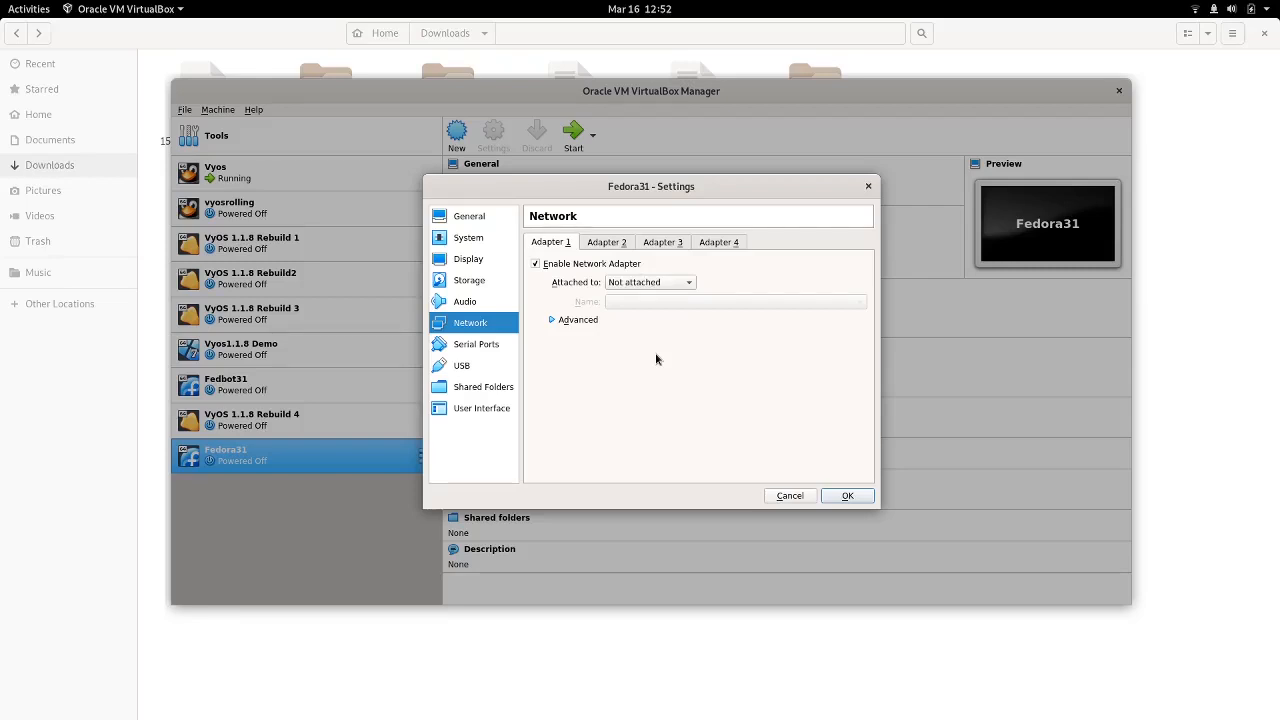
{"action": "mouse_move", "coordinate": [466, 280]}
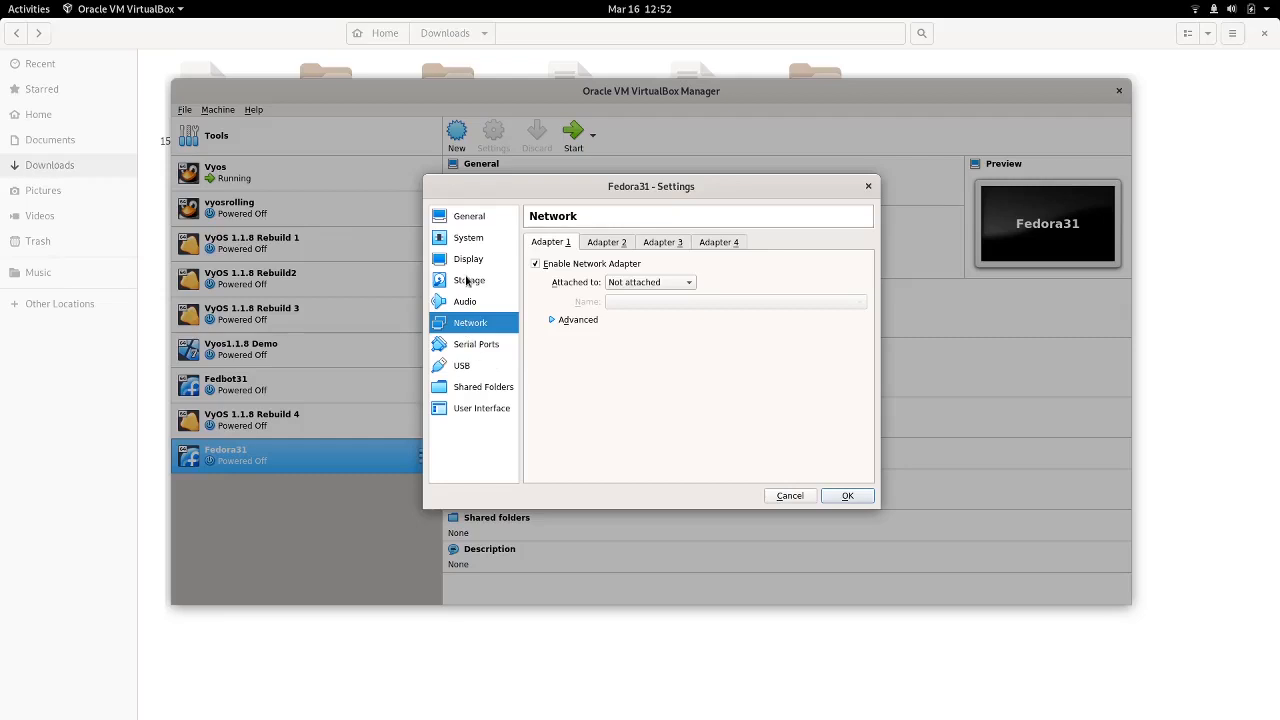
{"action": "left_click", "coordinate": [468, 280]}
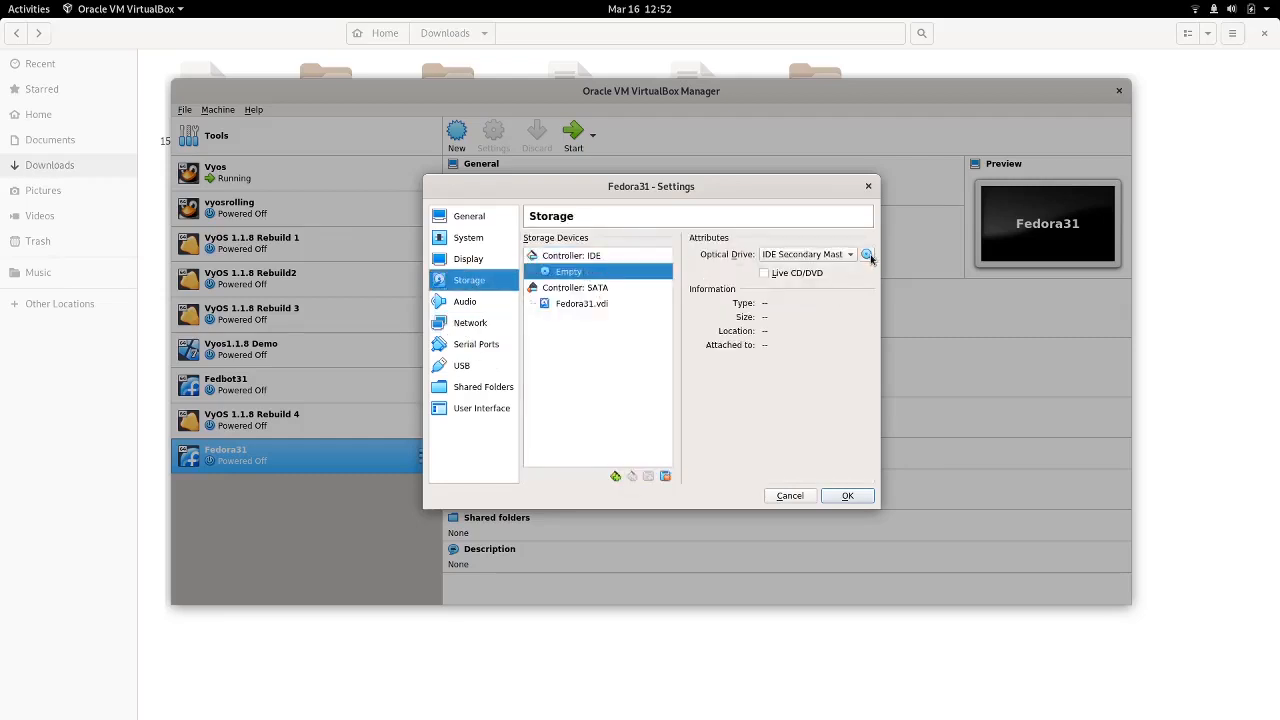
Step: Insert the Fedora Workstation Live 31 ISO into the optical drive and save the settings
{"action": "left_click", "coordinate": [868, 254]}
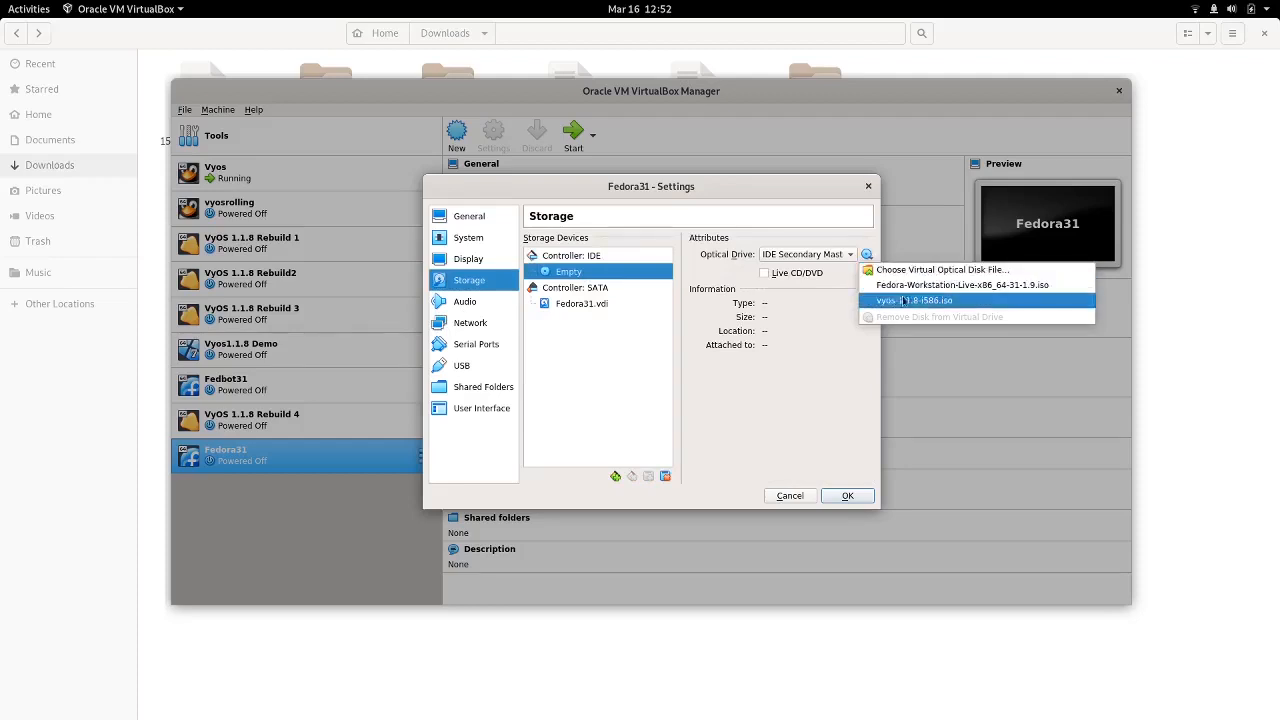
{"action": "left_click", "coordinate": [960, 284]}
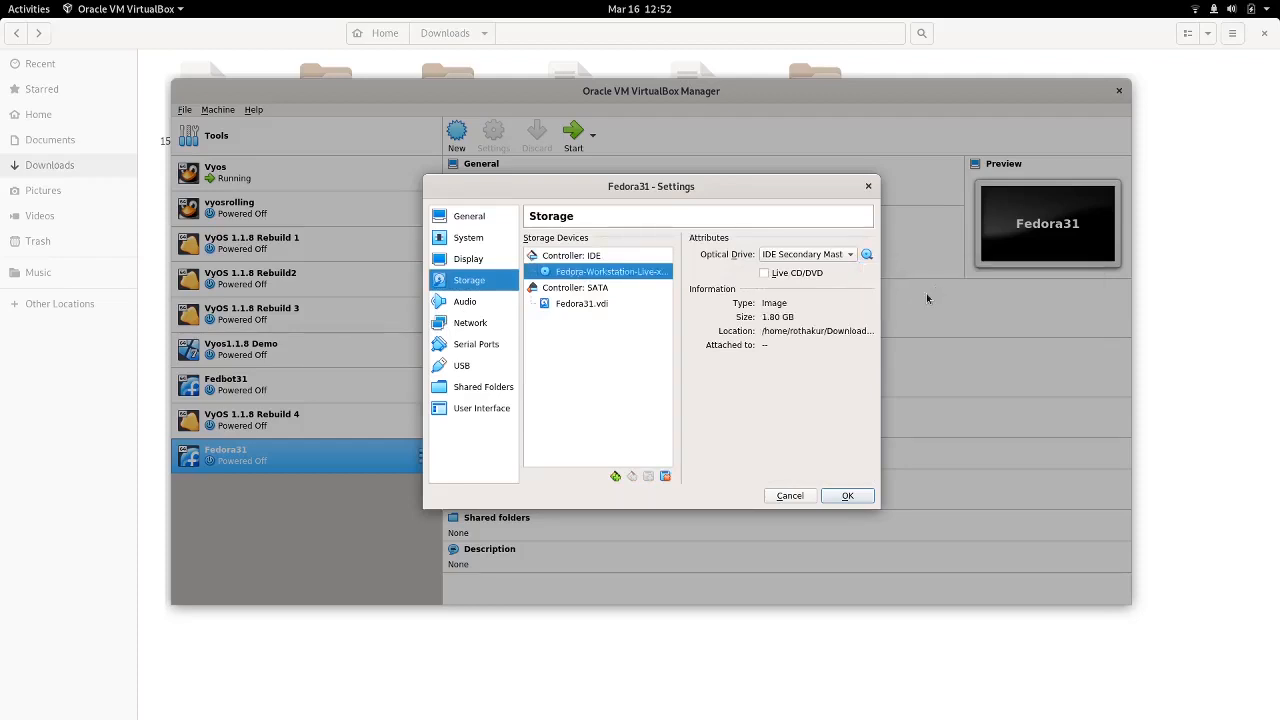
{"action": "left_click", "coordinate": [848, 496]}
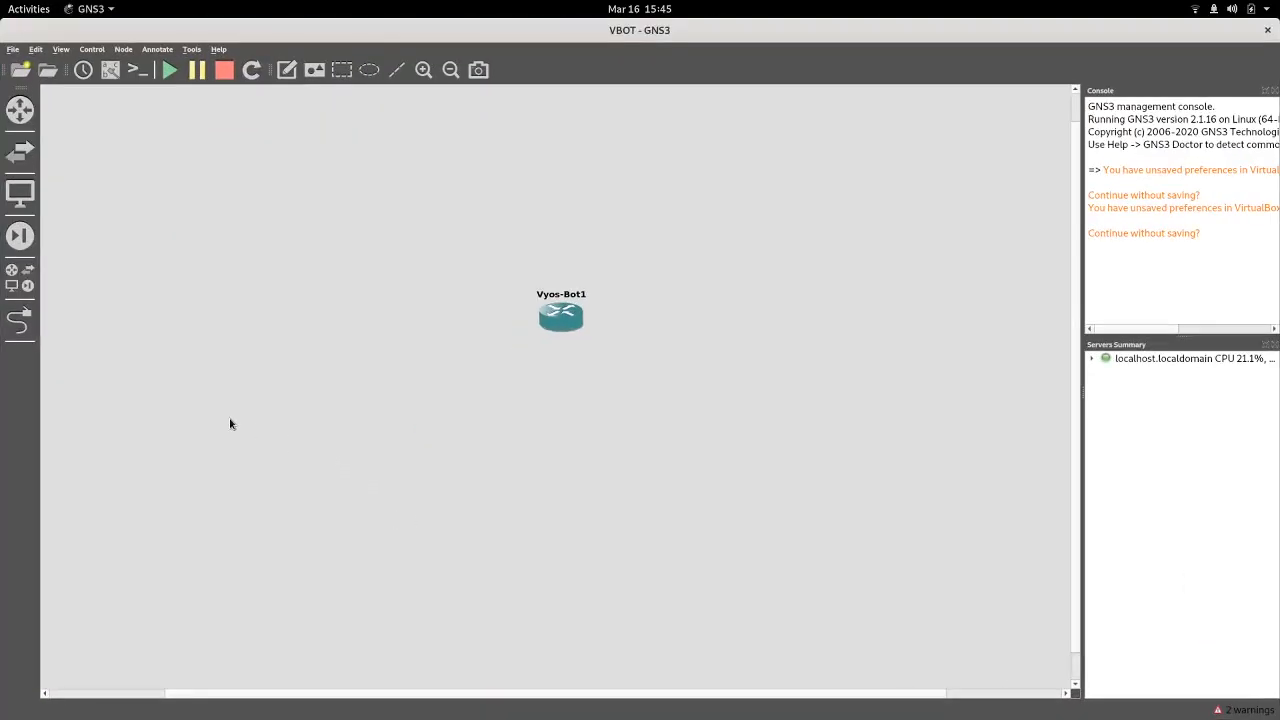
Step: In GNS3 Preferences, add the Fedora31 VirtualBox machine as a VM template
{"action": "left_click", "coordinate": [36, 48]}
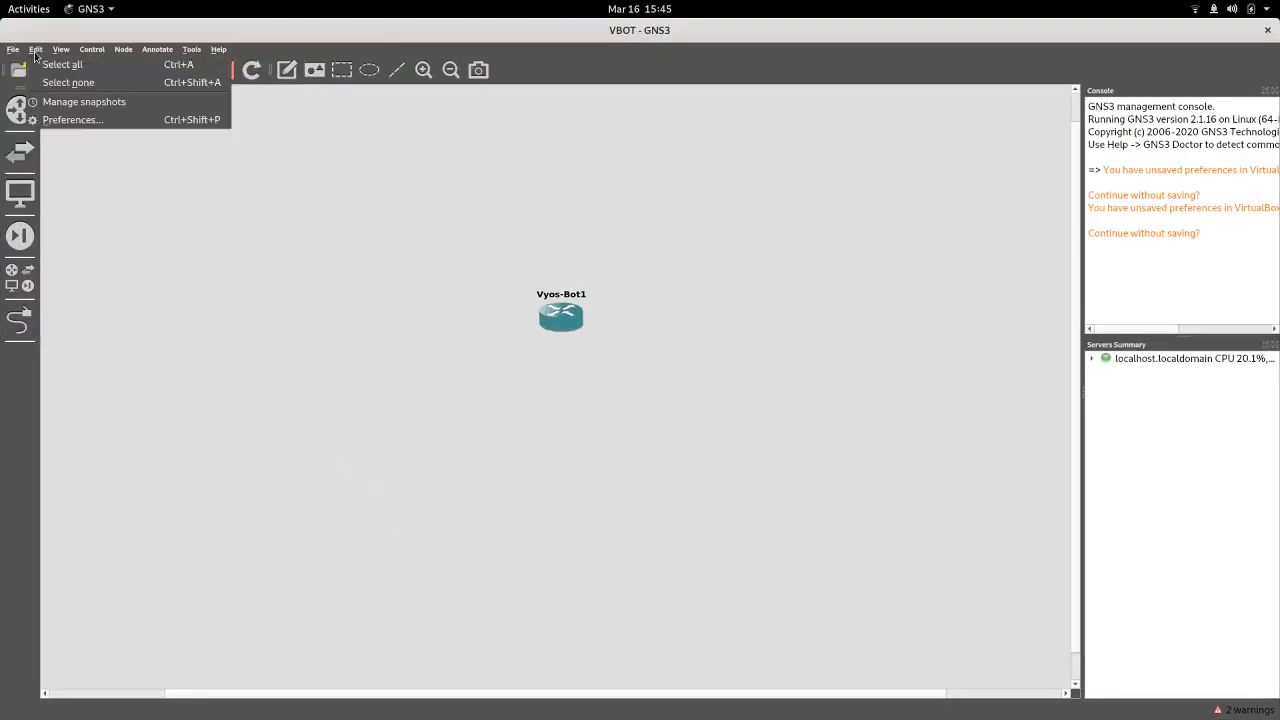
{"action": "left_click", "coordinate": [72, 120]}
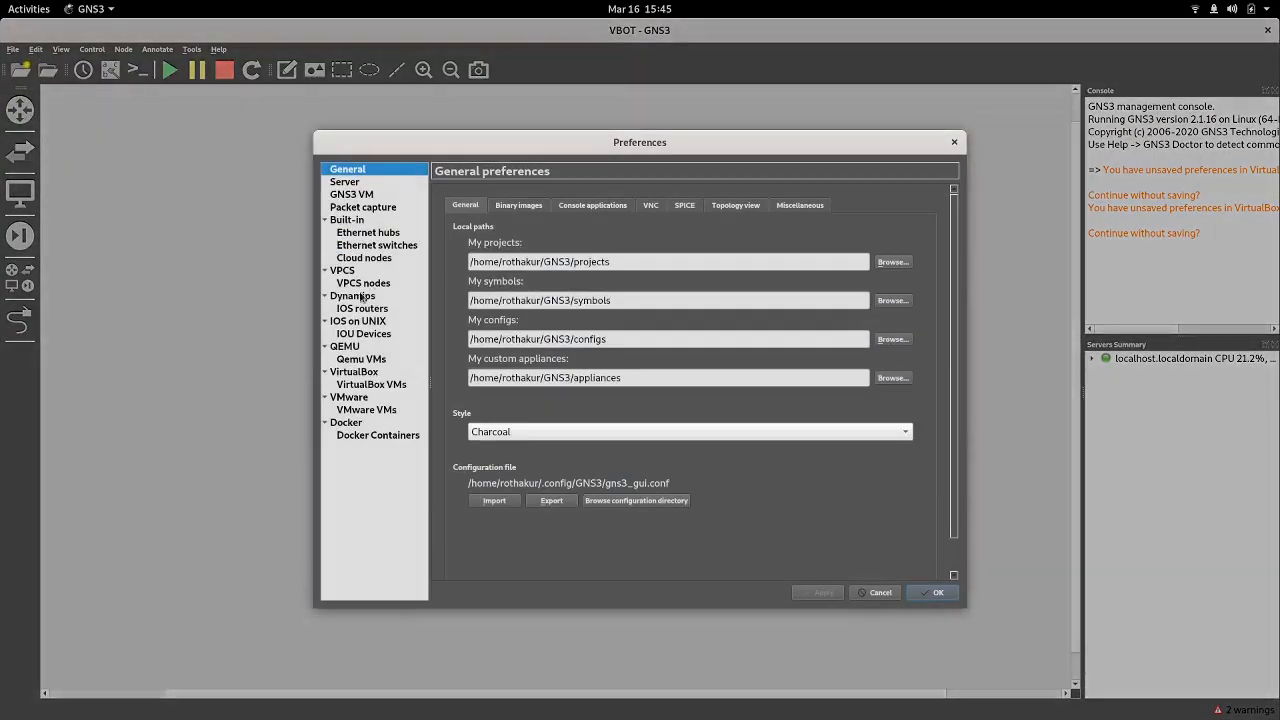
{"action": "left_click", "coordinate": [372, 384]}
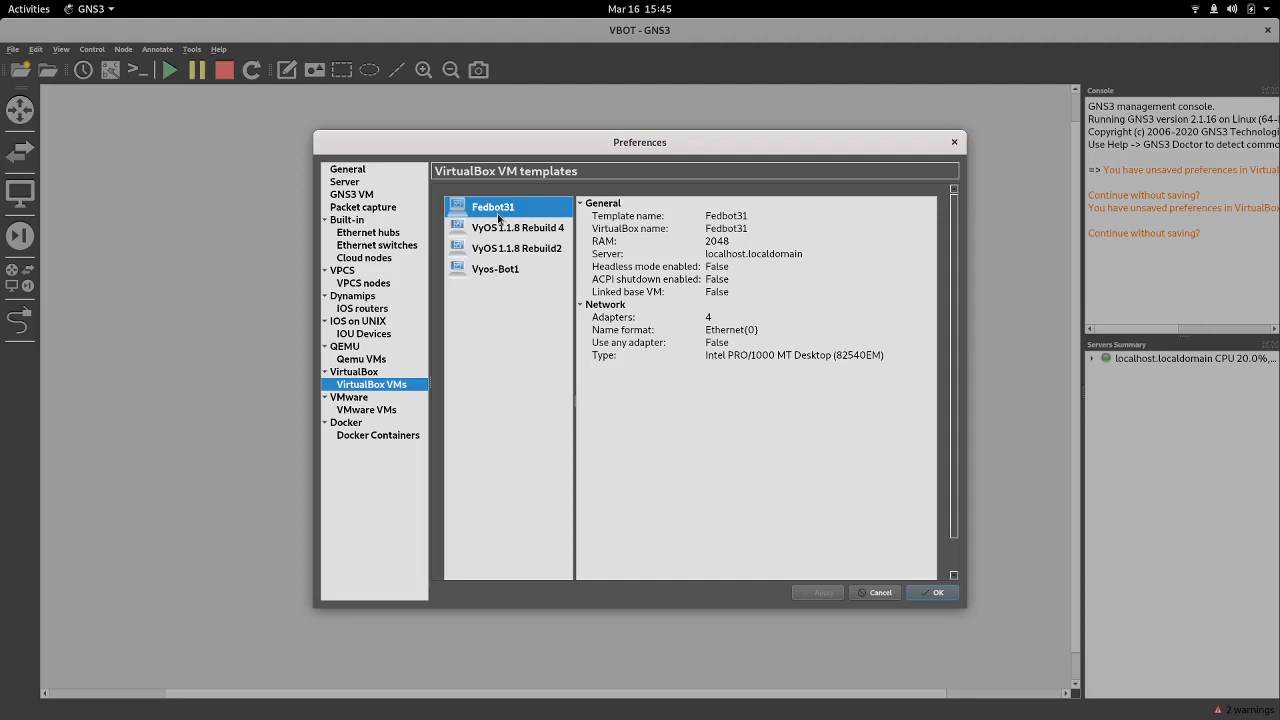
{"action": "mouse_move", "coordinate": [564, 428]}
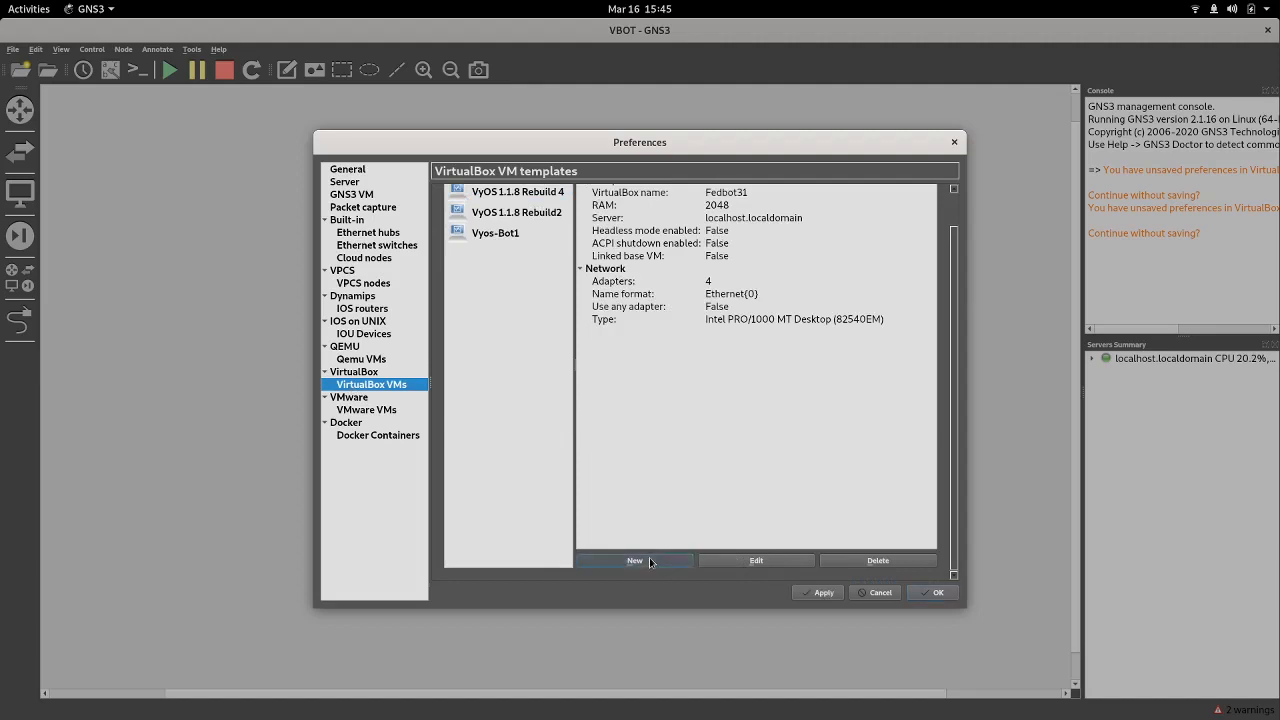
{"action": "left_click", "coordinate": [634, 560]}
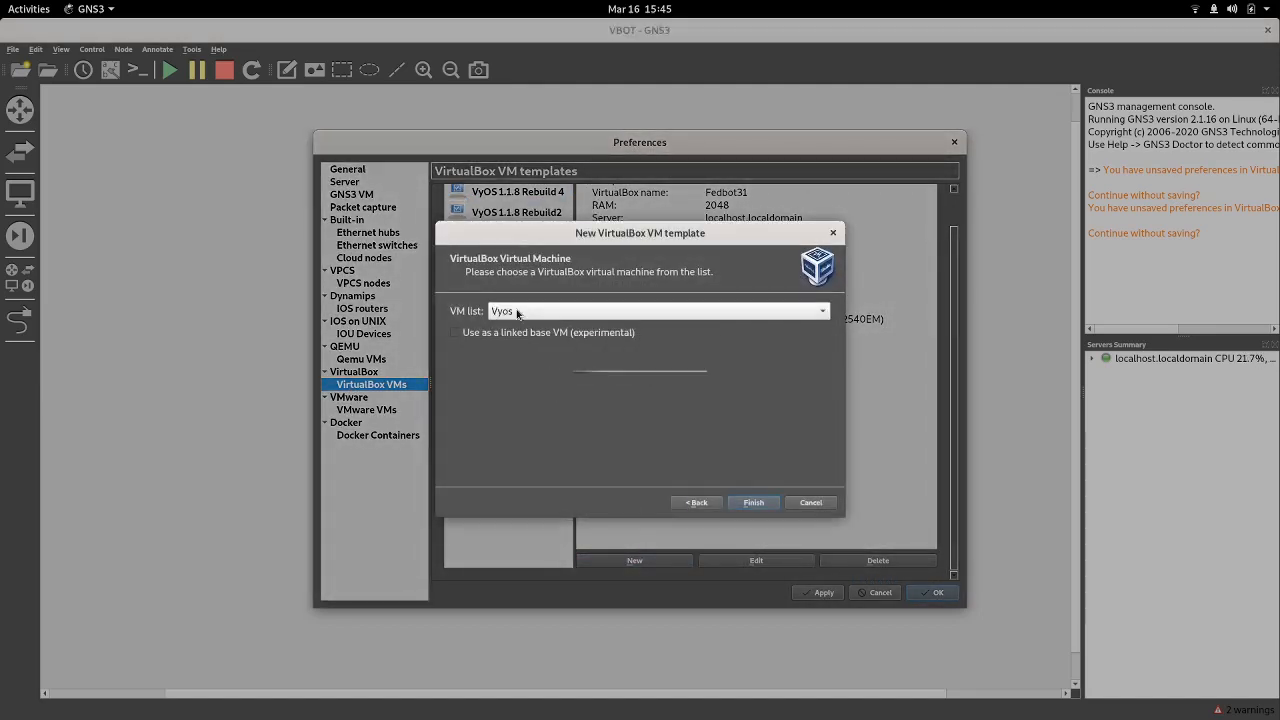
{"action": "left_click", "coordinate": [658, 312]}
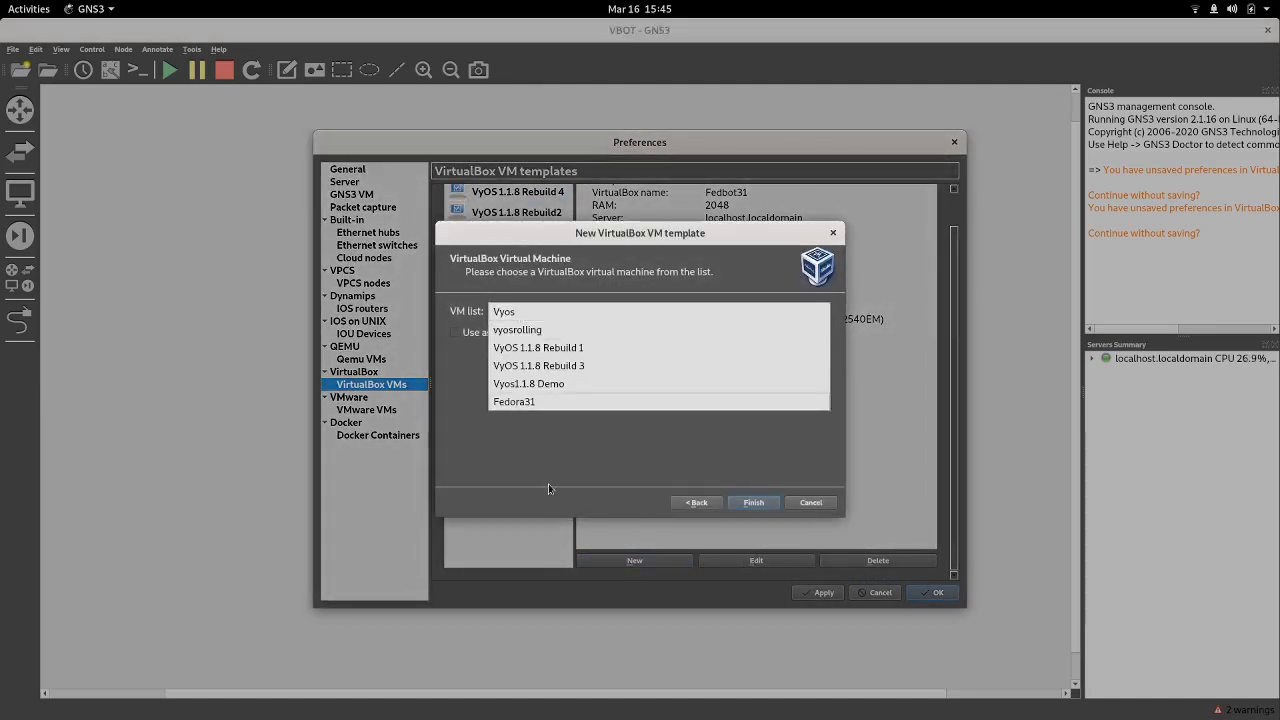
{"action": "left_click", "coordinate": [512, 400]}
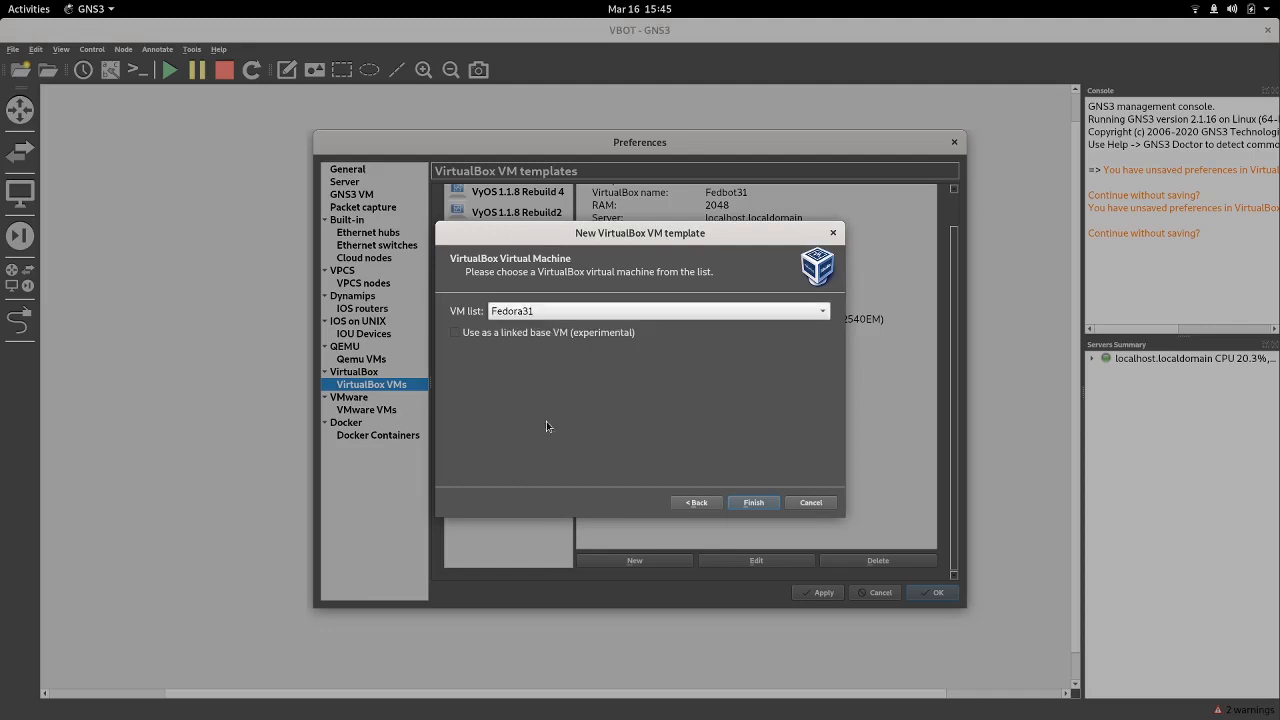
{"action": "left_click", "coordinate": [752, 502]}
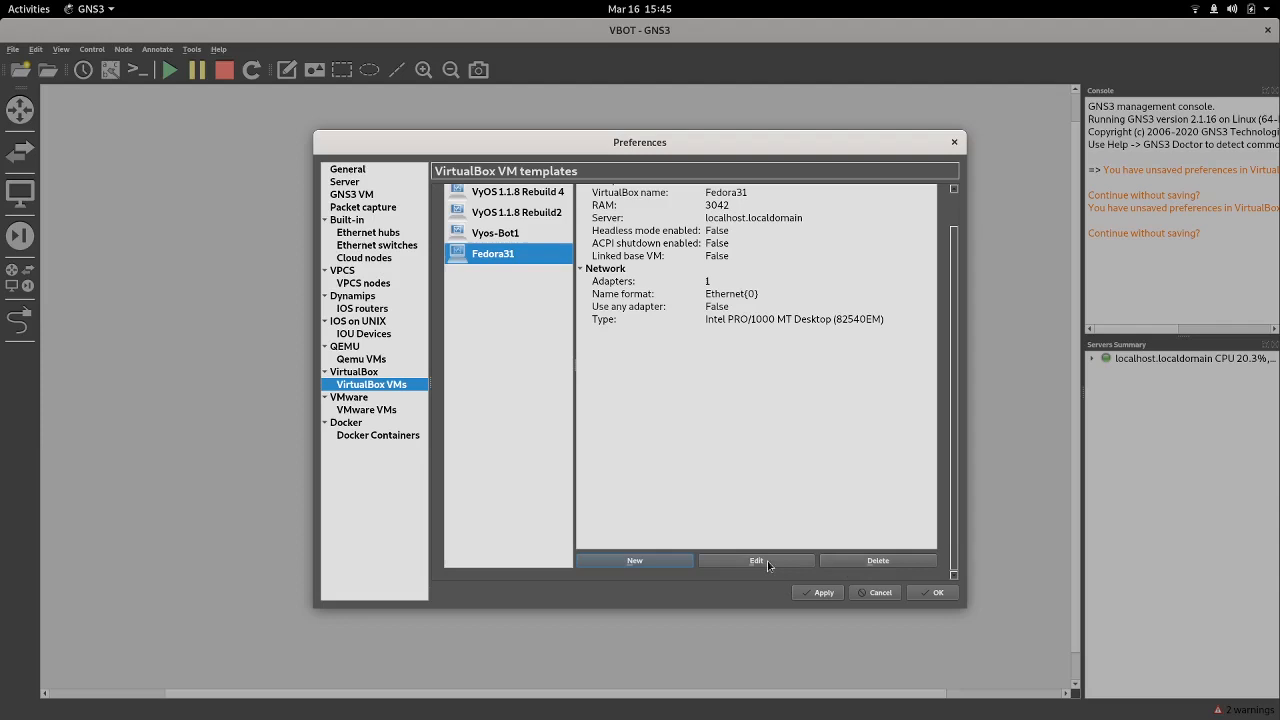
Step: Give the Fedora31 template four network adapters and return to the project canvas
{"action": "left_click", "coordinate": [756, 560]}
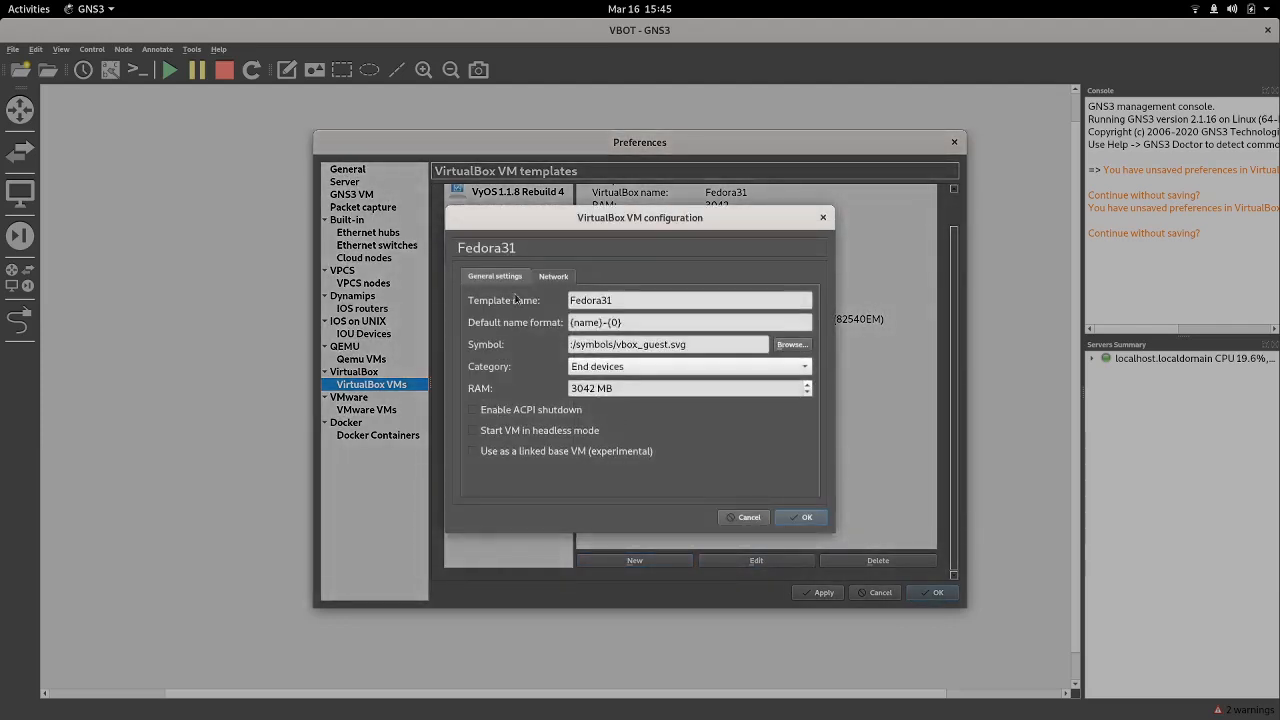
{"action": "left_click", "coordinate": [552, 276]}
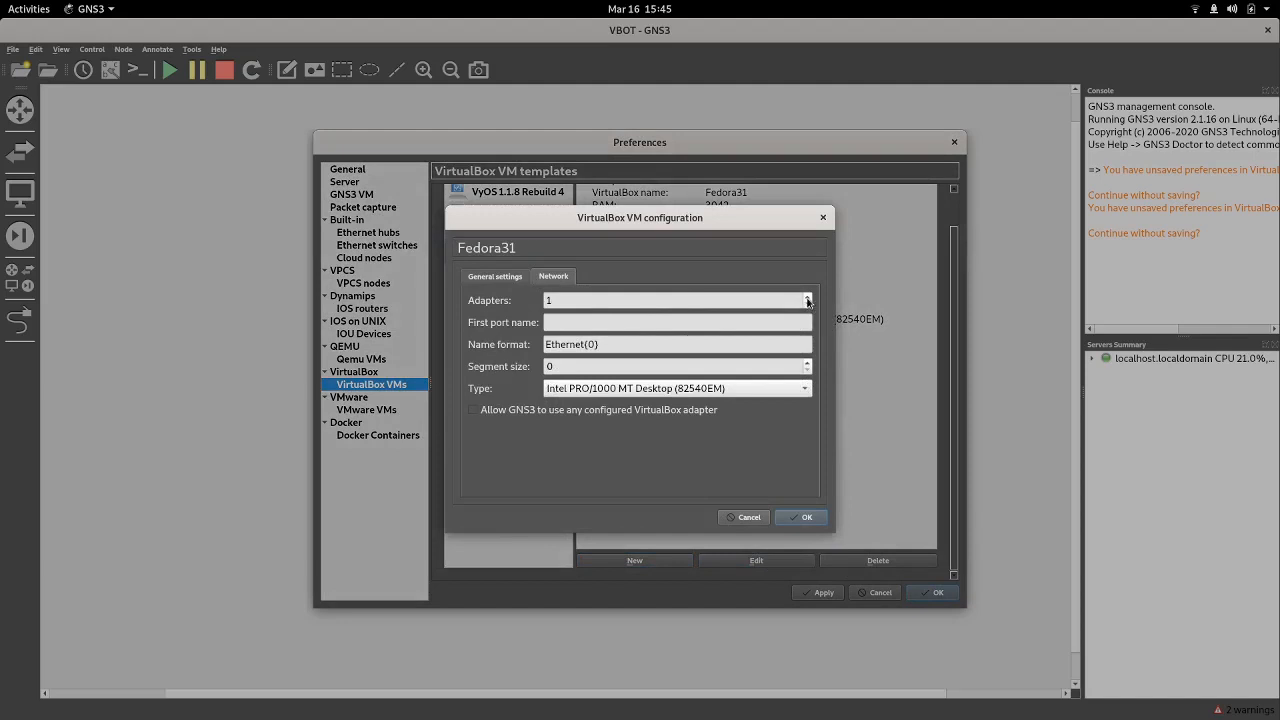
{"action": "left_click", "coordinate": [806, 296]}
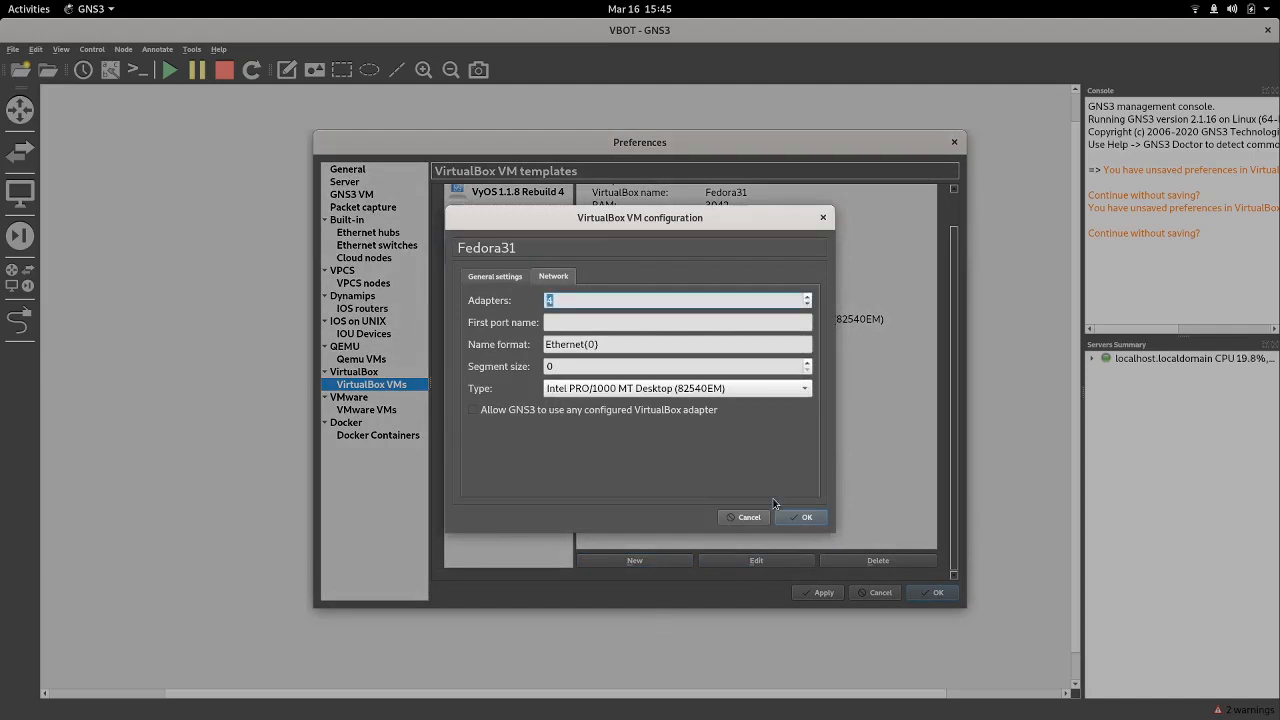
{"action": "left_click", "coordinate": [806, 516]}
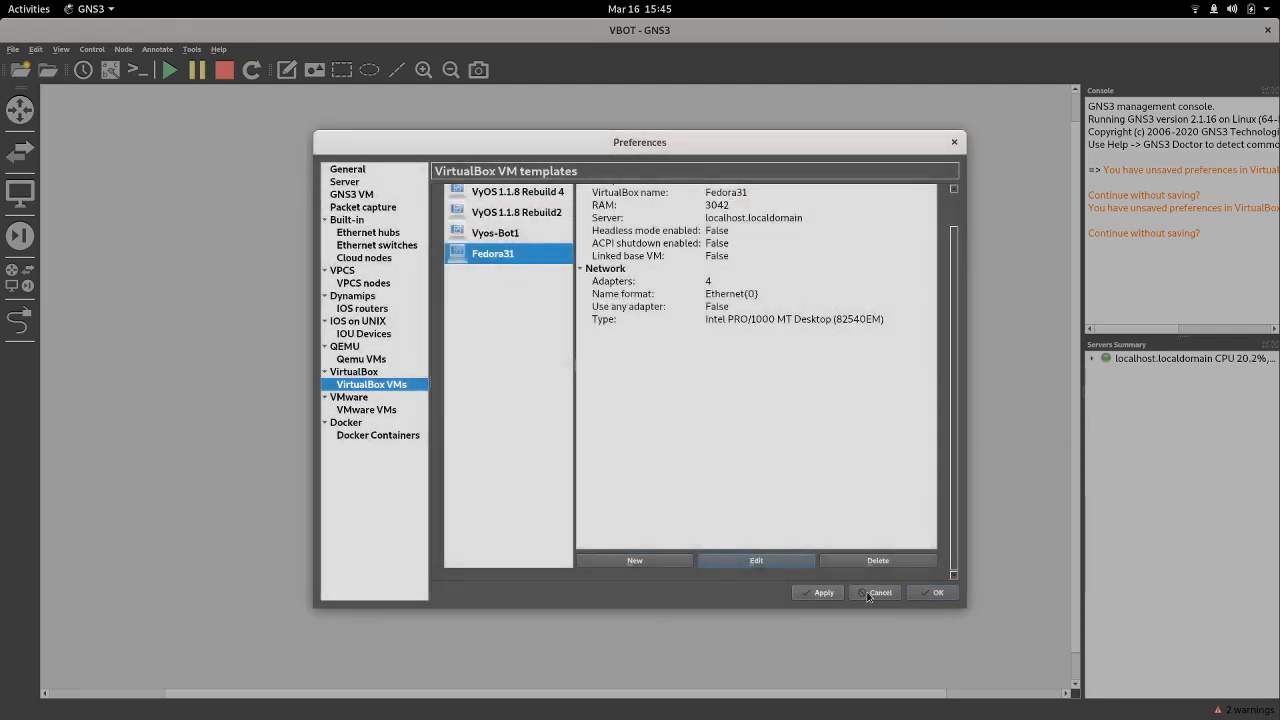
{"action": "left_click", "coordinate": [880, 592]}
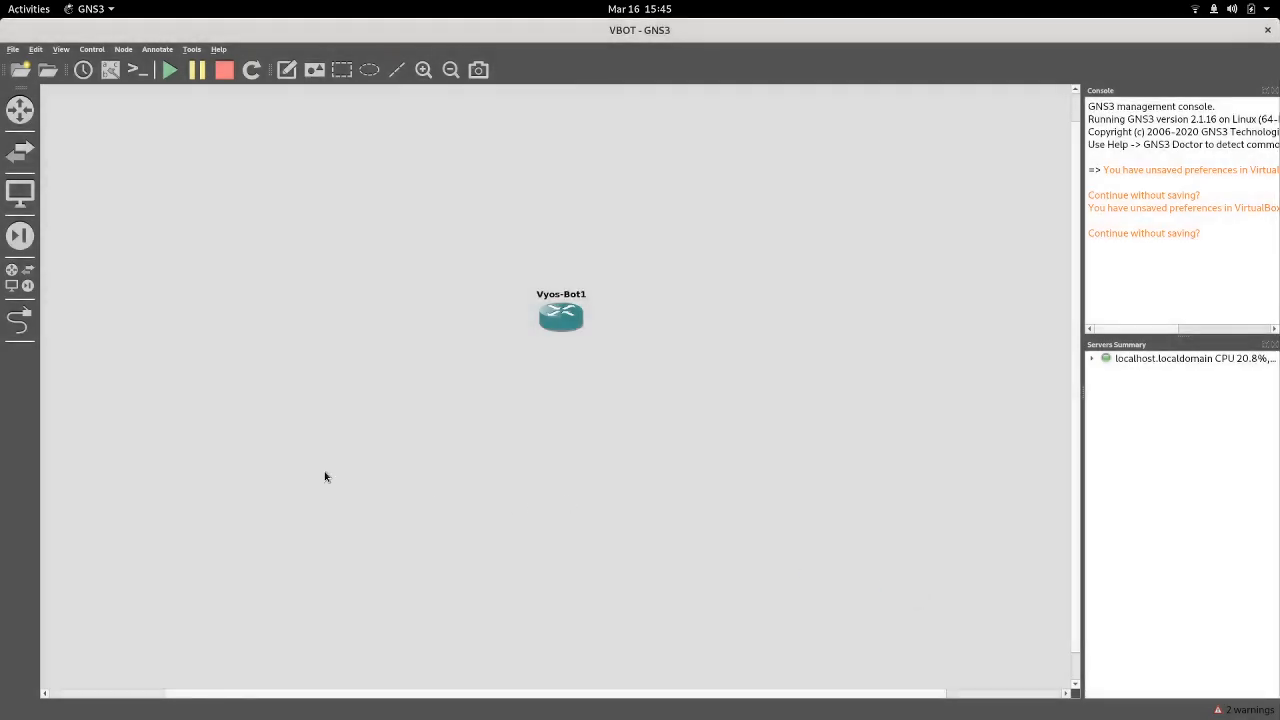
{"action": "mouse_move", "coordinate": [118, 238]}
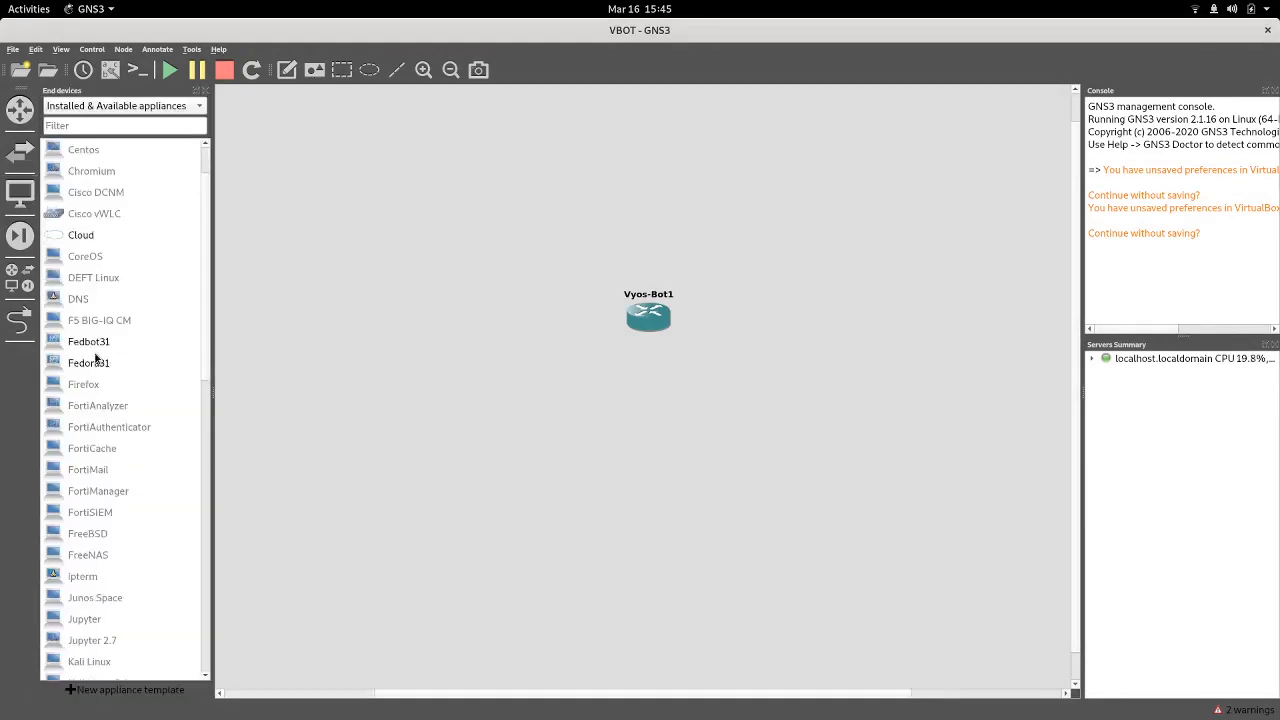
Step: Place a Fedora31 node below the Vyos-Bot1 router and start it
{"action": "left_click", "coordinate": [88, 340]}
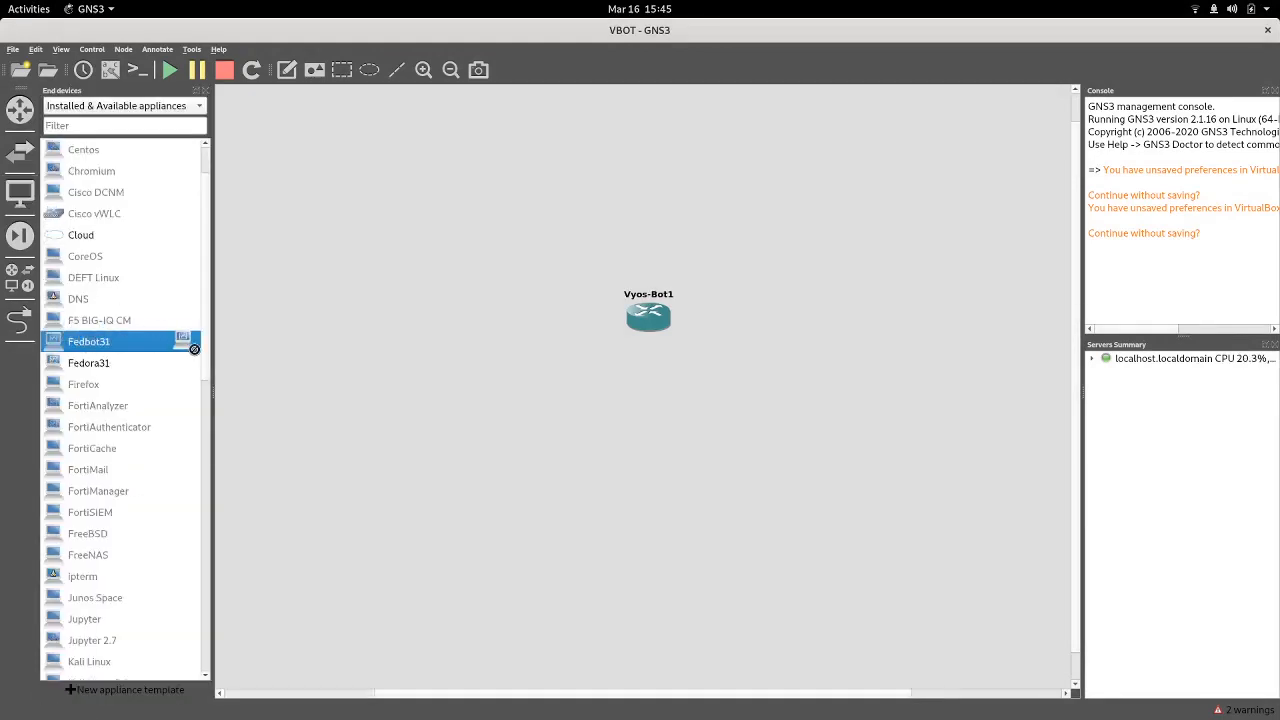
{"action": "mouse_move", "coordinate": [100, 370]}
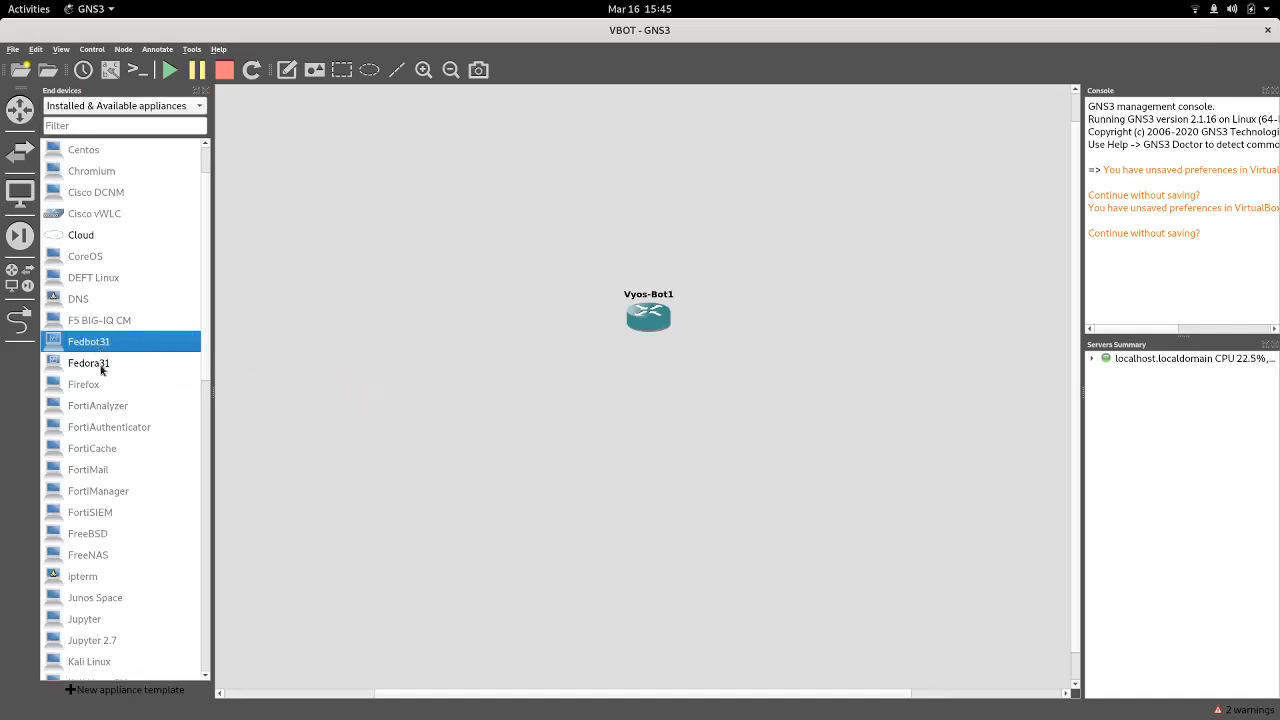
{"action": "left_click_drag", "start_coordinate": [88, 362], "coordinate": [692, 518]}
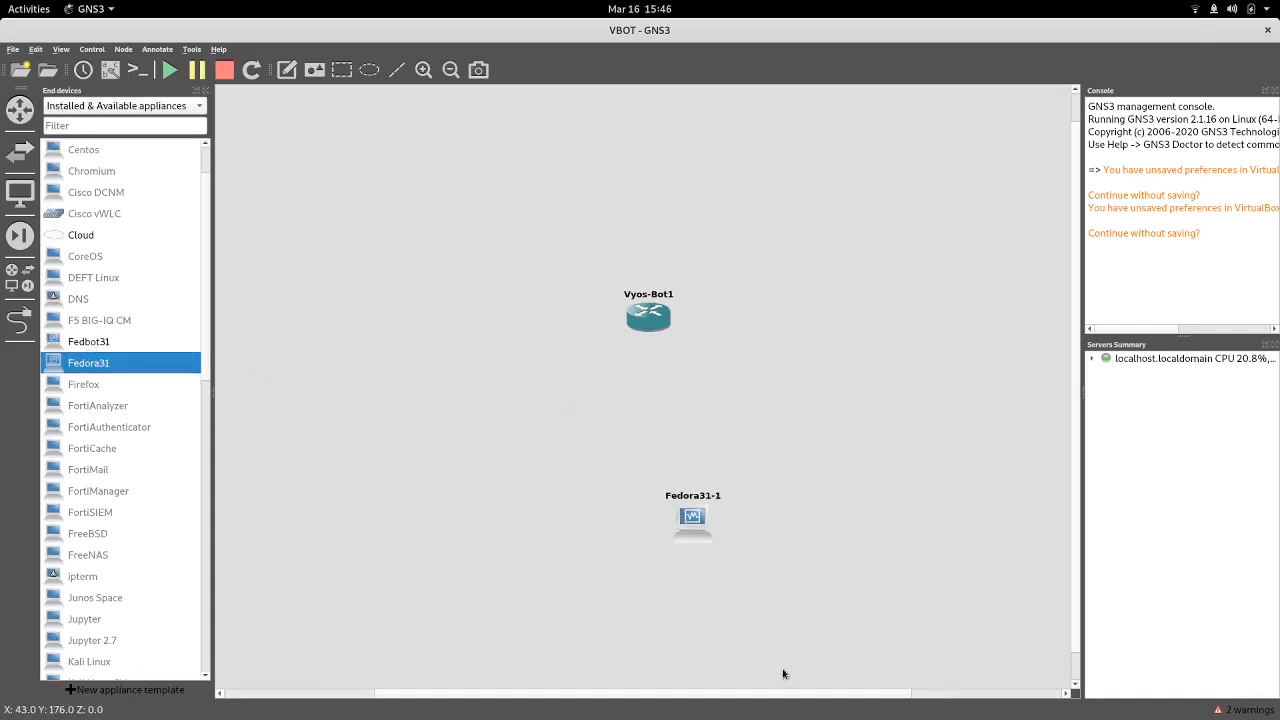
{"action": "left_click_drag", "start_coordinate": [692, 516], "coordinate": [648, 476]}
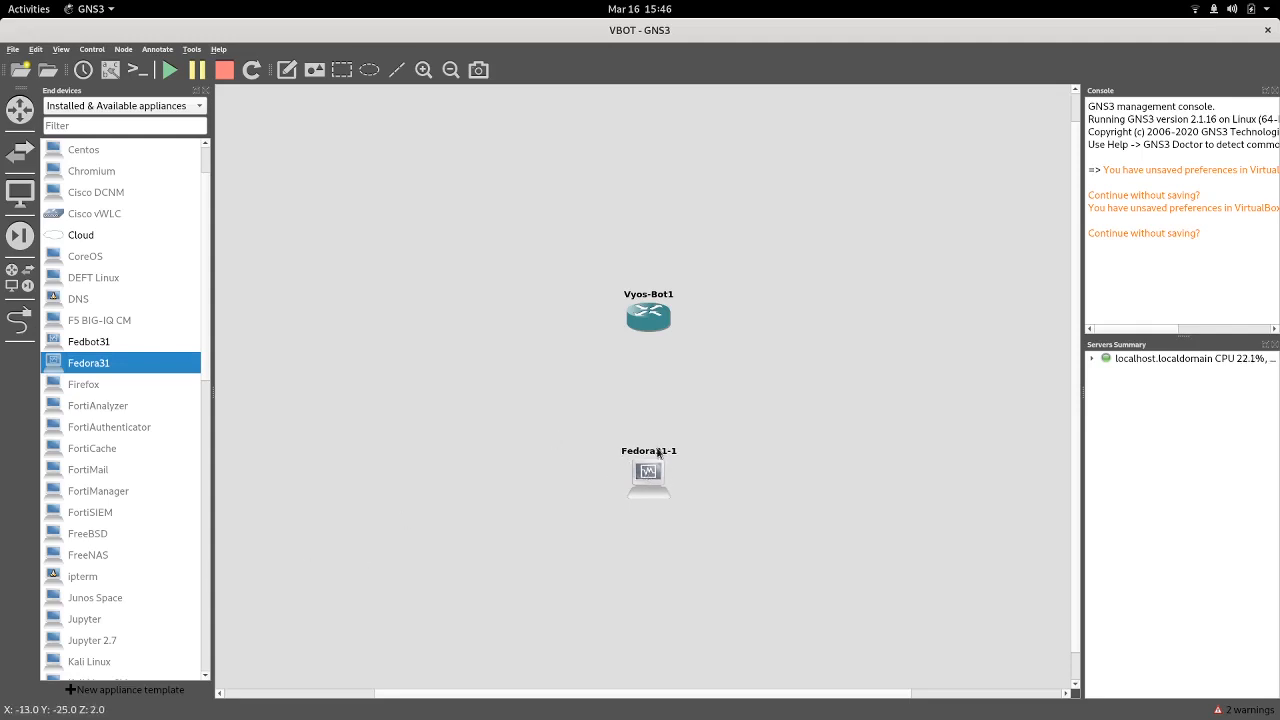
{"action": "right_click", "coordinate": [648, 478]}
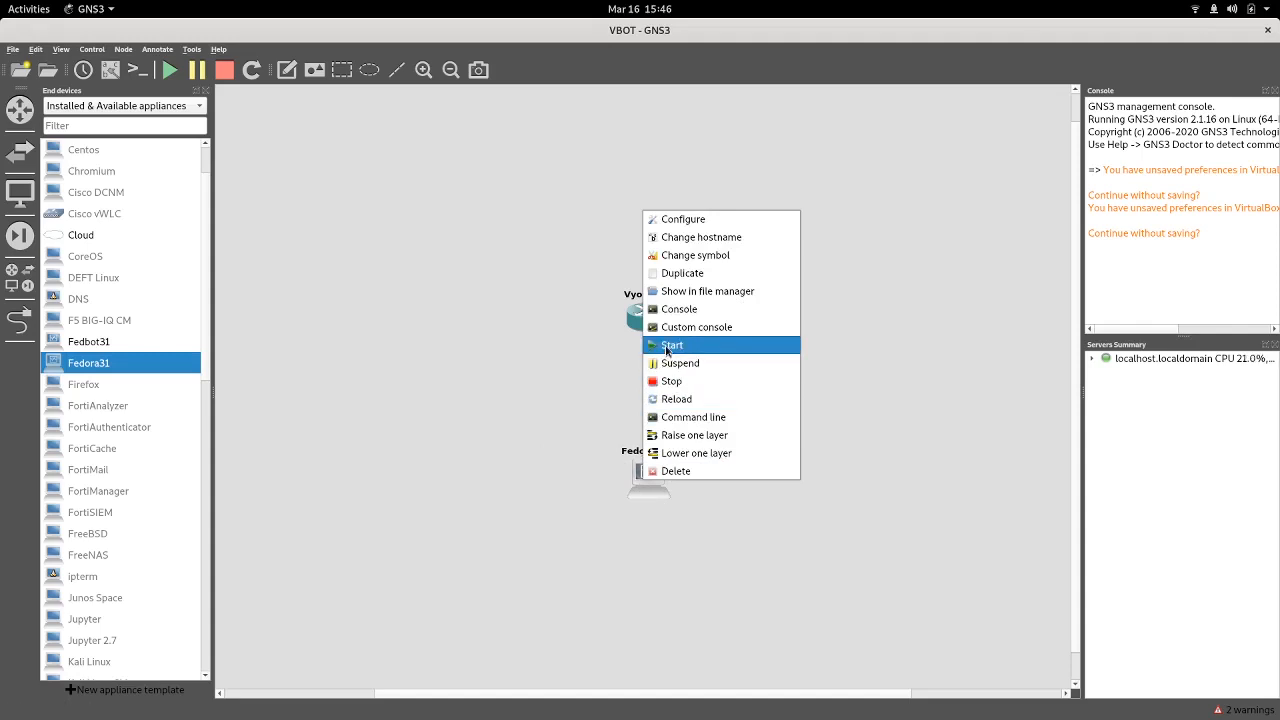
{"action": "left_click", "coordinate": [672, 344]}
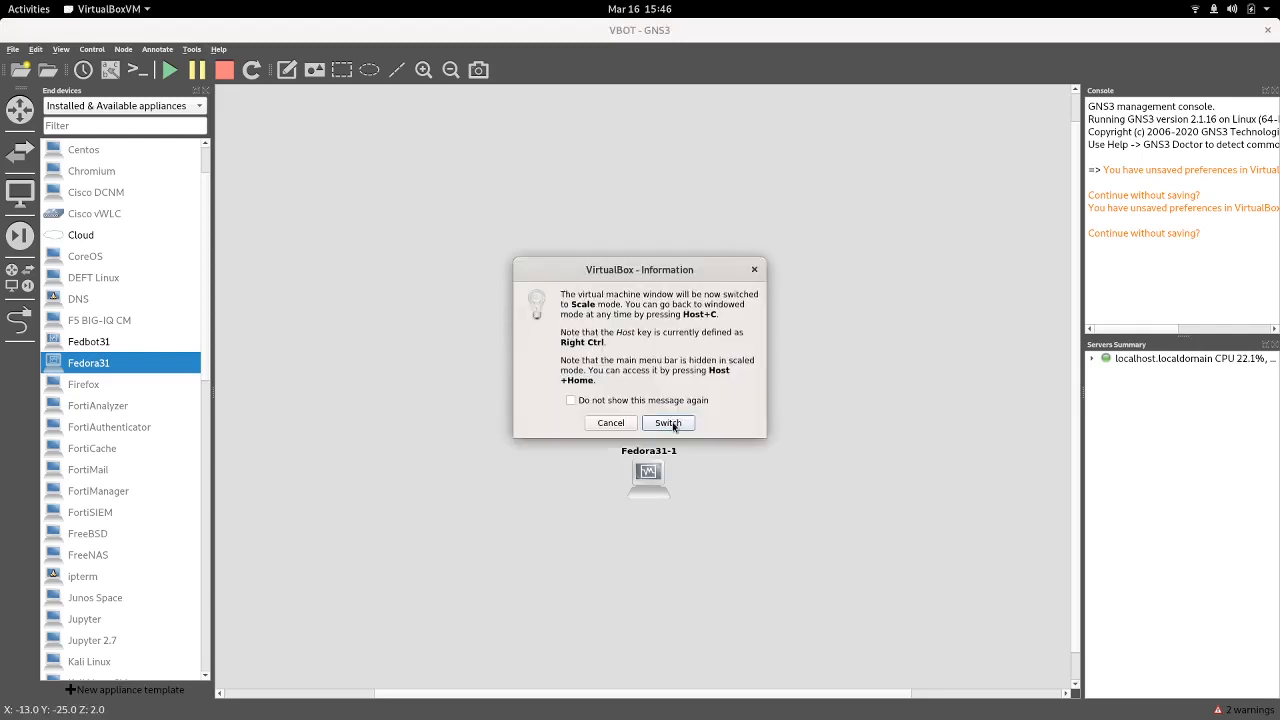
Step: Switch the Fedora31 VM window to scaled mode, enlarge it and let Fedora boot
{"action": "left_click", "coordinate": [668, 422]}
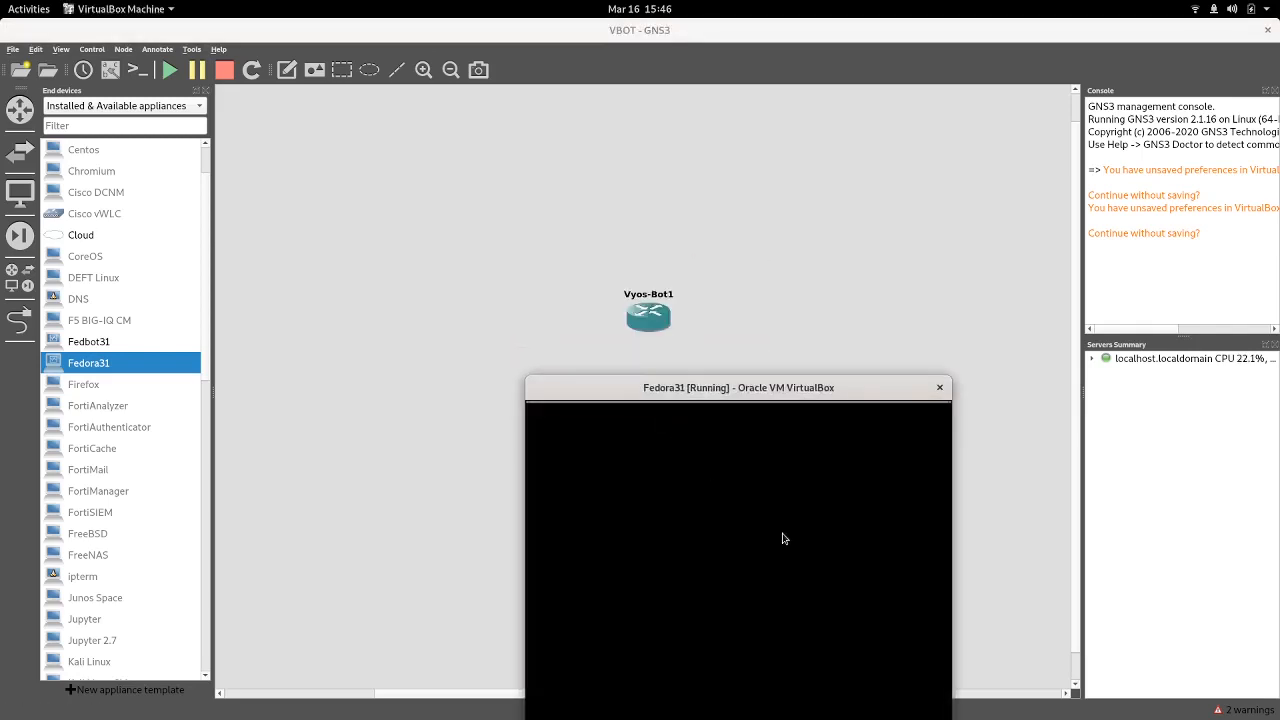
{"action": "left_click_drag", "start_coordinate": [738, 388], "coordinate": [604, 152]}
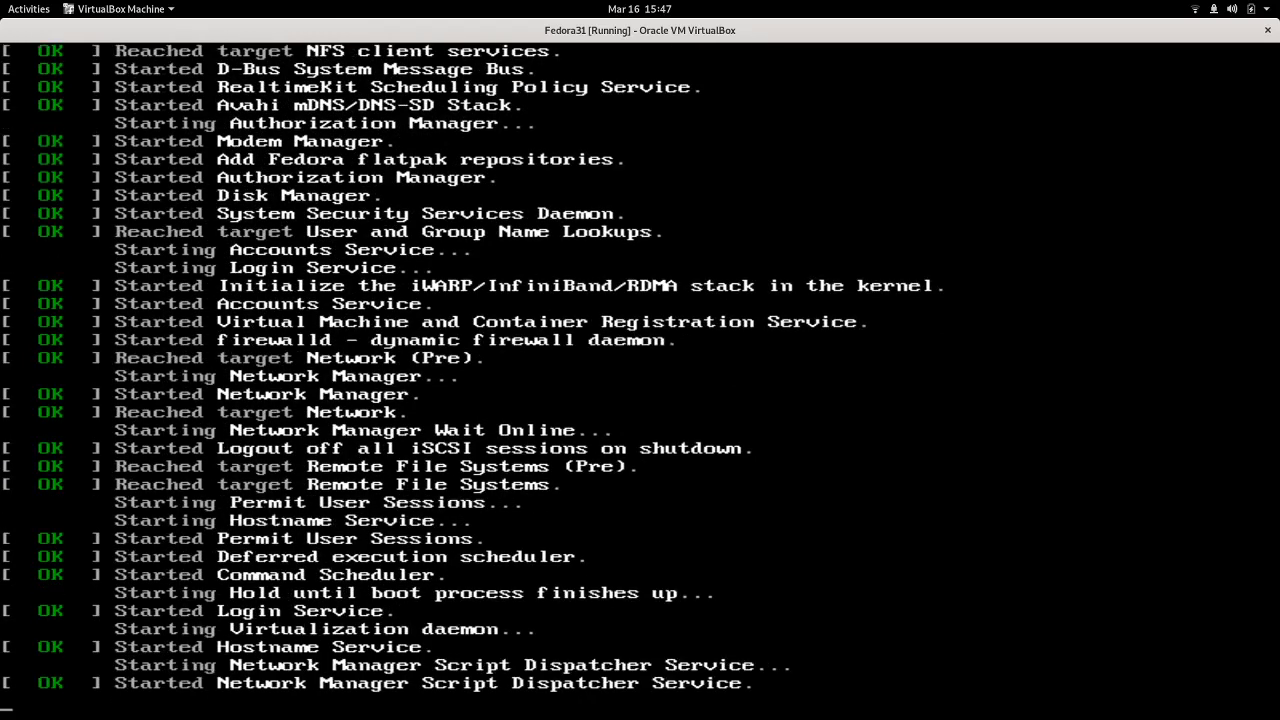
{"action": "scroll", "scroll_direction": "down", "scroll_amount": 3}
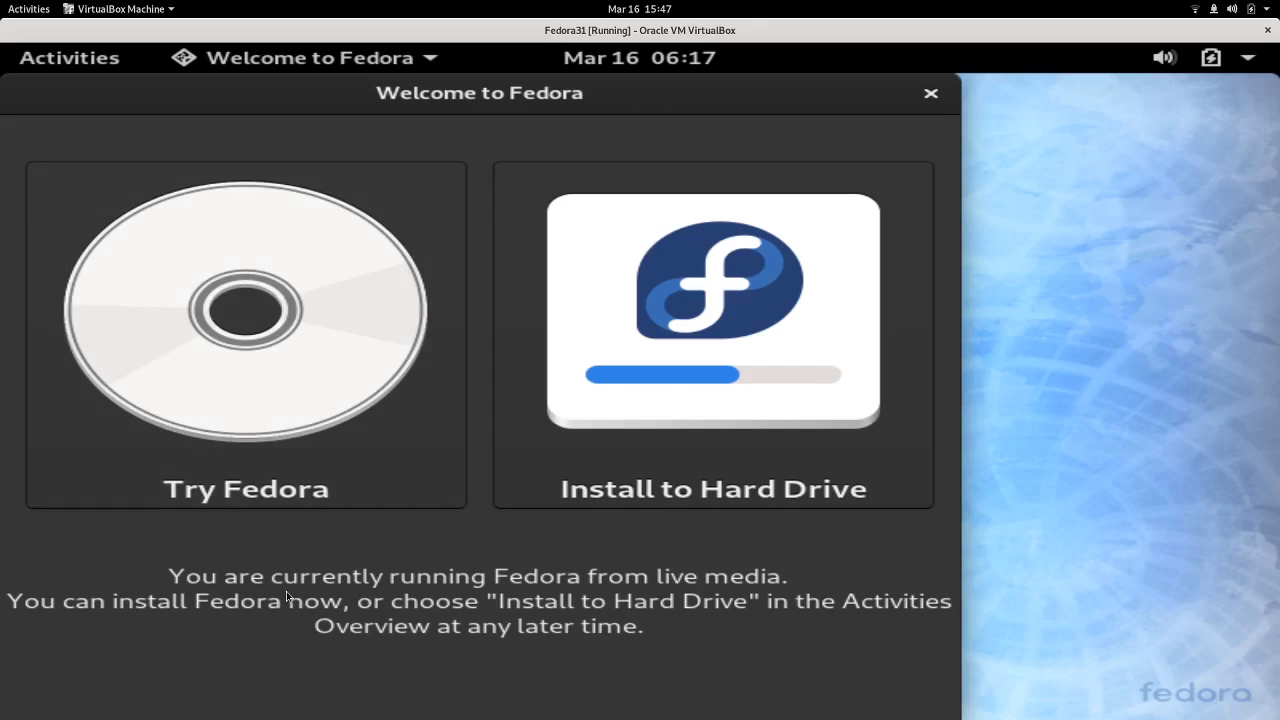
{"action": "mouse_move", "coordinate": [644, 520]}
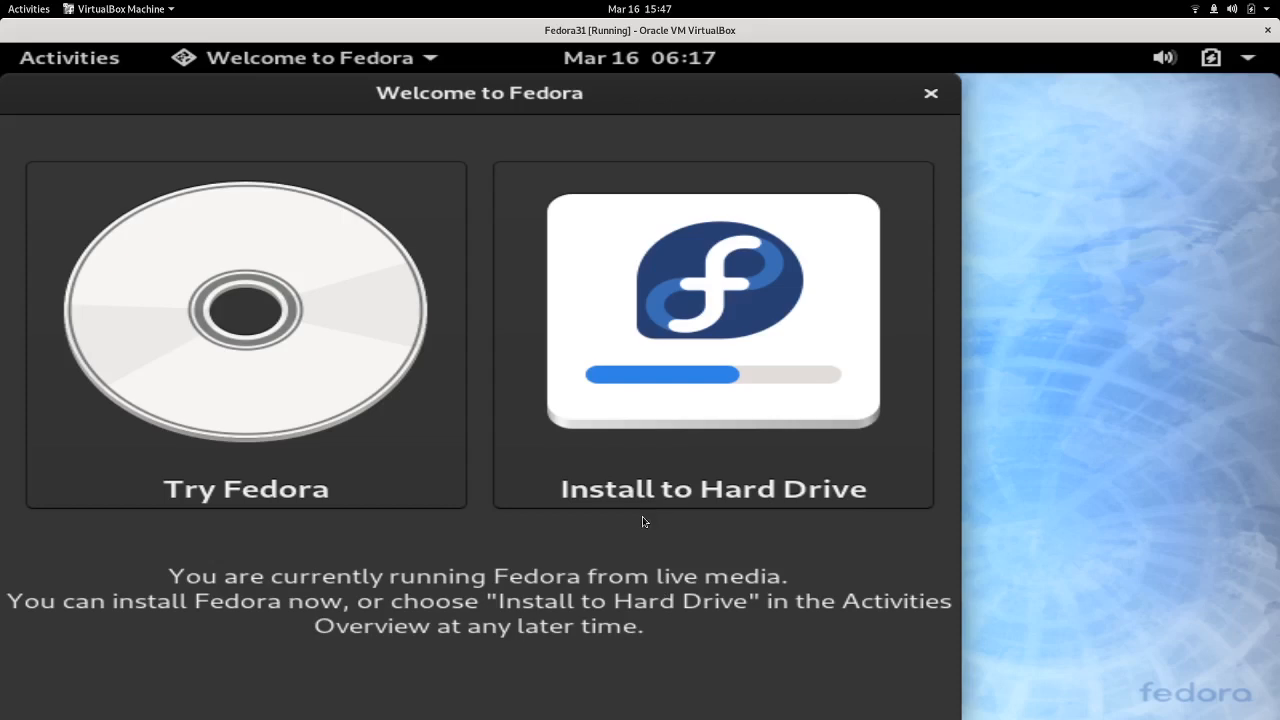
{"action": "mouse_move", "coordinate": [732, 150]}
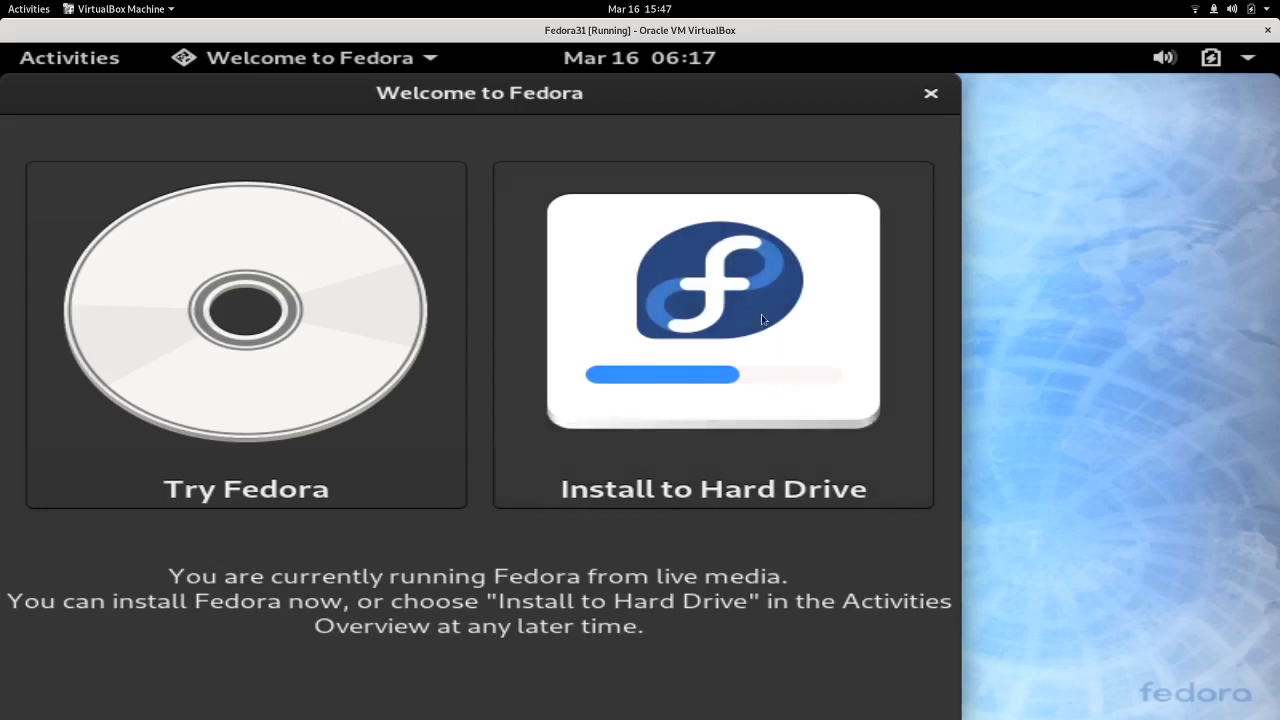
{"action": "mouse_move", "coordinate": [804, 404]}
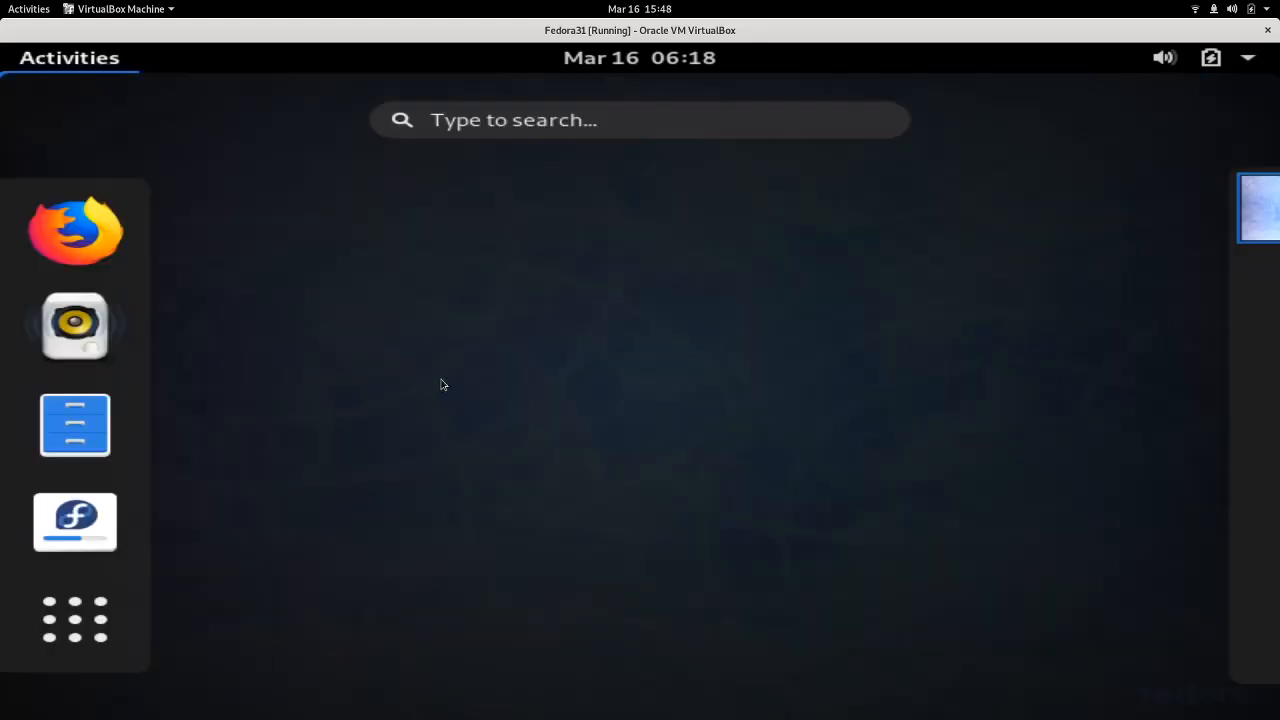
{"action": "mouse_move", "coordinate": [1256, 68]}
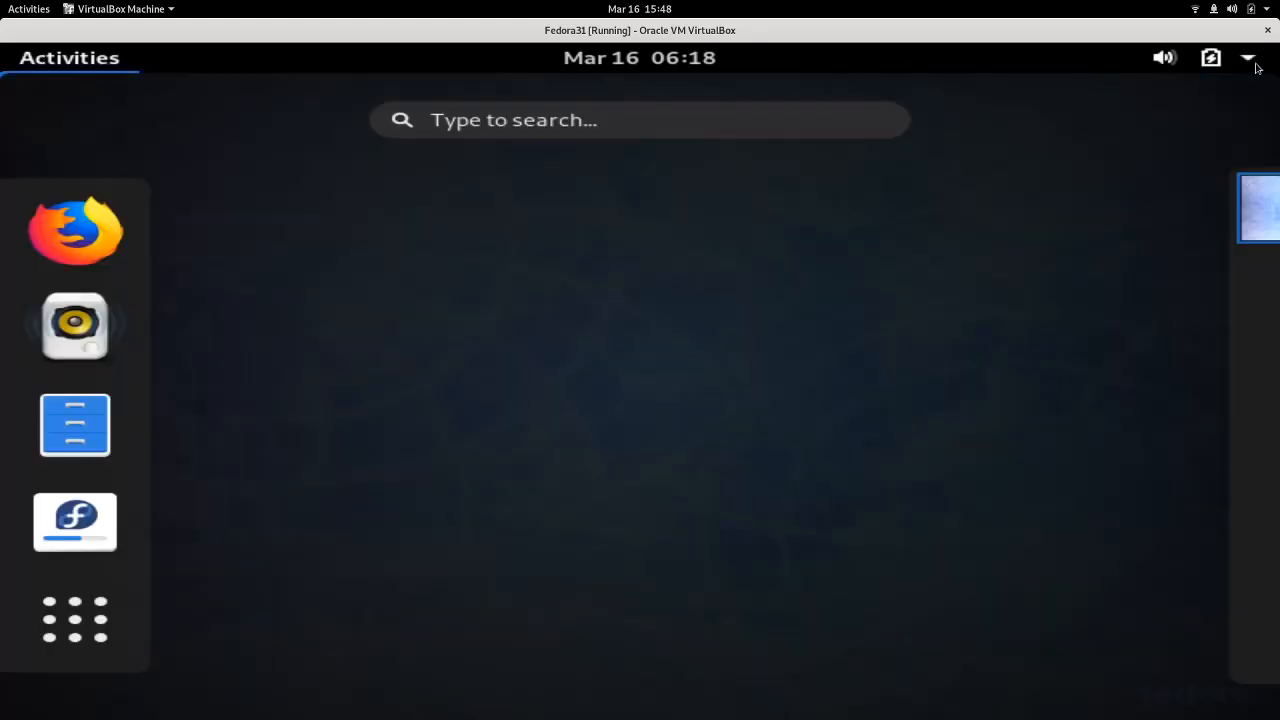
Step: Launch Install to Hard Drive from the Fedora dock
{"action": "left_click", "coordinate": [76, 520]}
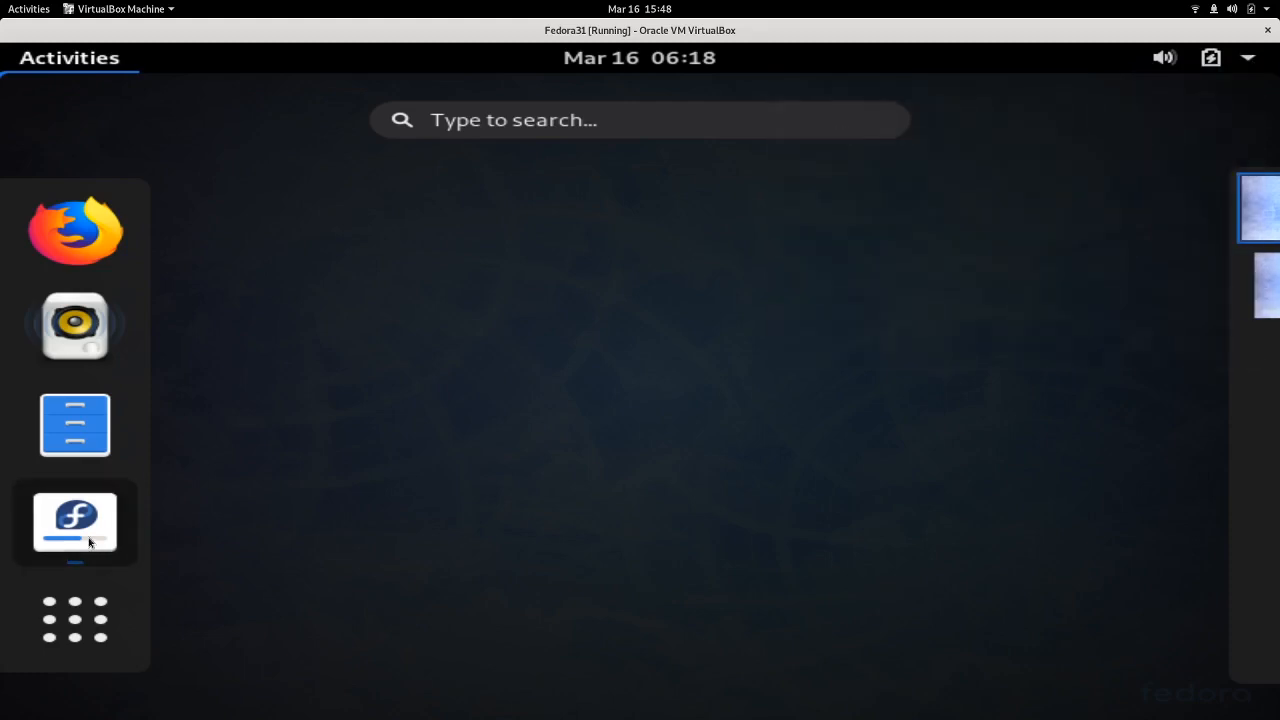
{"action": "left_click", "coordinate": [74, 520]}
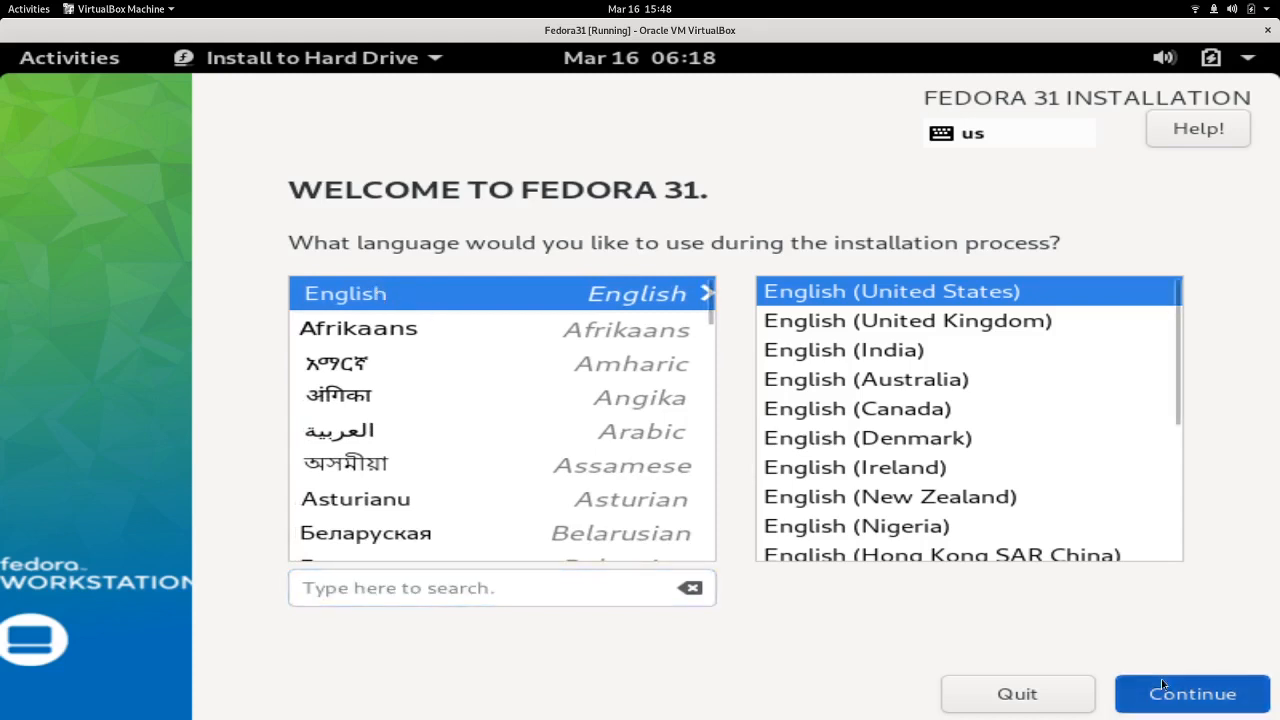
Step: Accept English and begin installing Fedora 31 to the disk
{"action": "left_click", "coordinate": [1192, 692]}
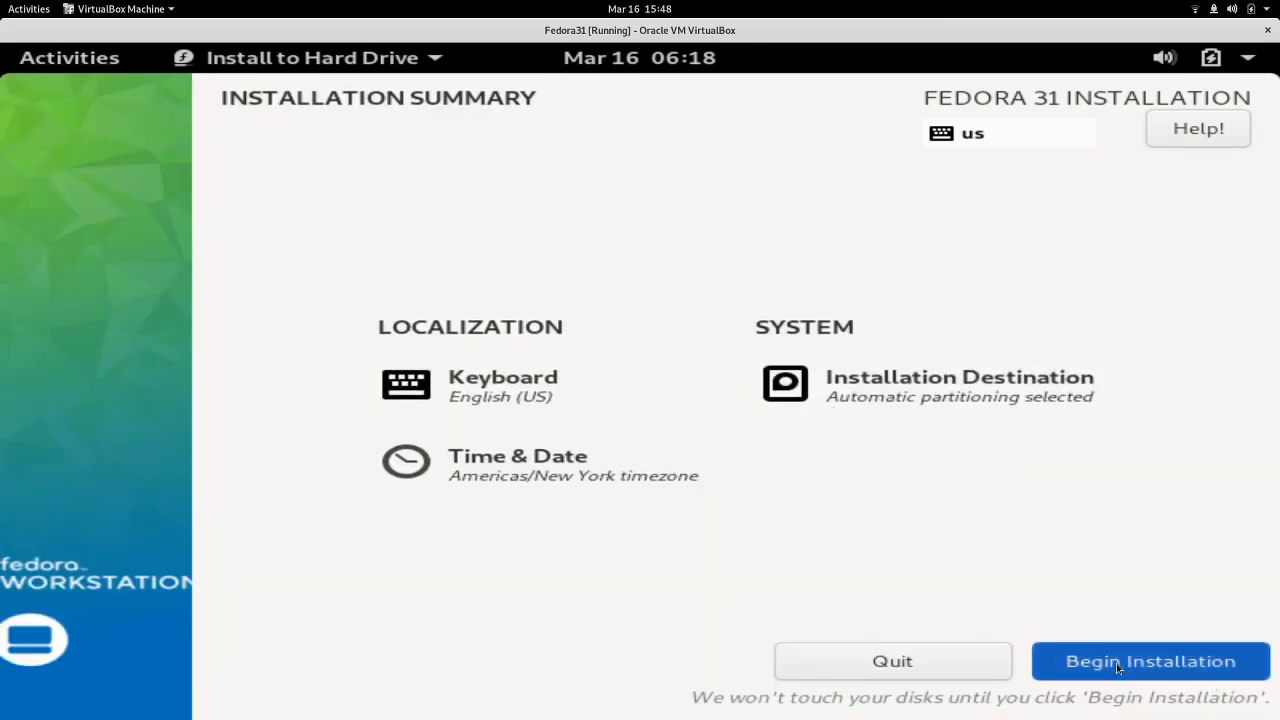
{"action": "left_click", "coordinate": [1150, 660]}
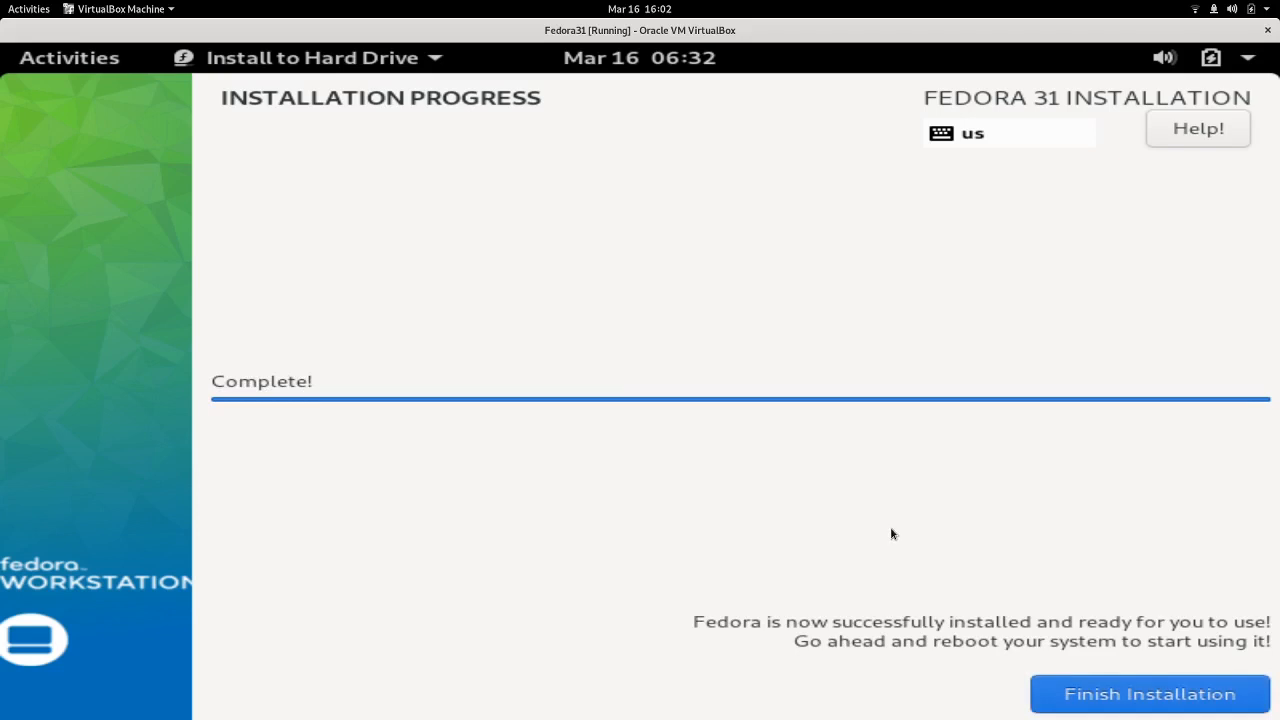
{"action": "mouse_move", "coordinate": [892, 540]}
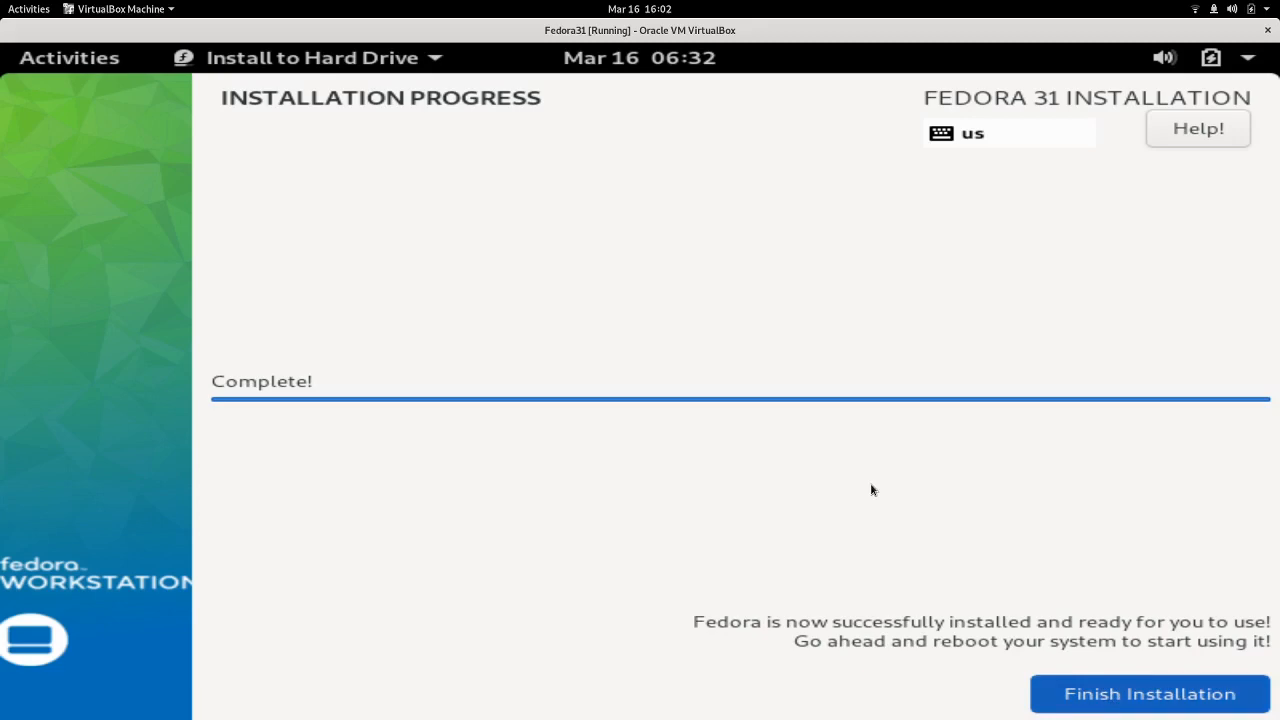
Step: Finish the installation and check the Fedora system menu on the live desktop
{"action": "left_click", "coordinate": [1148, 692]}
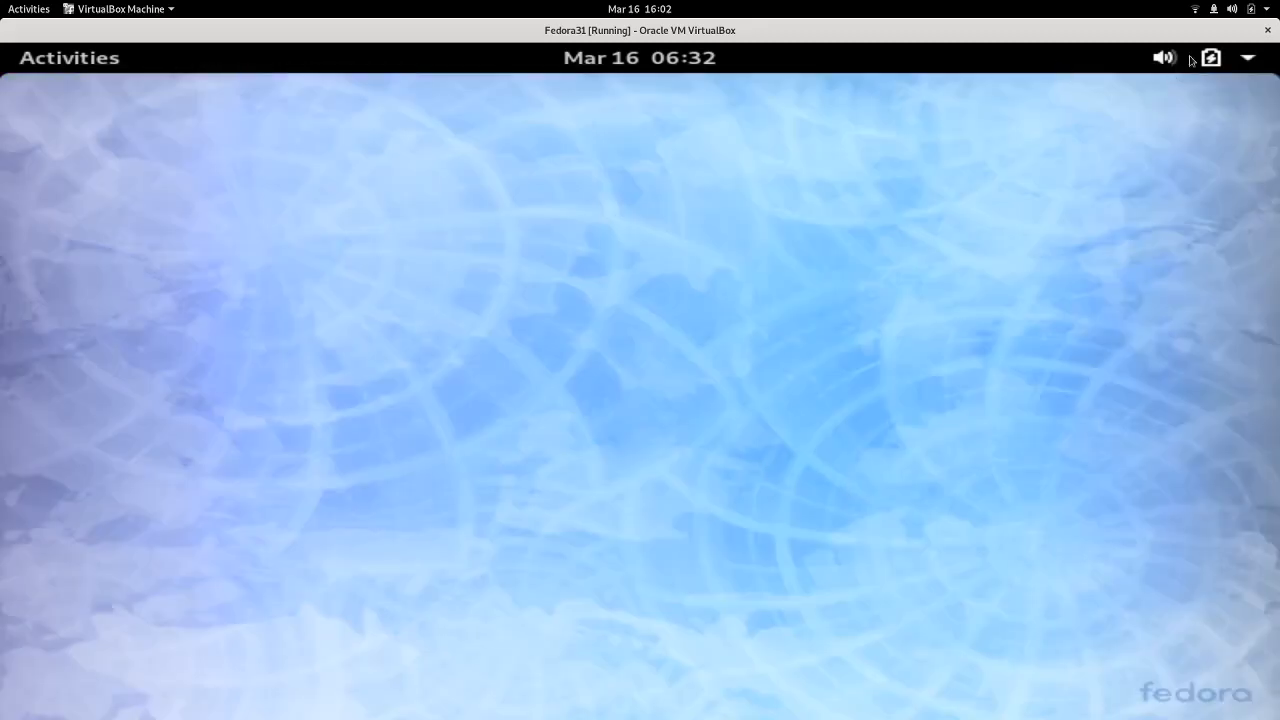
{"action": "left_click", "coordinate": [1210, 56]}
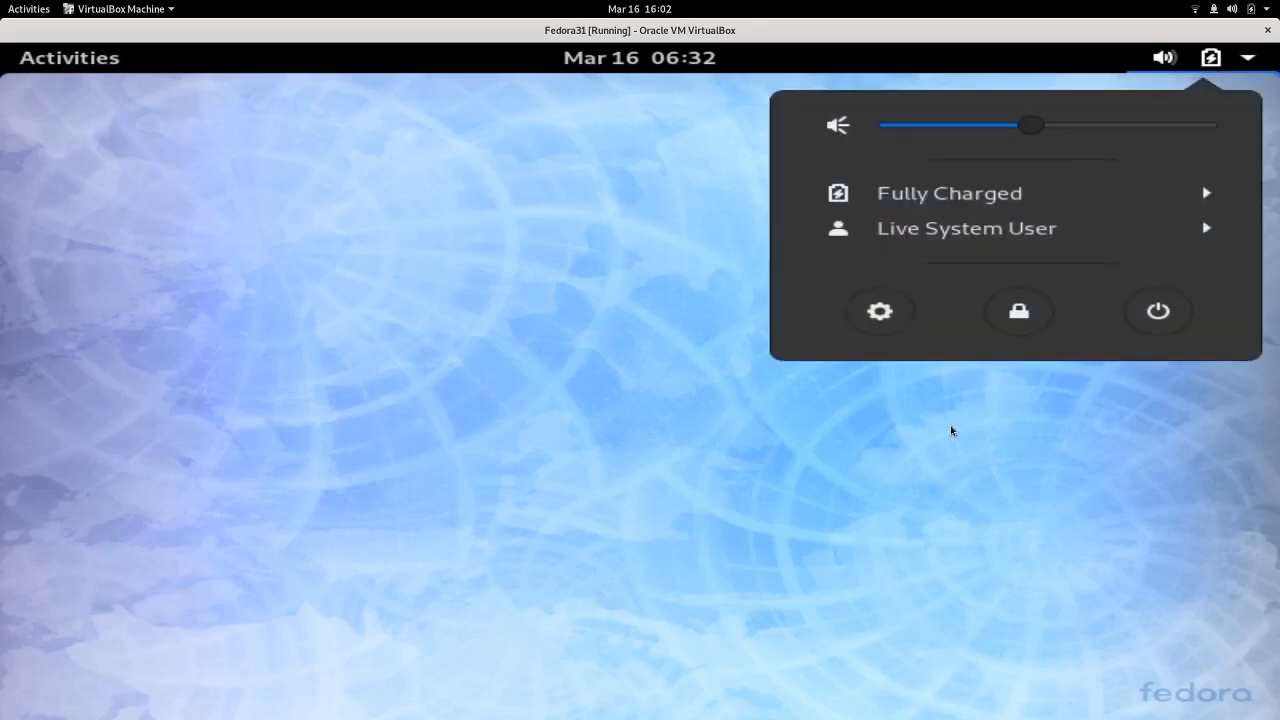
{"action": "left_click", "coordinate": [668, 358]}
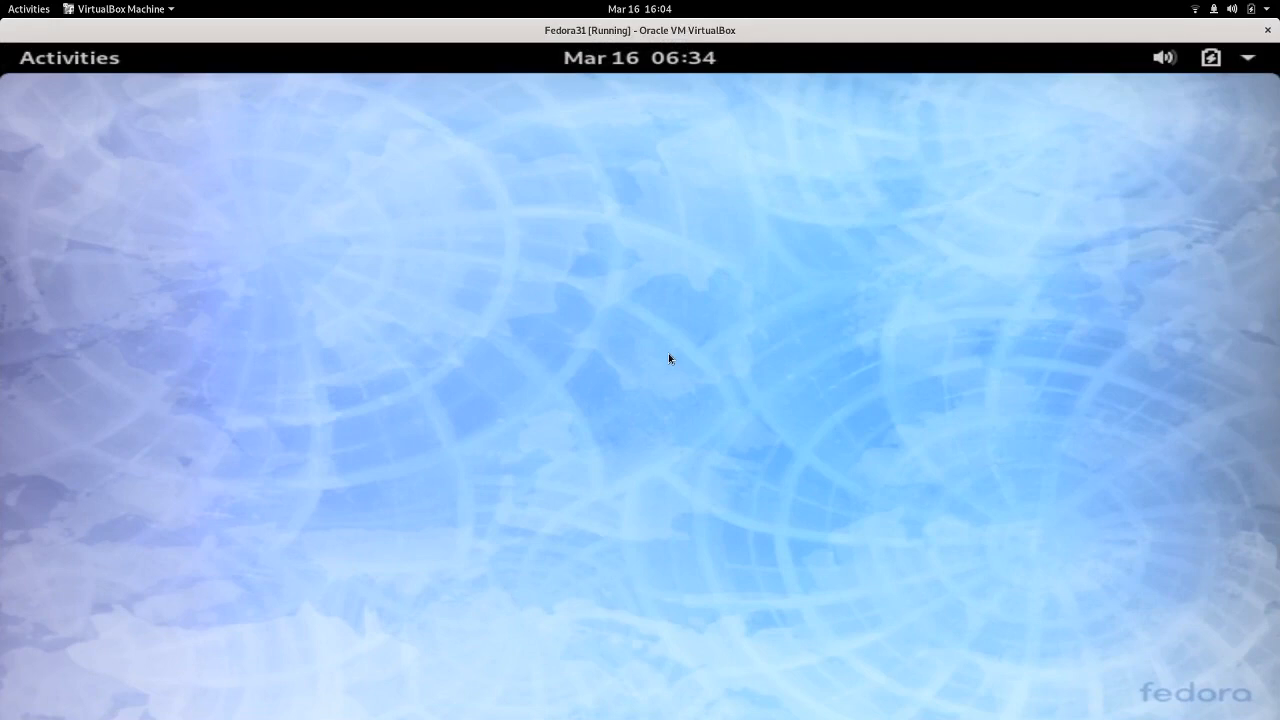
{"action": "mouse_move", "coordinate": [432, 36]}
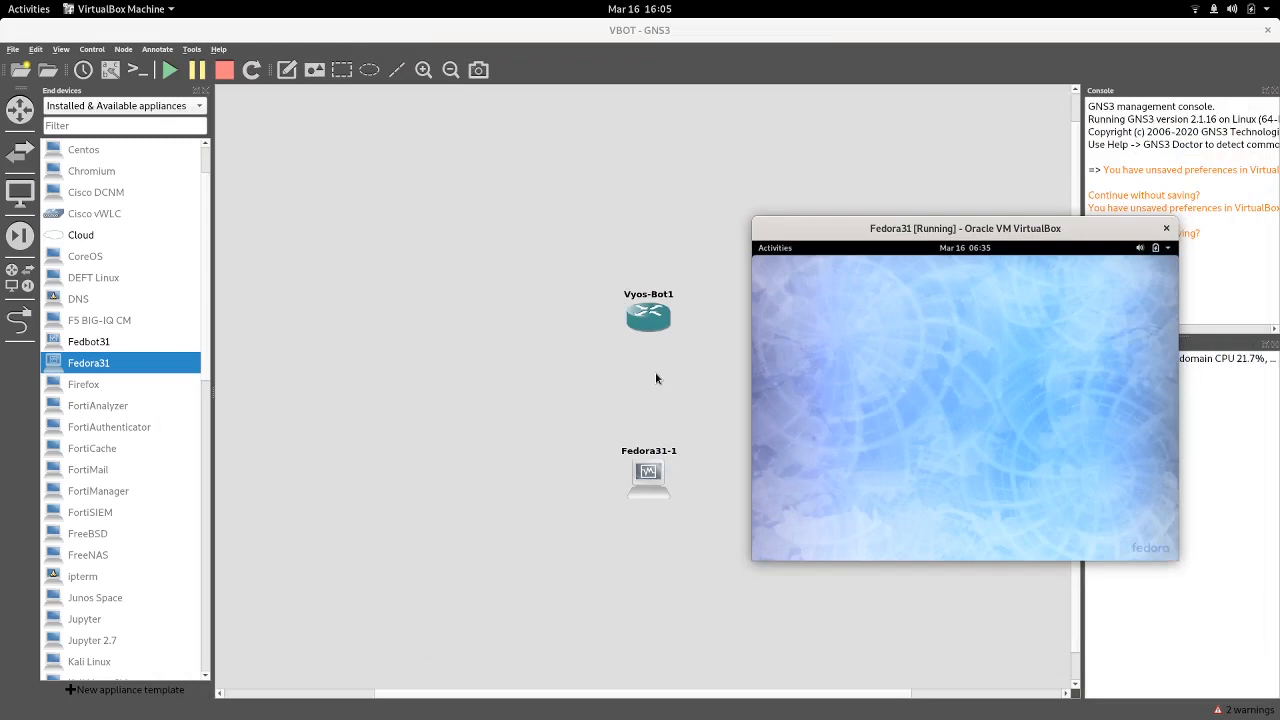
{"action": "mouse_move", "coordinate": [648, 364]}
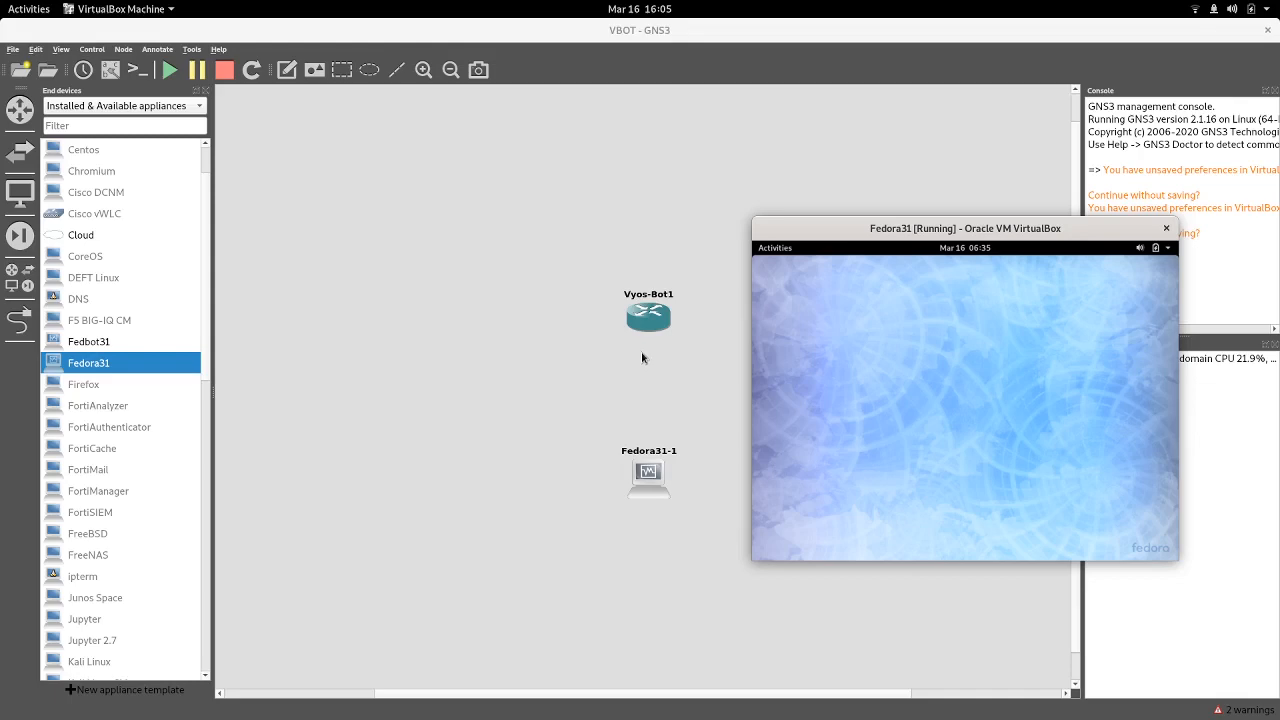
{"action": "mouse_move", "coordinate": [634, 362]}
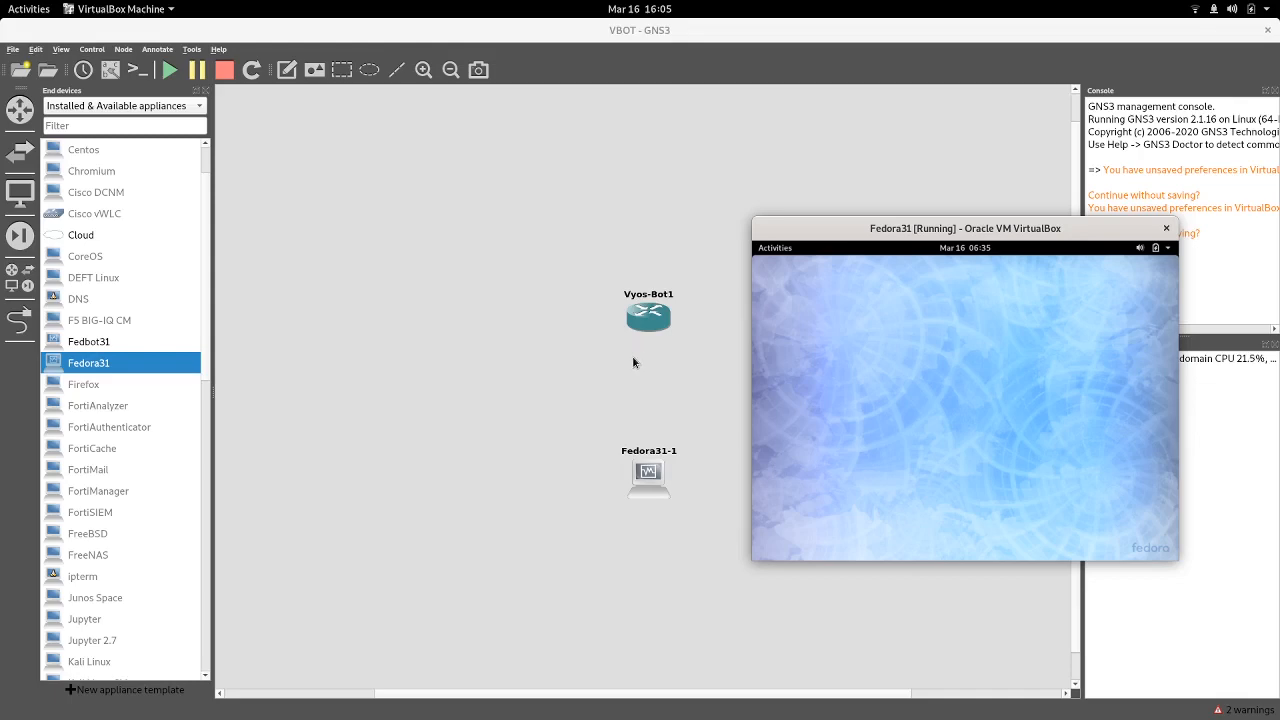